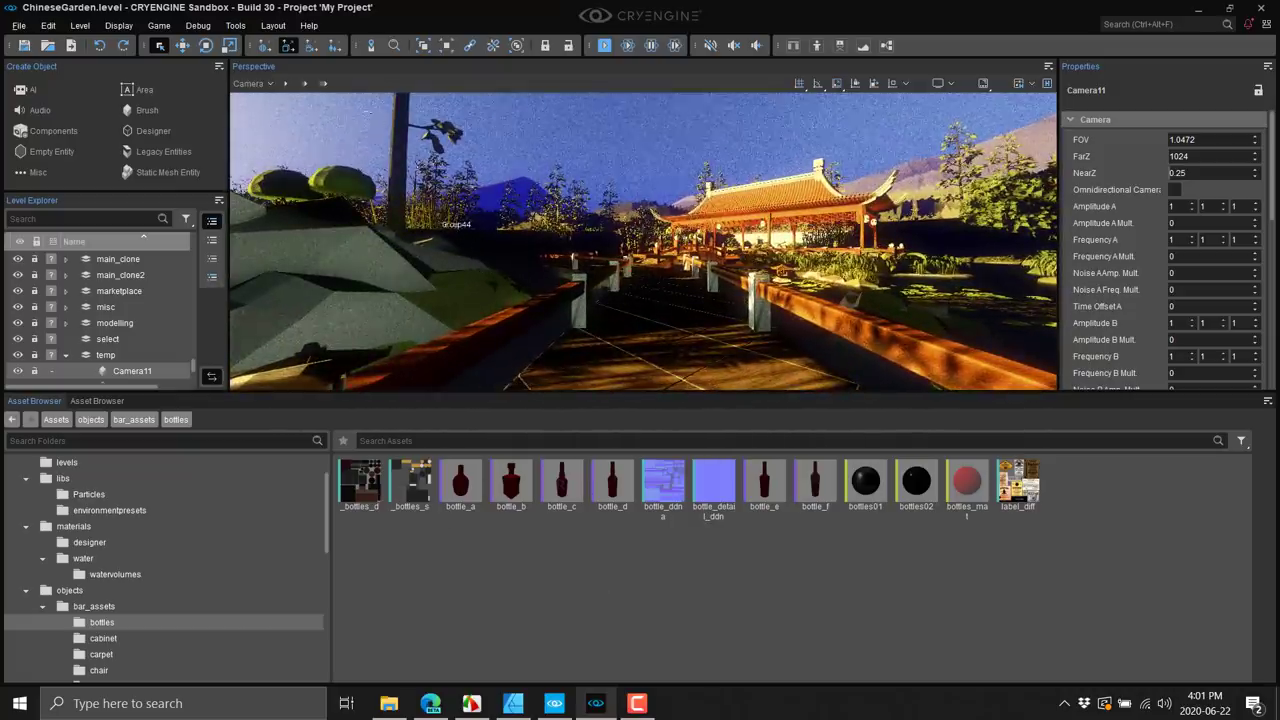
Step: View the About Sandbox window showing CRYENGINE 5.6 build 30
{"action": "left_click", "coordinate": [308, 24]}
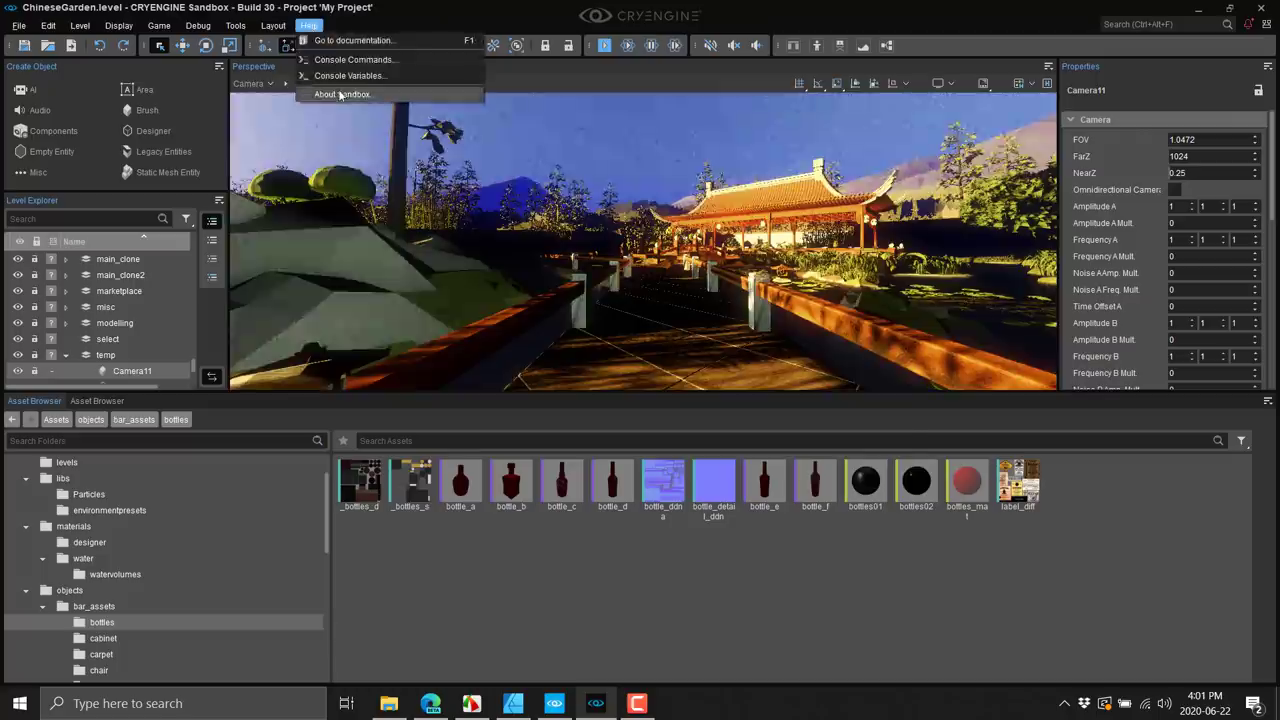
{"action": "left_click", "coordinate": [340, 94]}
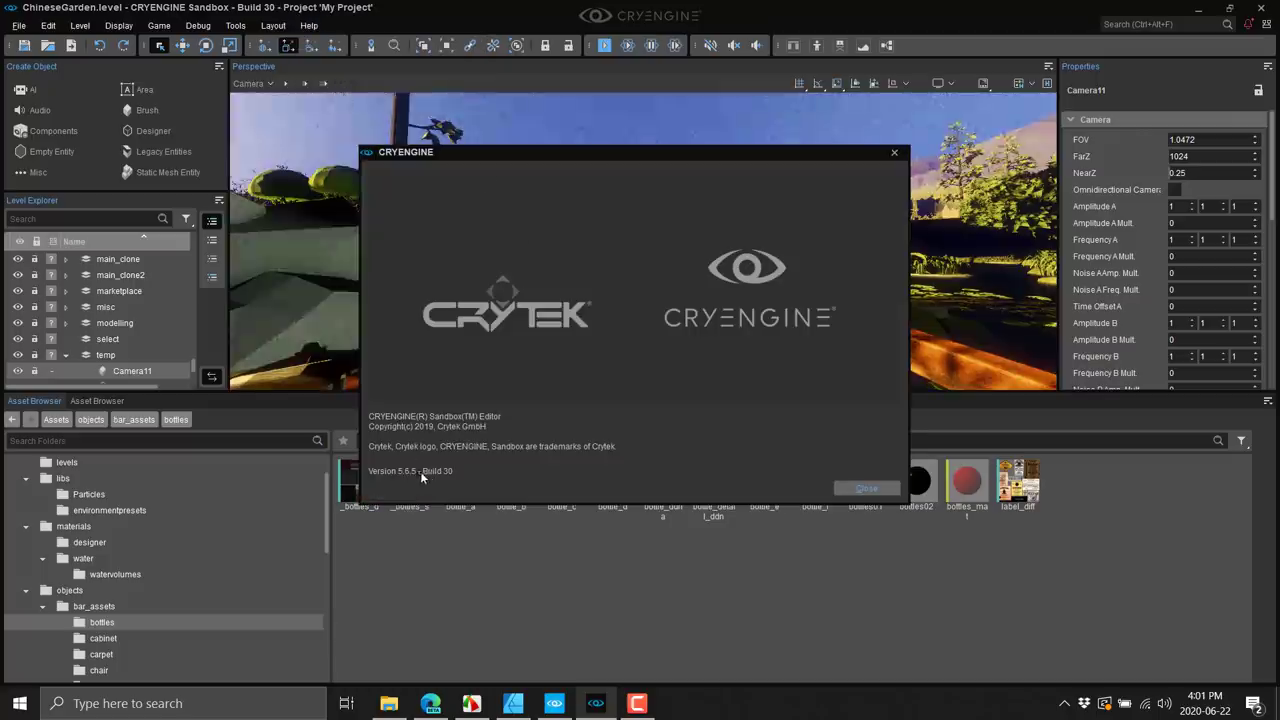
{"action": "left_click", "coordinate": [864, 488]}
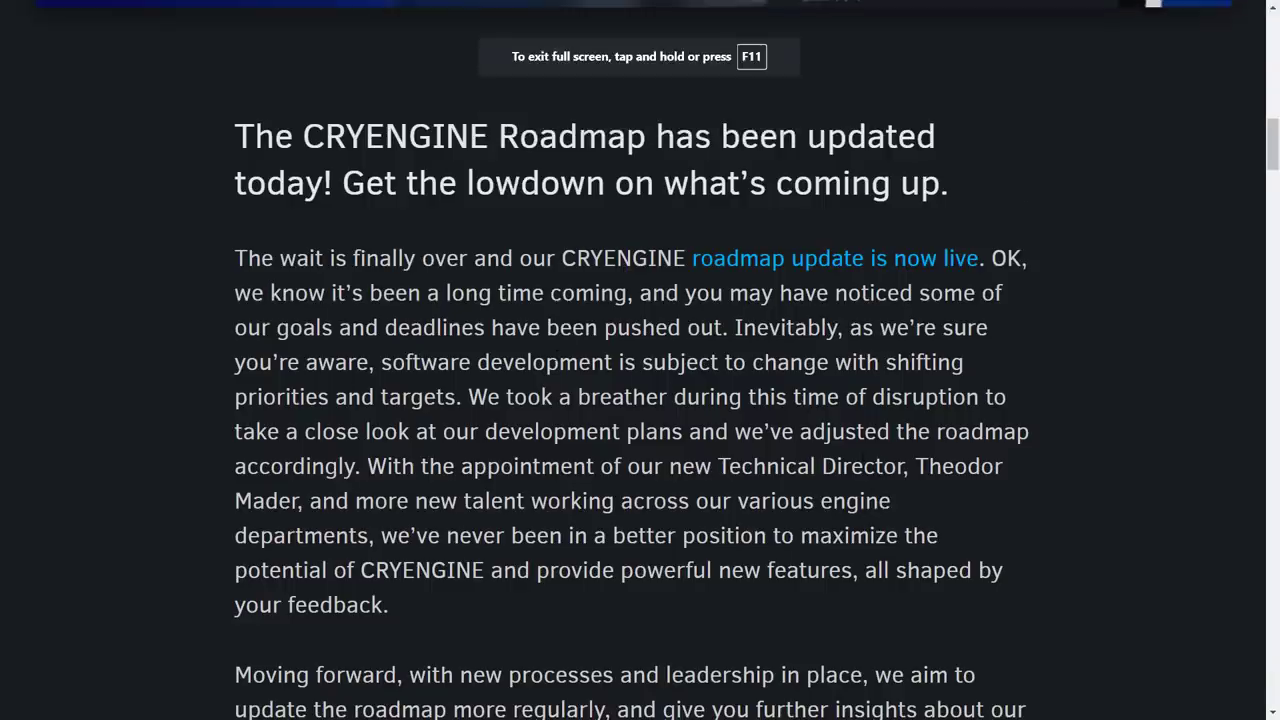
{"action": "scroll", "scroll_direction": "down", "scroll_amount": 3}
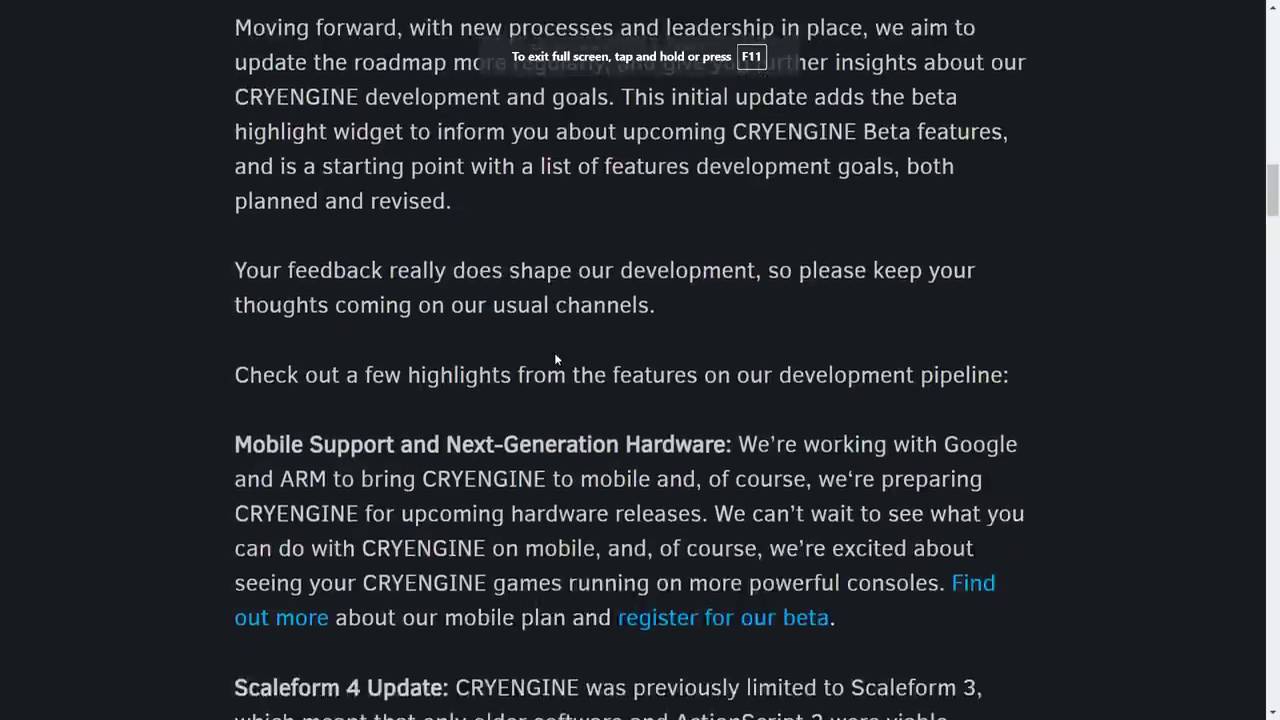
{"action": "scroll", "scroll_direction": "down", "scroll_amount": 3}
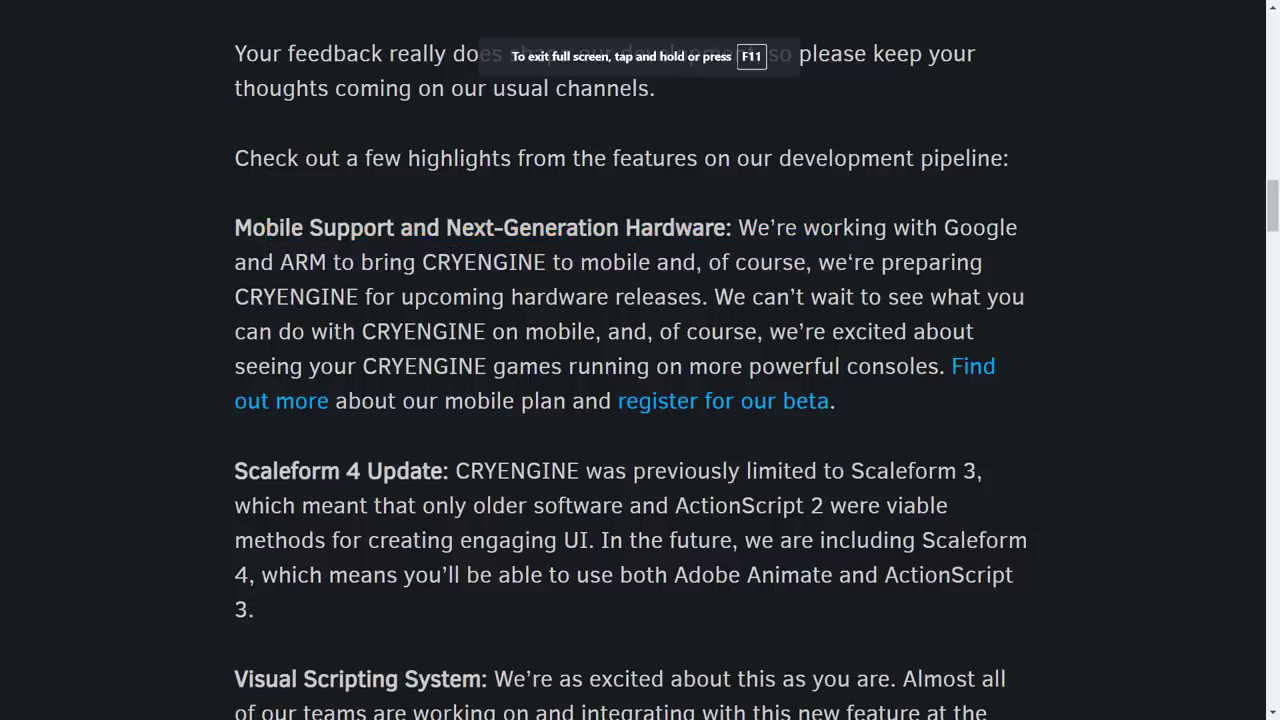
{"action": "scroll", "scroll_direction": "down", "scroll_amount": 3}
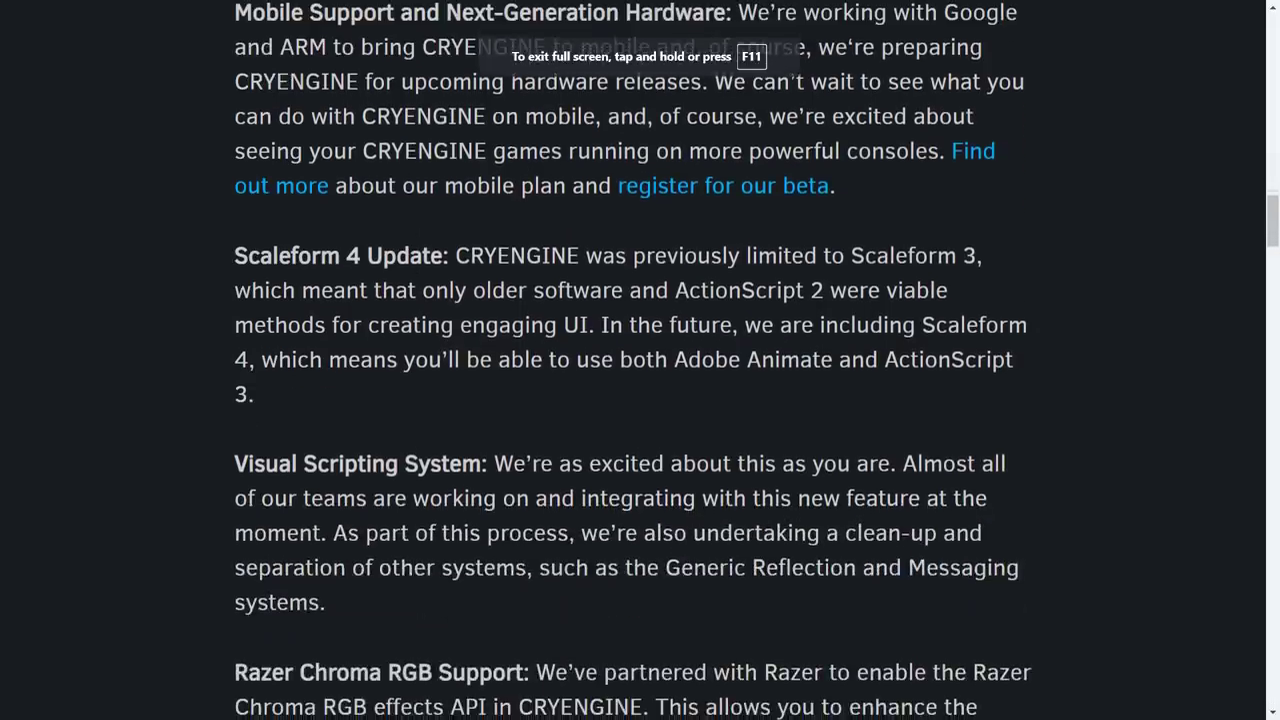
{"action": "double_click", "coordinate": [616, 256]}
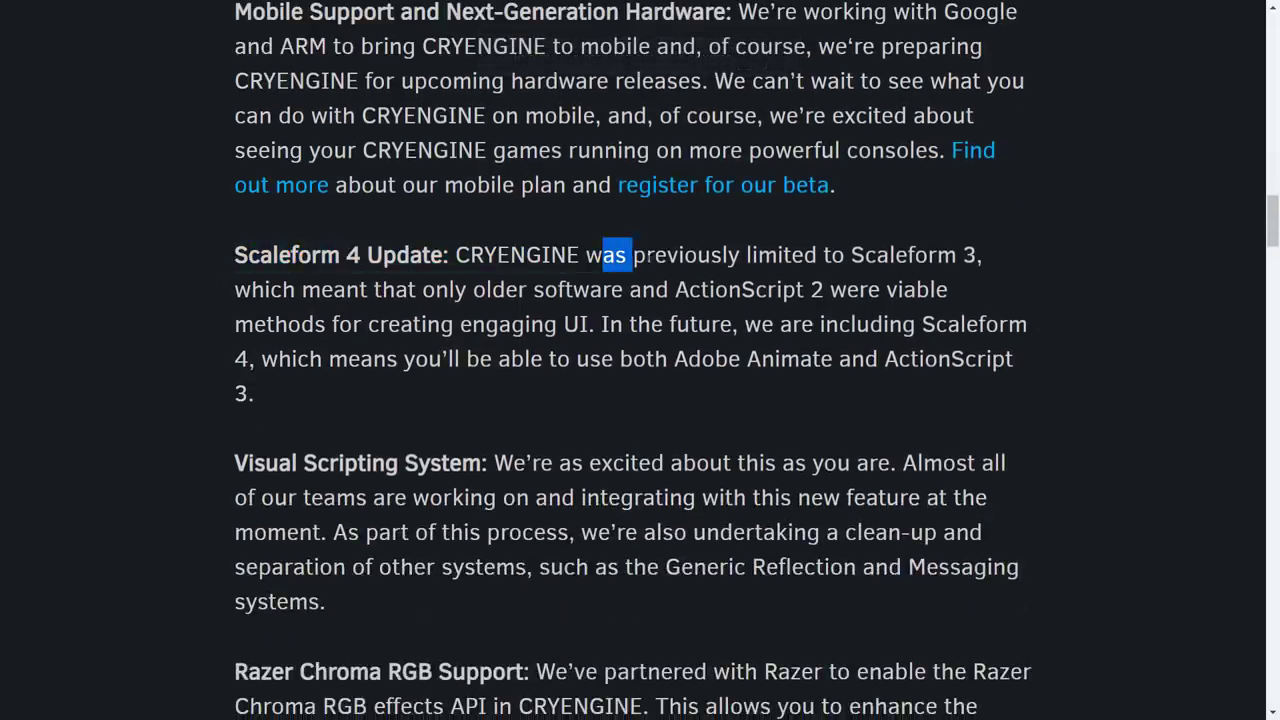
{"action": "left_click_drag", "start_coordinate": [624, 254], "coordinate": [936, 288]}
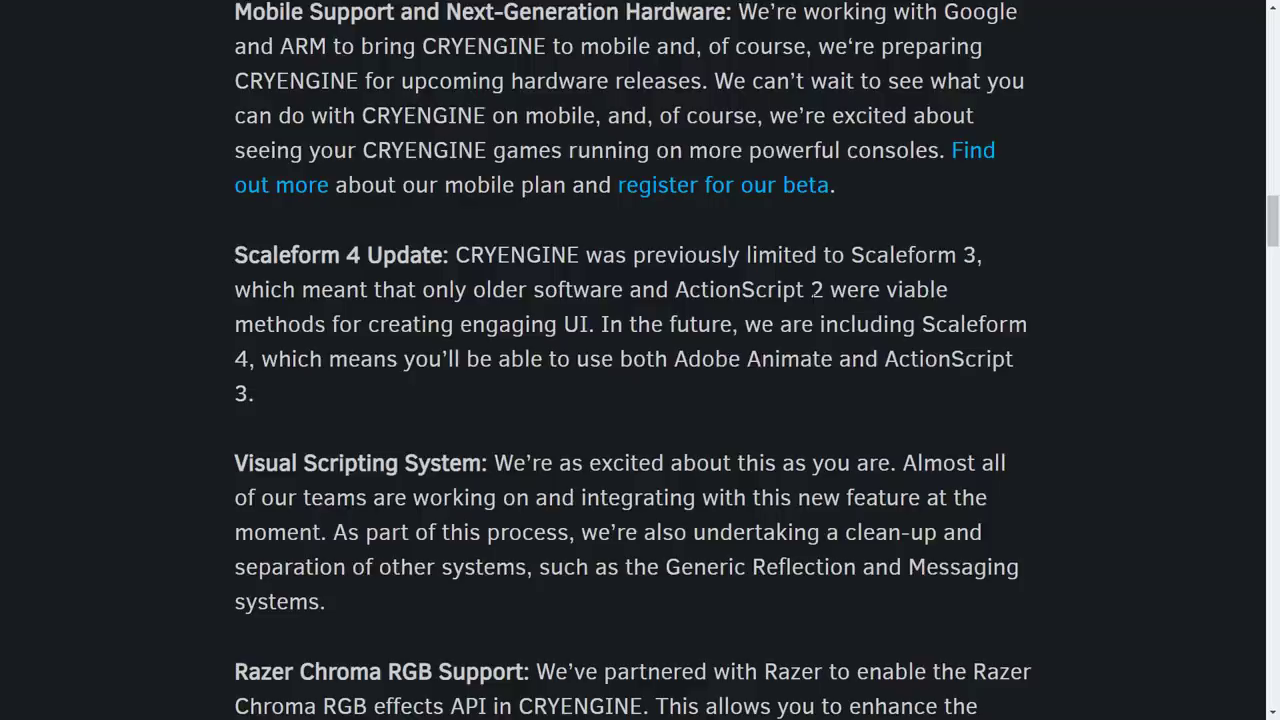
{"action": "scroll", "scroll_direction": "down", "scroll_amount": 3}
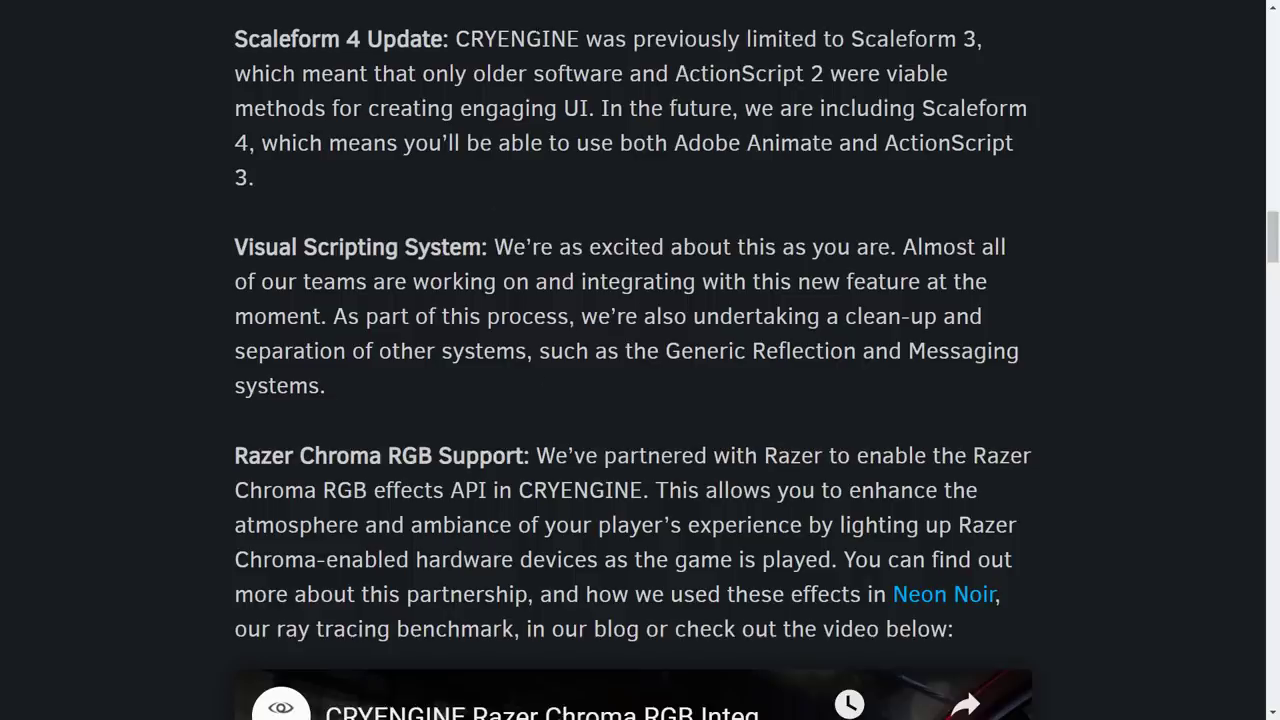
{"action": "scroll", "scroll_direction": "up", "scroll_amount": 3}
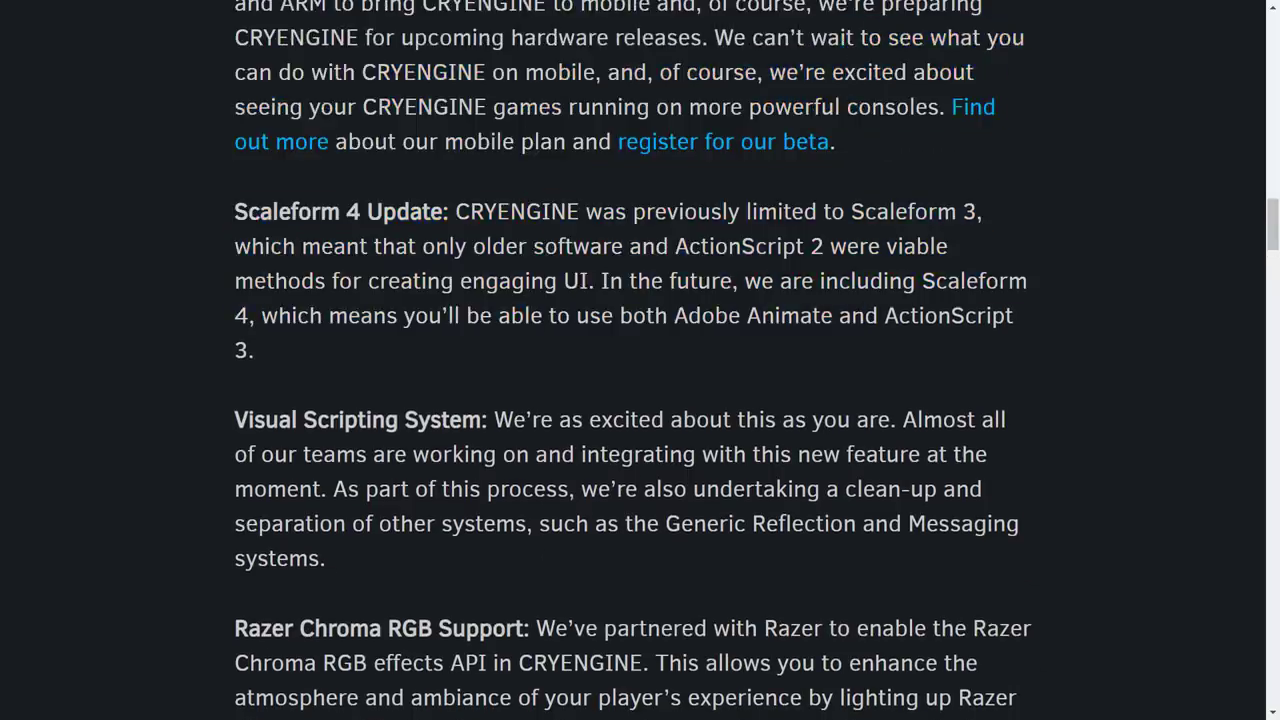
{"action": "scroll", "scroll_direction": "down", "scroll_amount": 3}
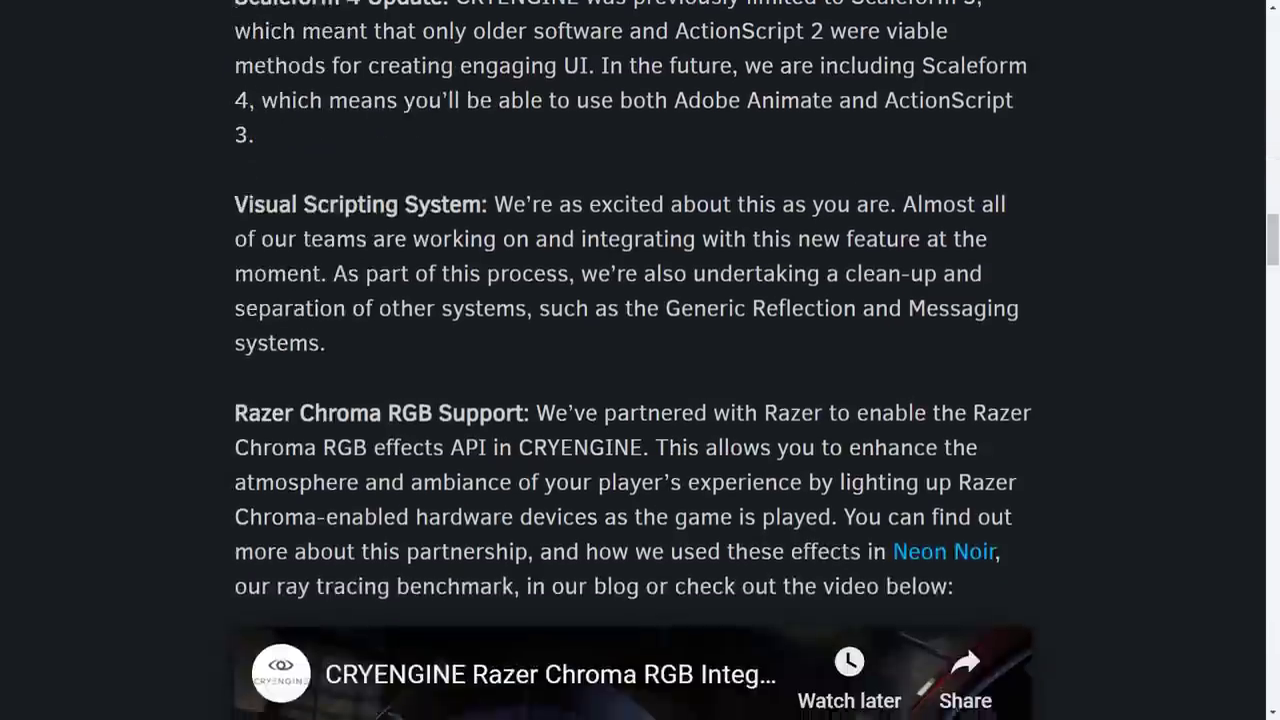
{"action": "left_click_drag", "start_coordinate": [234, 204], "coordinate": [852, 204]}
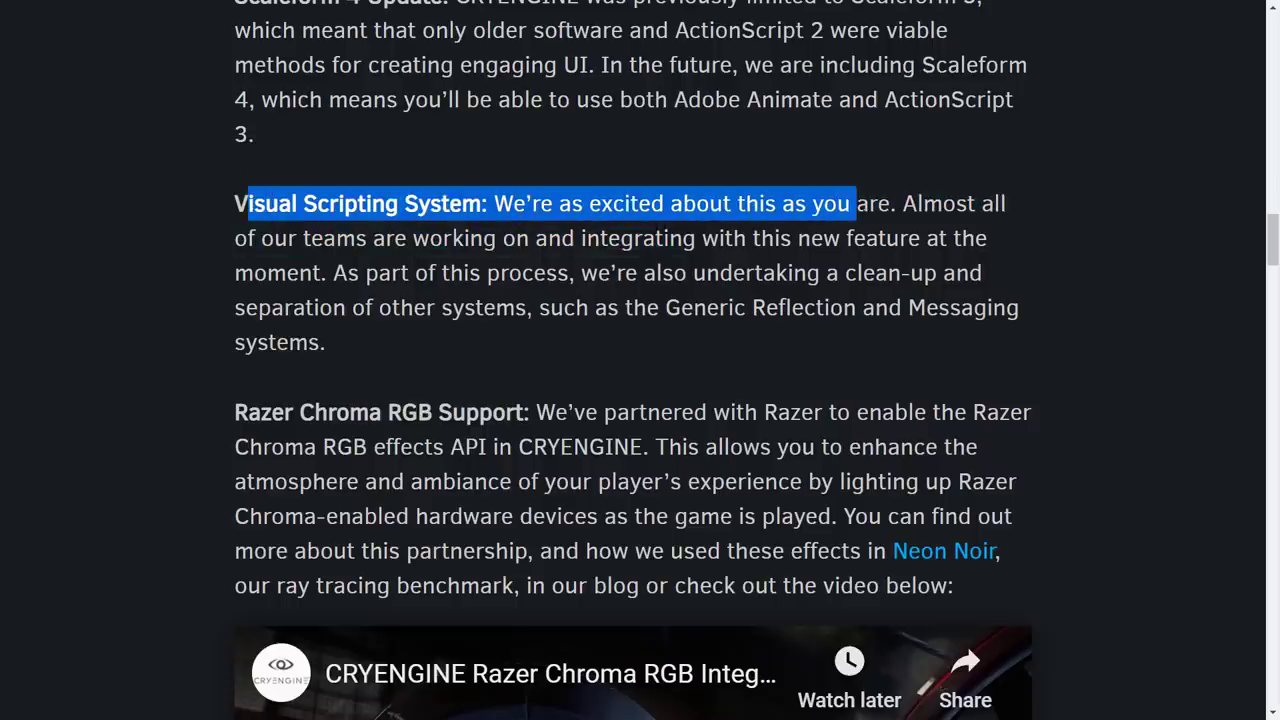
{"action": "left_click_drag", "start_coordinate": [850, 204], "coordinate": [324, 342]}
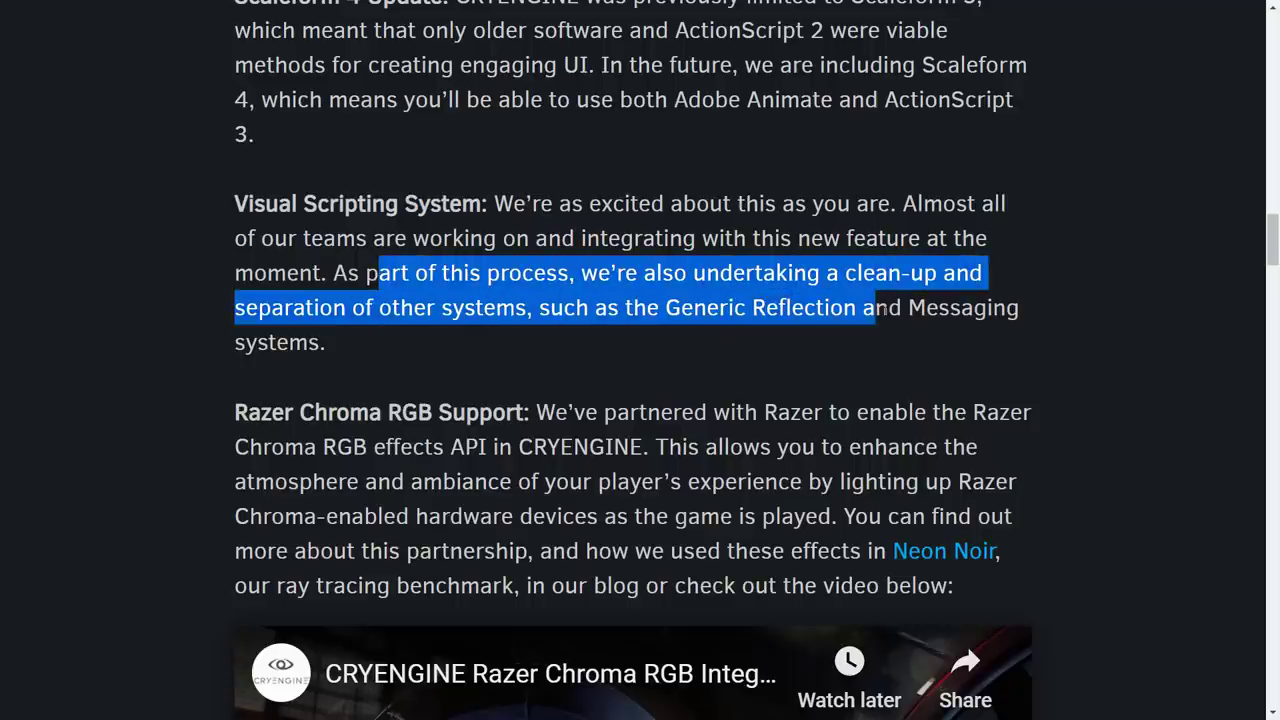
{"action": "scroll", "scroll_direction": "down", "scroll_amount": 3}
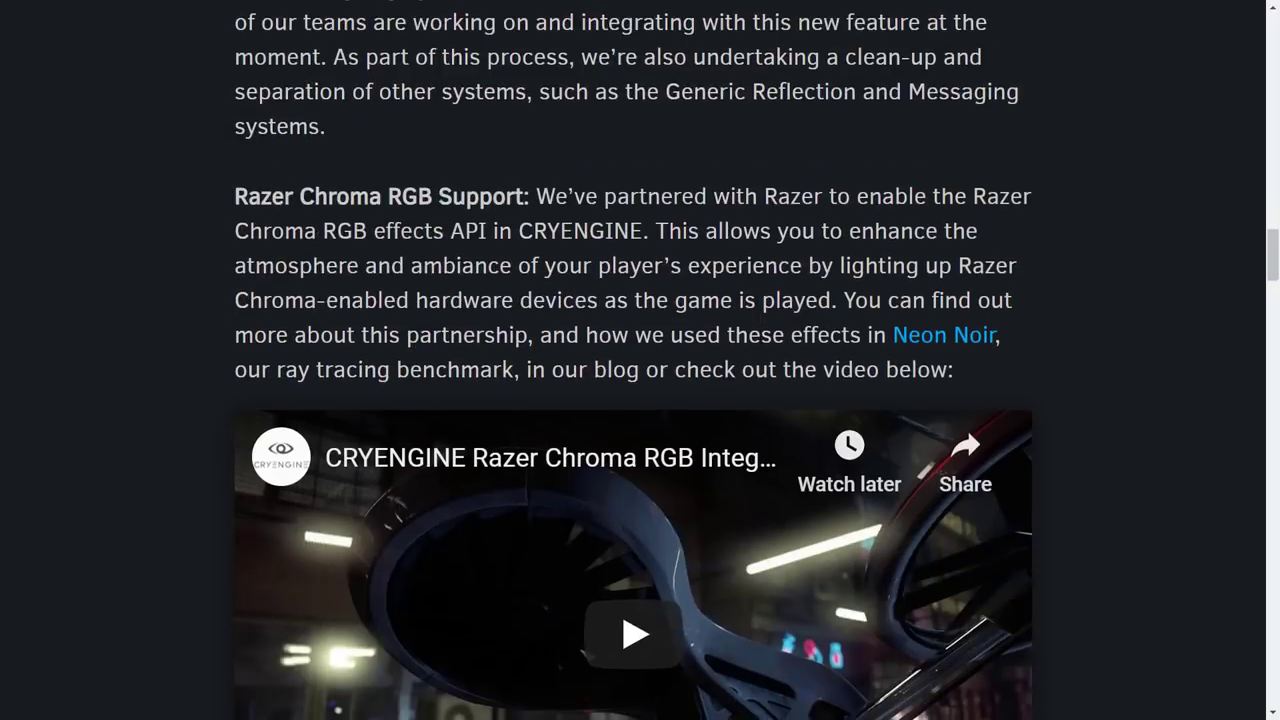
{"action": "scroll", "scroll_direction": "down", "scroll_amount": 3}
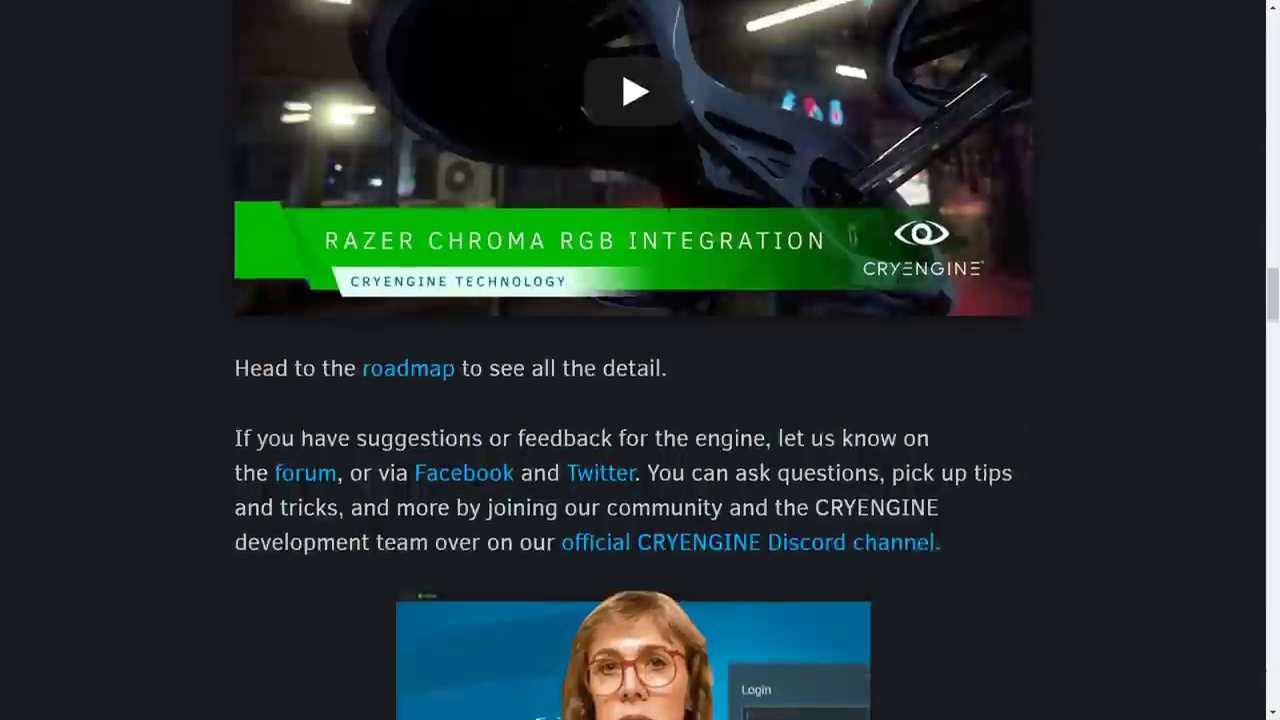
{"action": "scroll", "scroll_direction": "down", "scroll_amount": 3}
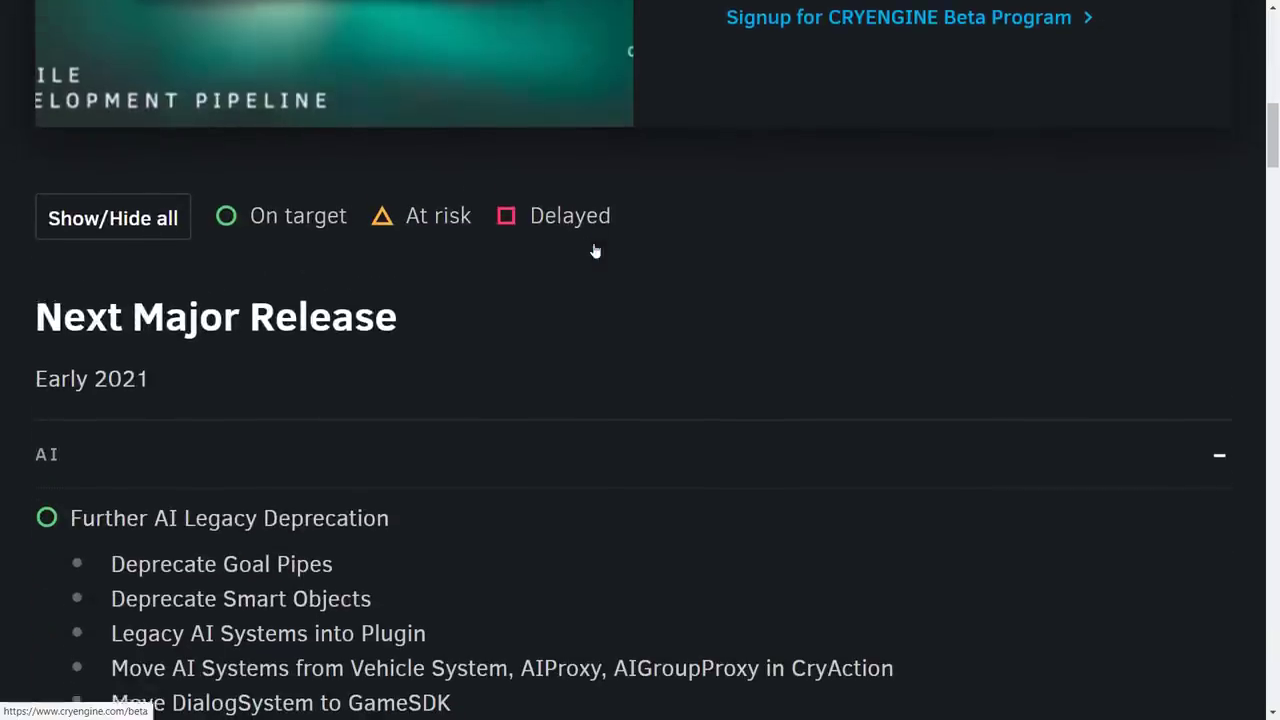
{"action": "scroll", "scroll_direction": "down", "scroll_amount": 3}
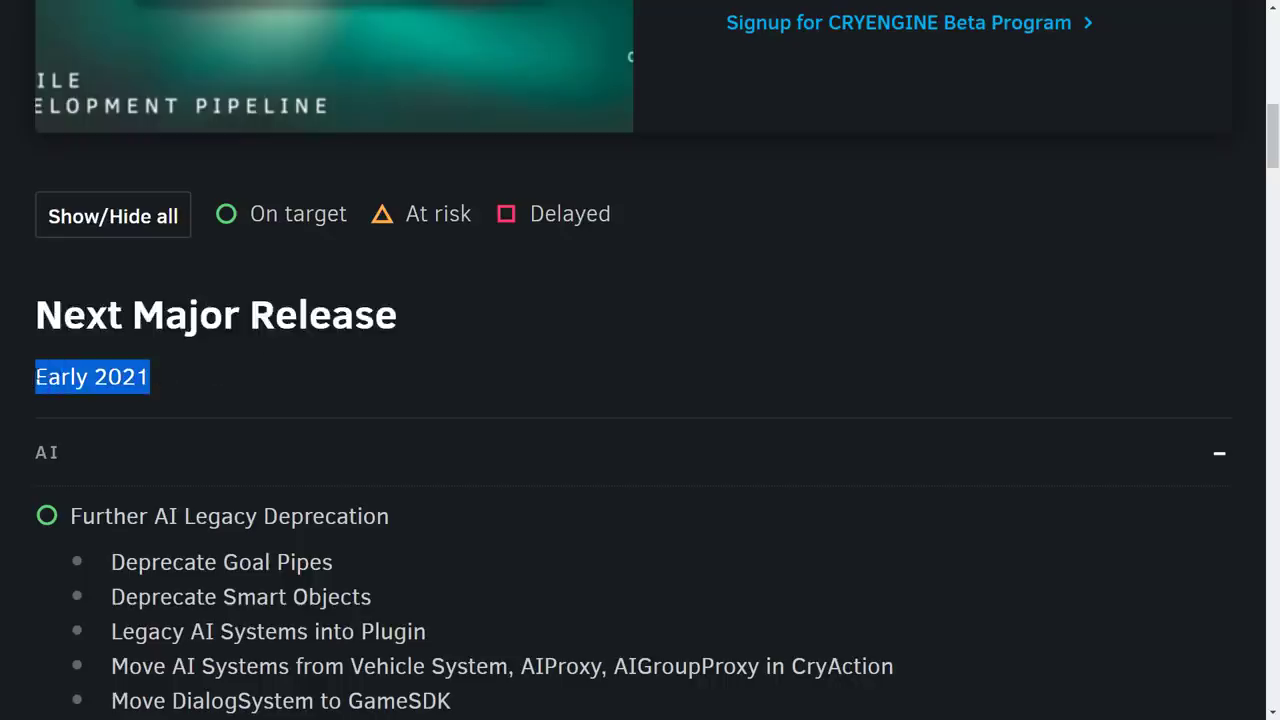
{"action": "mouse_move", "coordinate": [38, 362]}
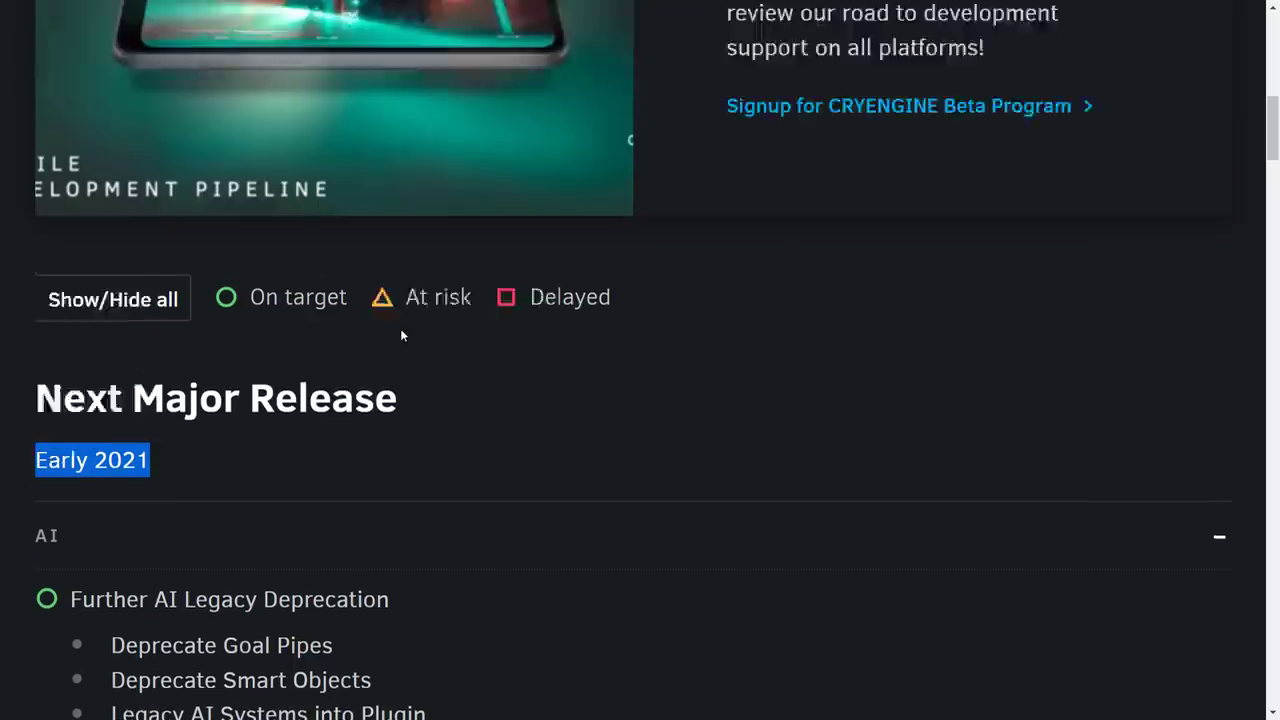
{"action": "scroll", "scroll_direction": "down", "scroll_amount": 3}
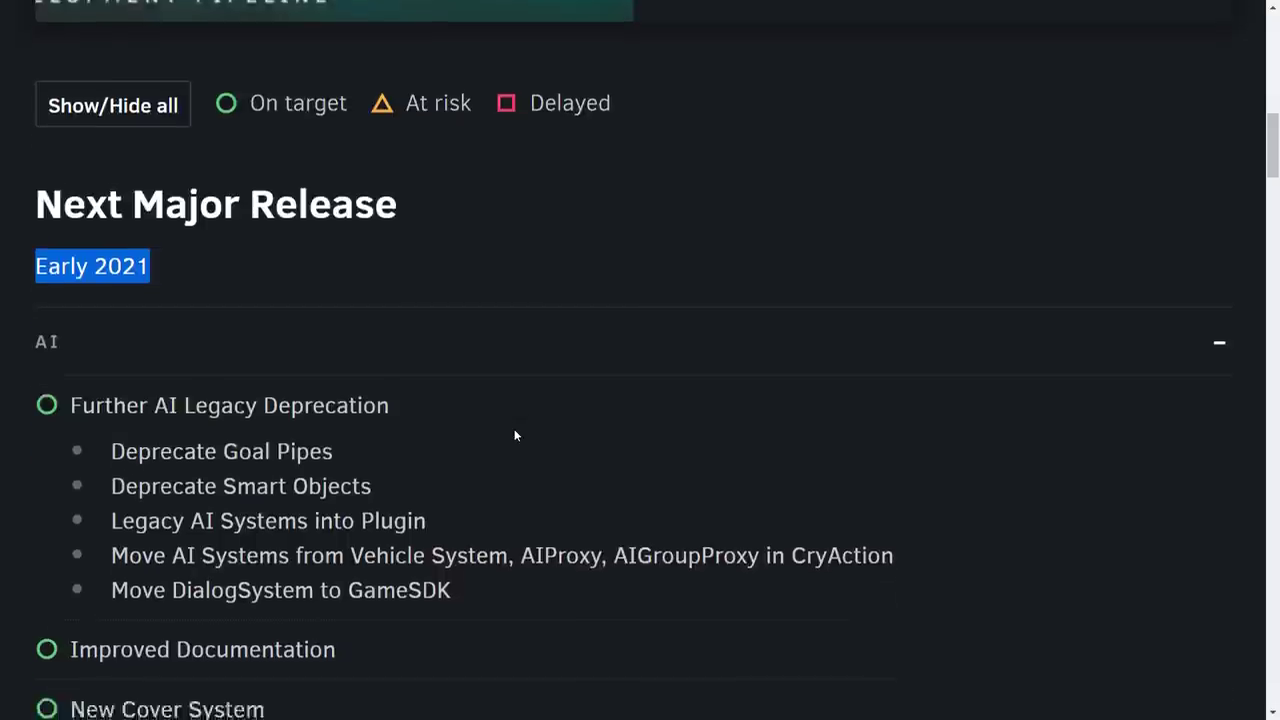
{"action": "scroll", "scroll_direction": "down", "scroll_amount": 3}
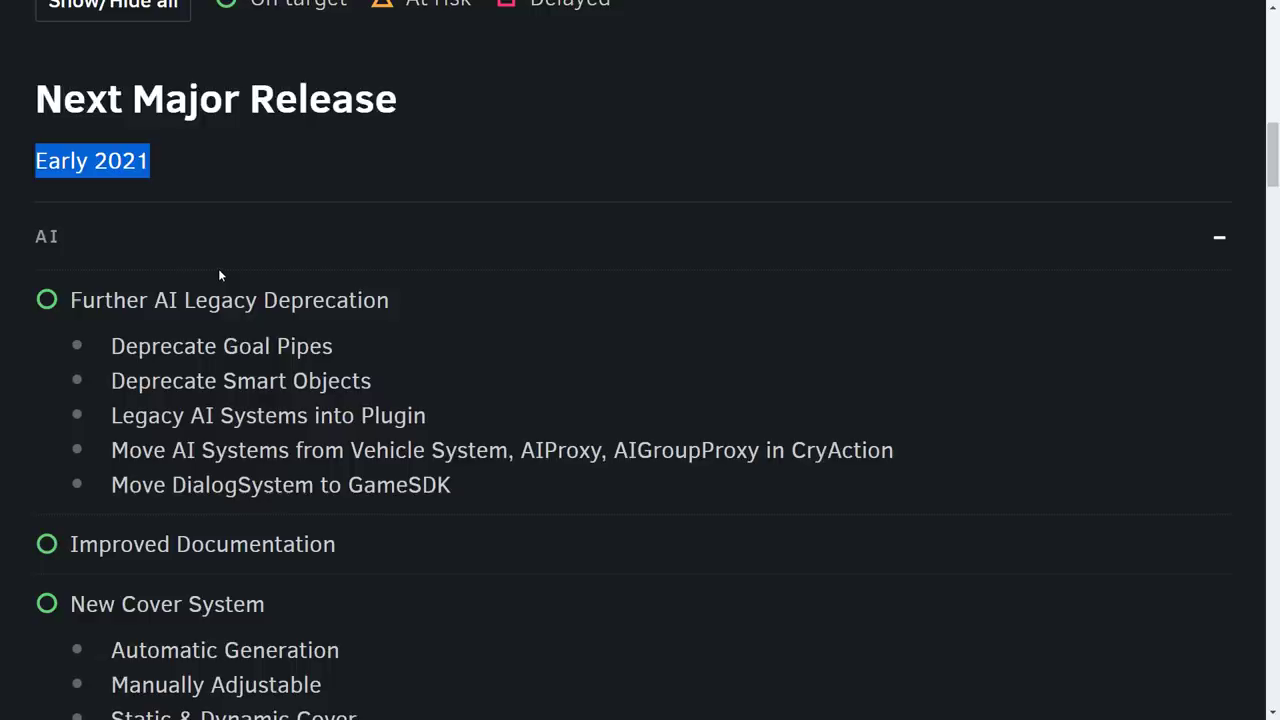
{"action": "scroll", "scroll_direction": "down", "scroll_amount": 3}
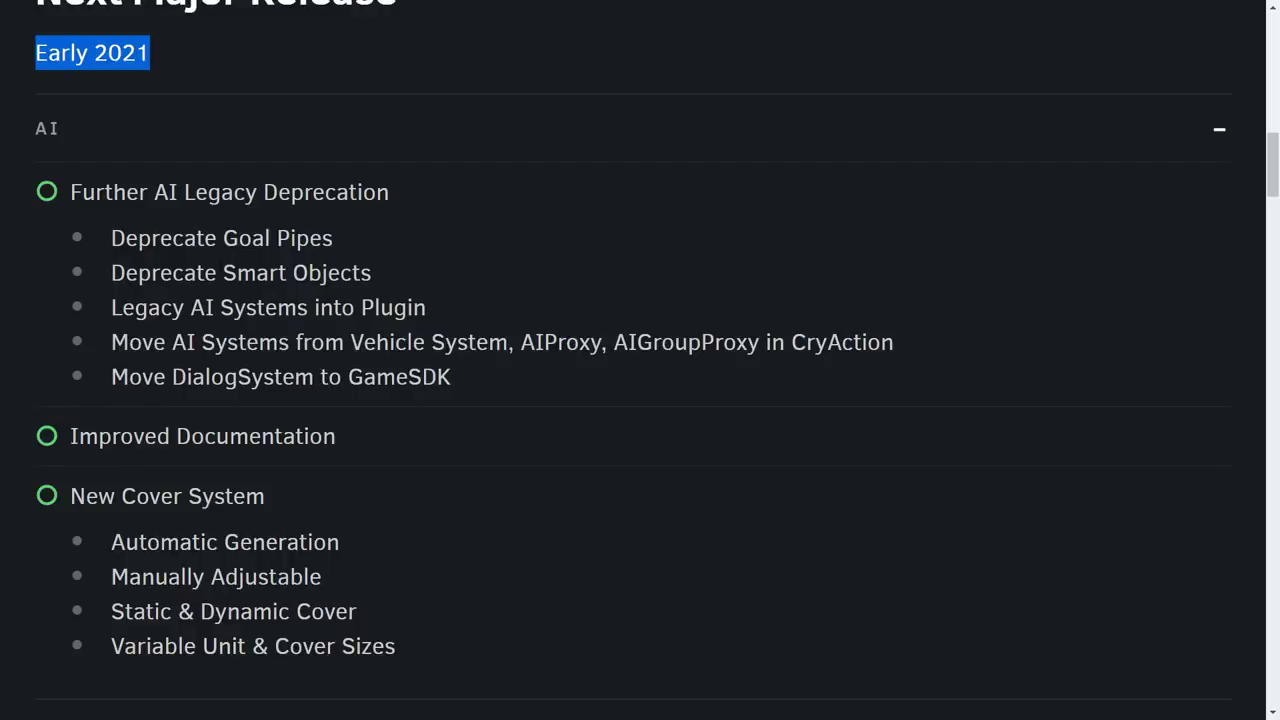
{"action": "scroll", "scroll_direction": "down", "scroll_amount": 3}
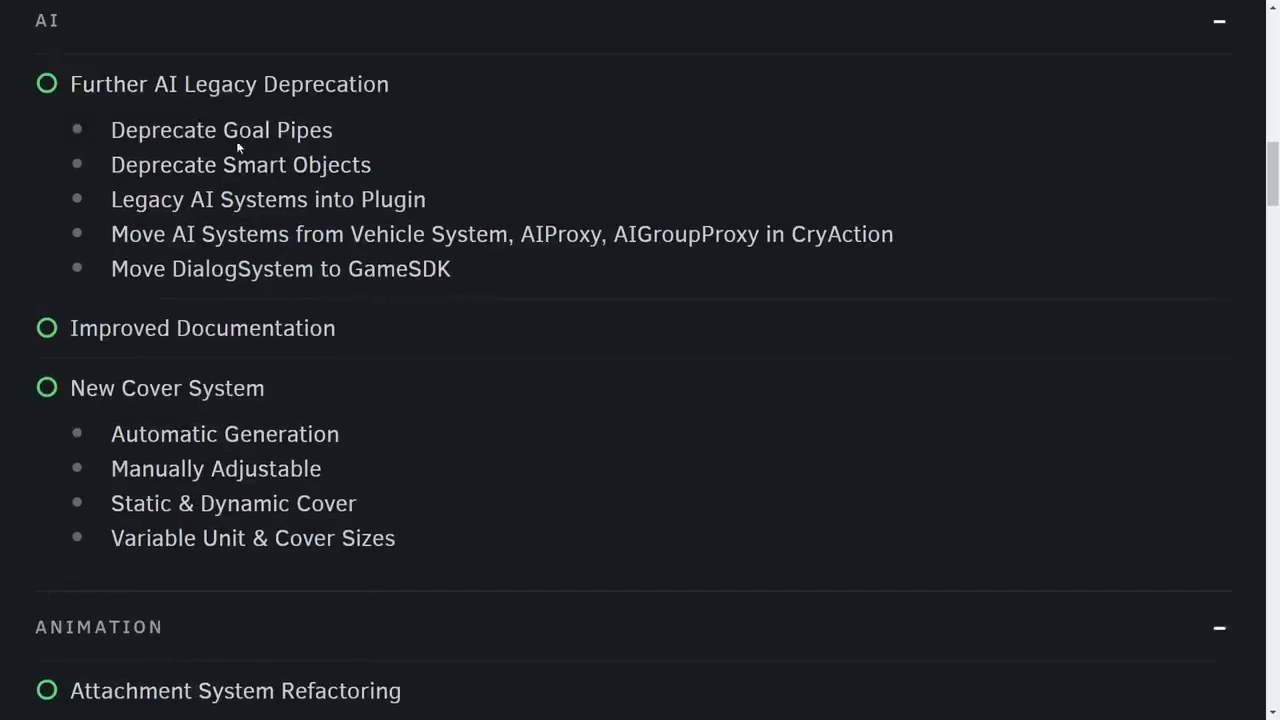
{"action": "mouse_move", "coordinate": [62, 76]}
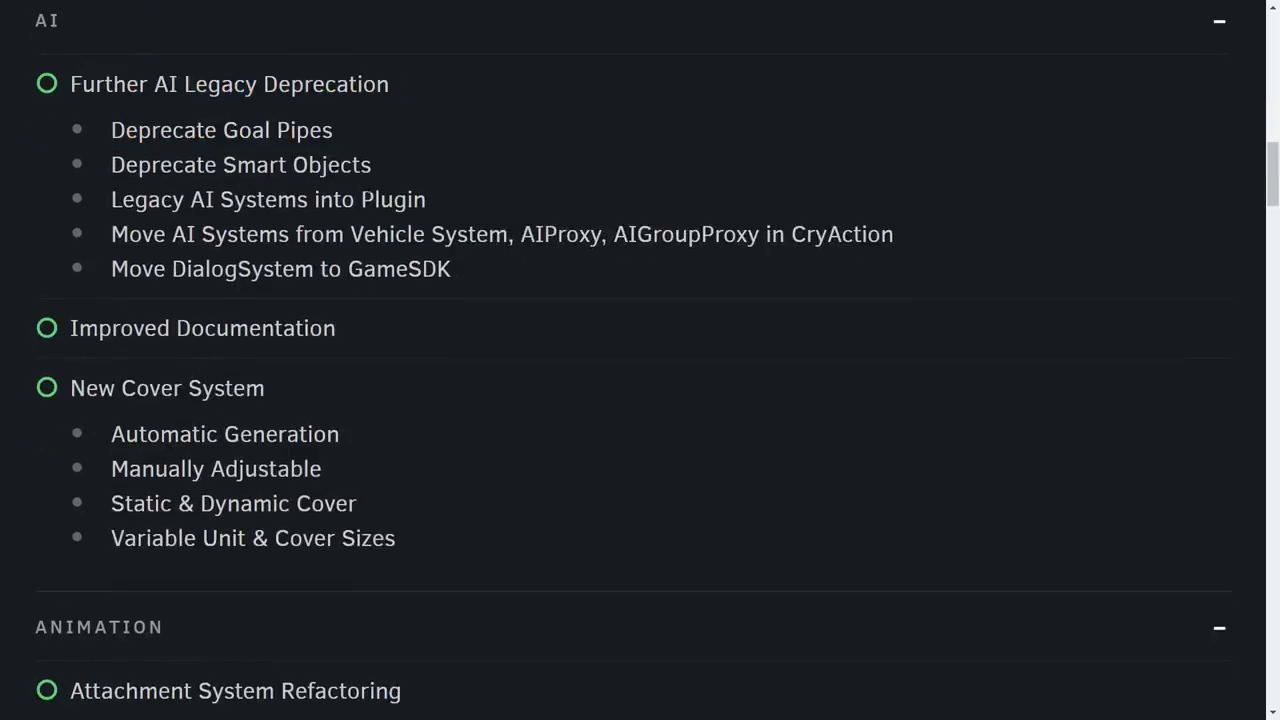
{"action": "scroll", "scroll_direction": "down", "scroll_amount": 3}
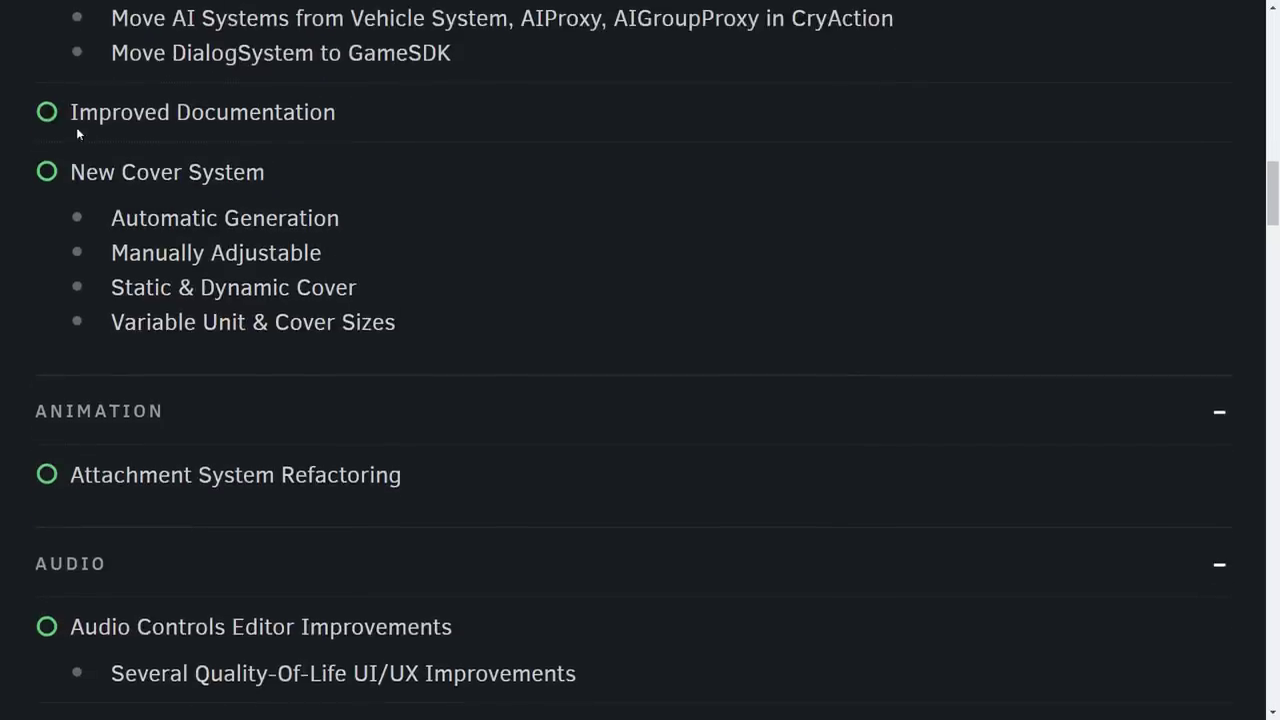
{"action": "double_click", "coordinate": [88, 172]}
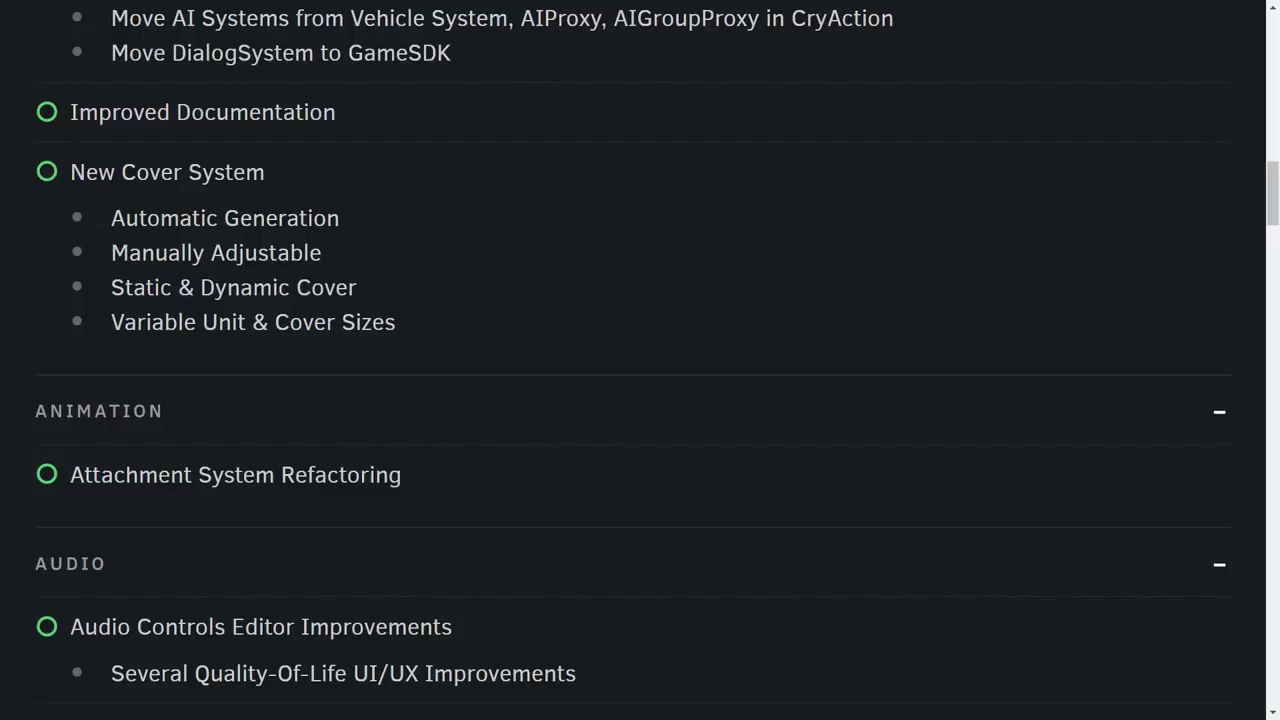
{"action": "mouse_move", "coordinate": [476, 232]}
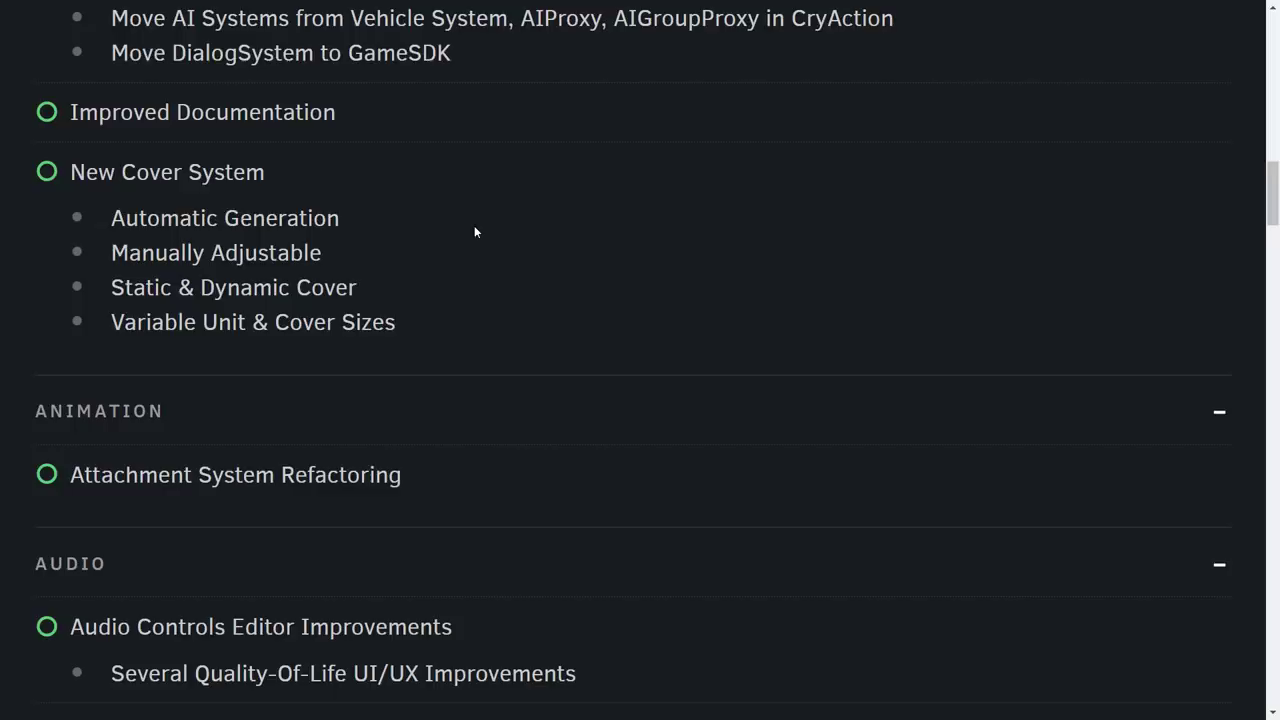
{"action": "scroll", "scroll_direction": "down", "scroll_amount": 3}
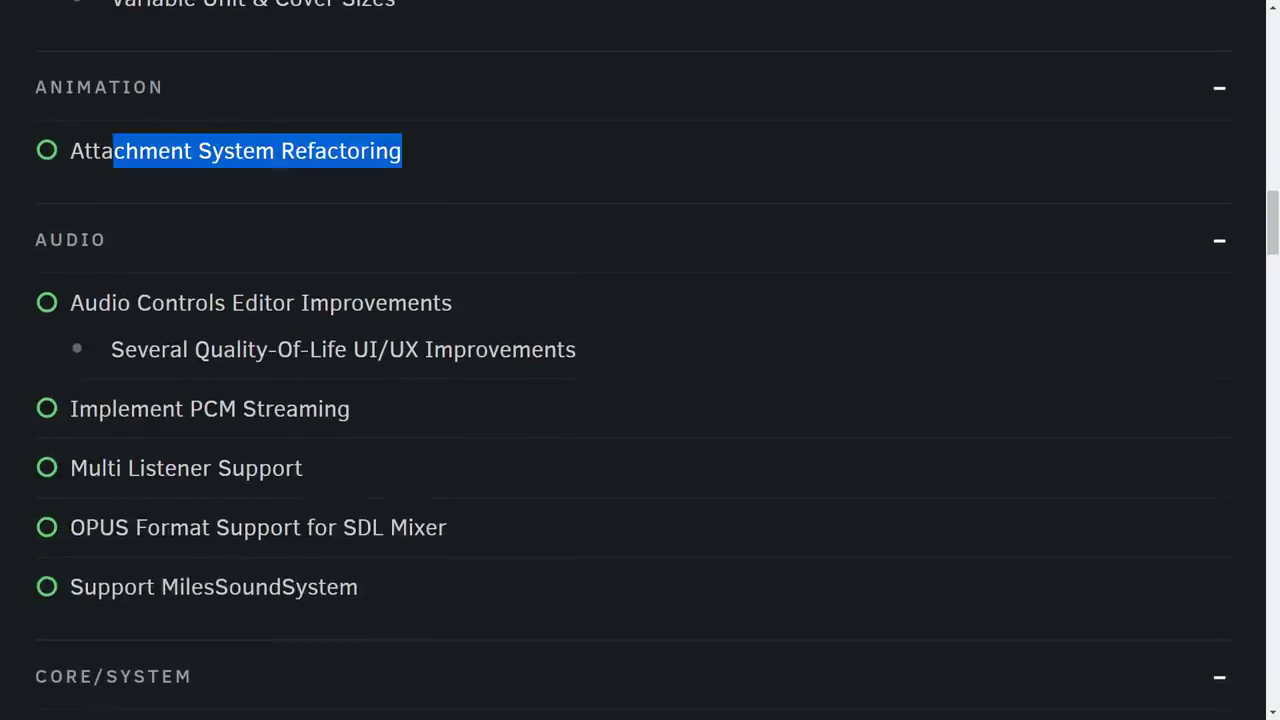
{"action": "scroll", "scroll_direction": "down", "scroll_amount": 3}
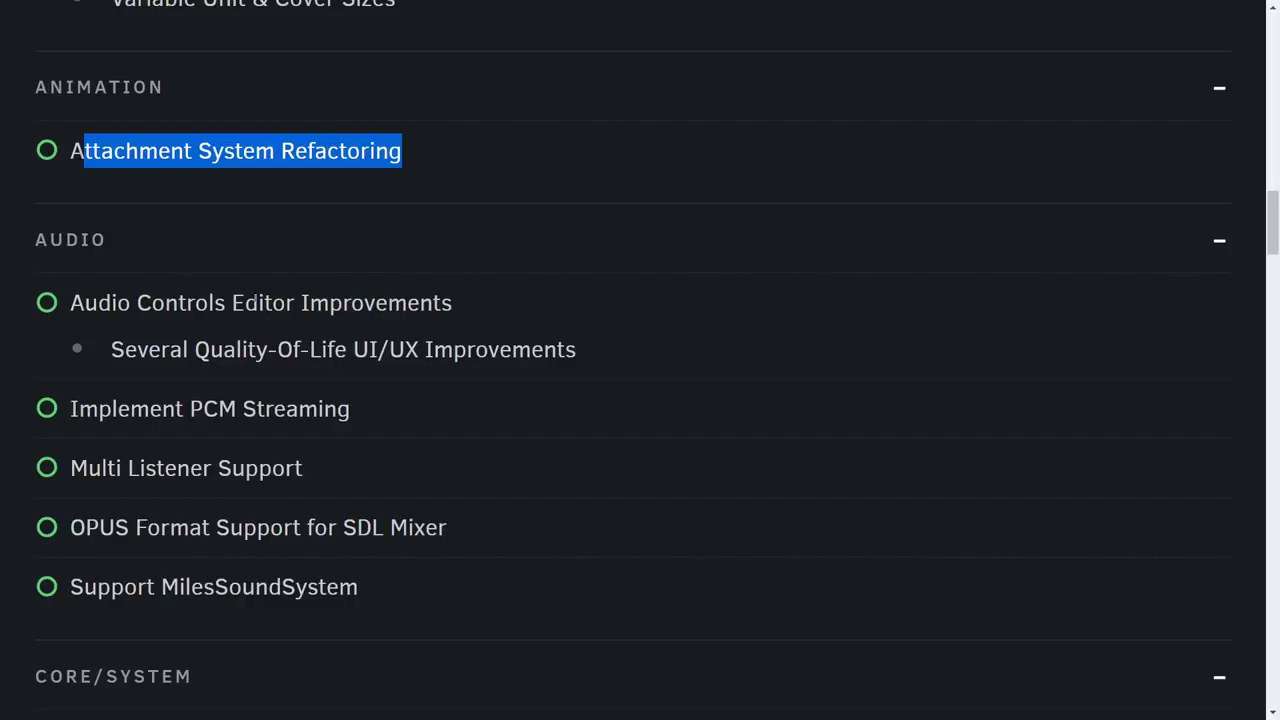
{"action": "scroll", "scroll_direction": "down", "scroll_amount": 3}
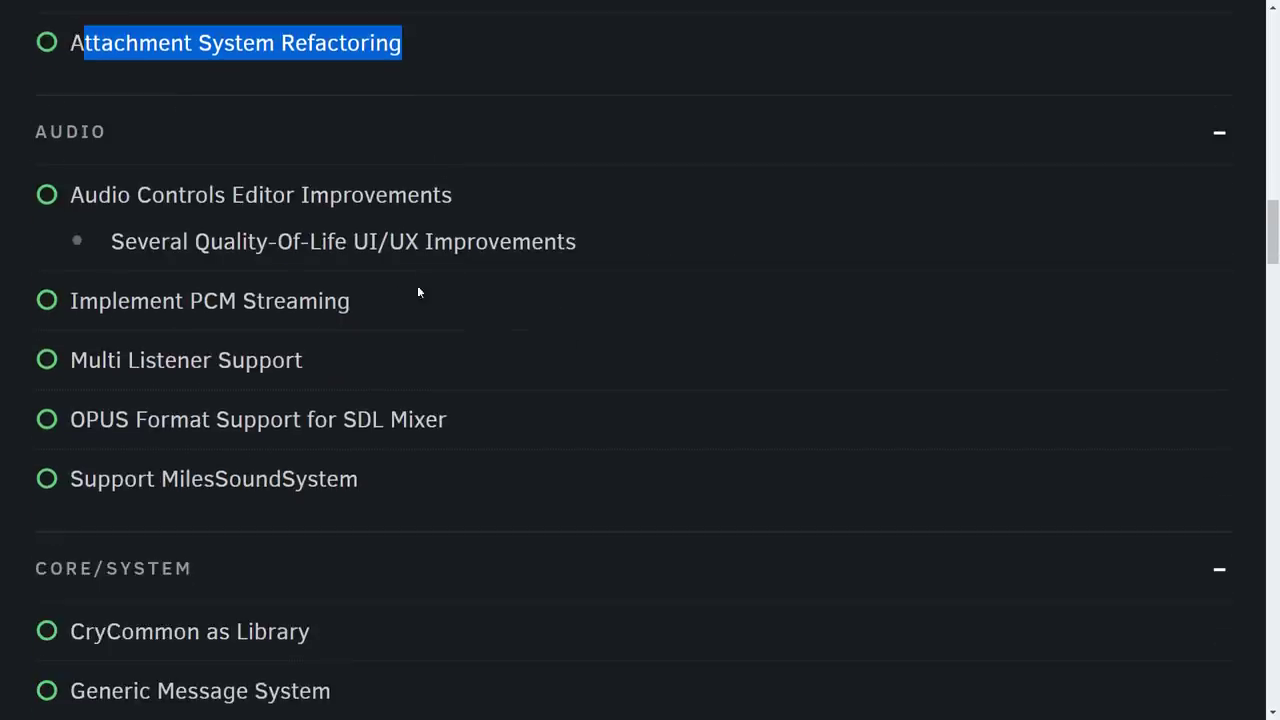
{"action": "scroll", "scroll_direction": "down", "scroll_amount": 3}
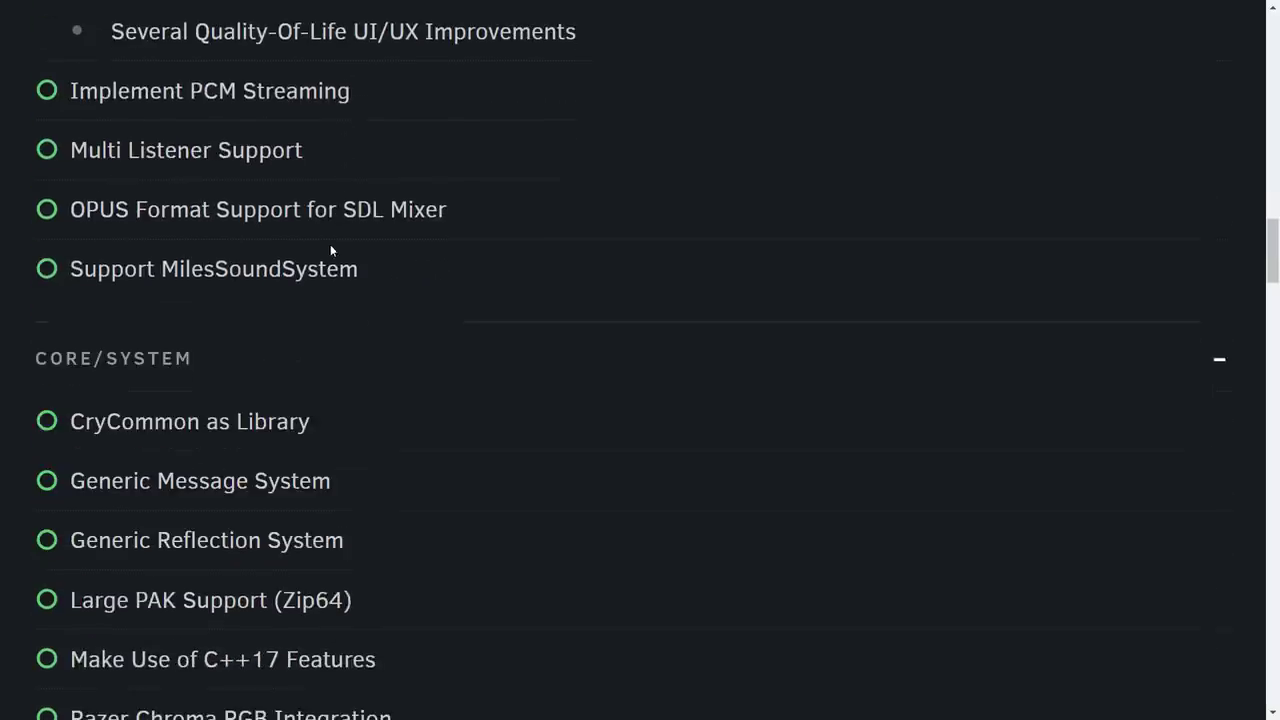
{"action": "scroll", "scroll_direction": "down", "scroll_amount": 3}
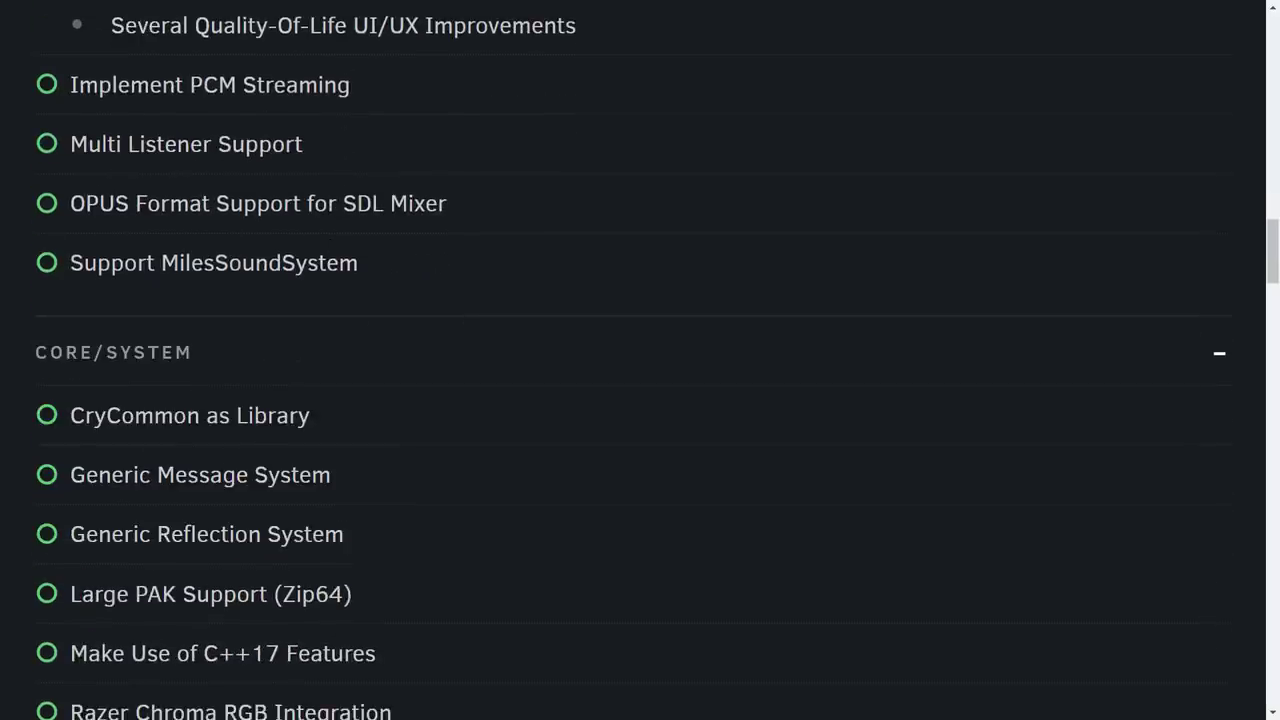
{"action": "mouse_move", "coordinate": [448, 270]}
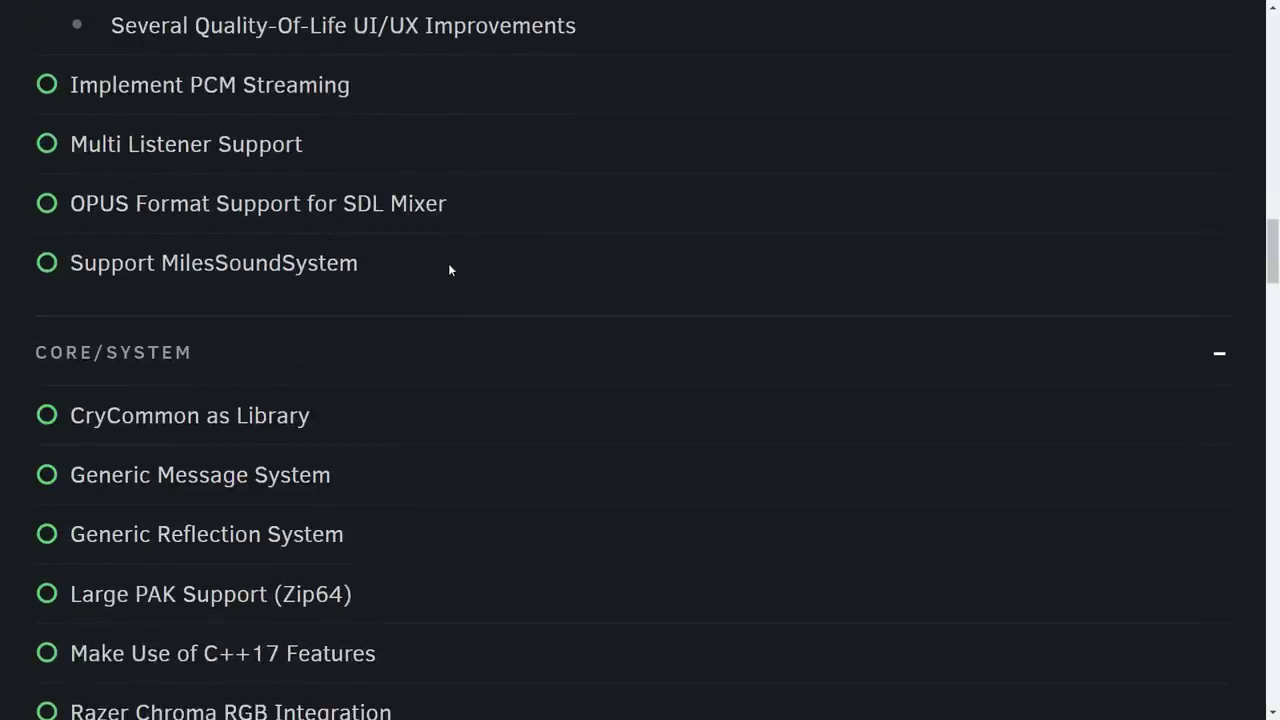
{"action": "scroll", "scroll_direction": "down", "scroll_amount": 3}
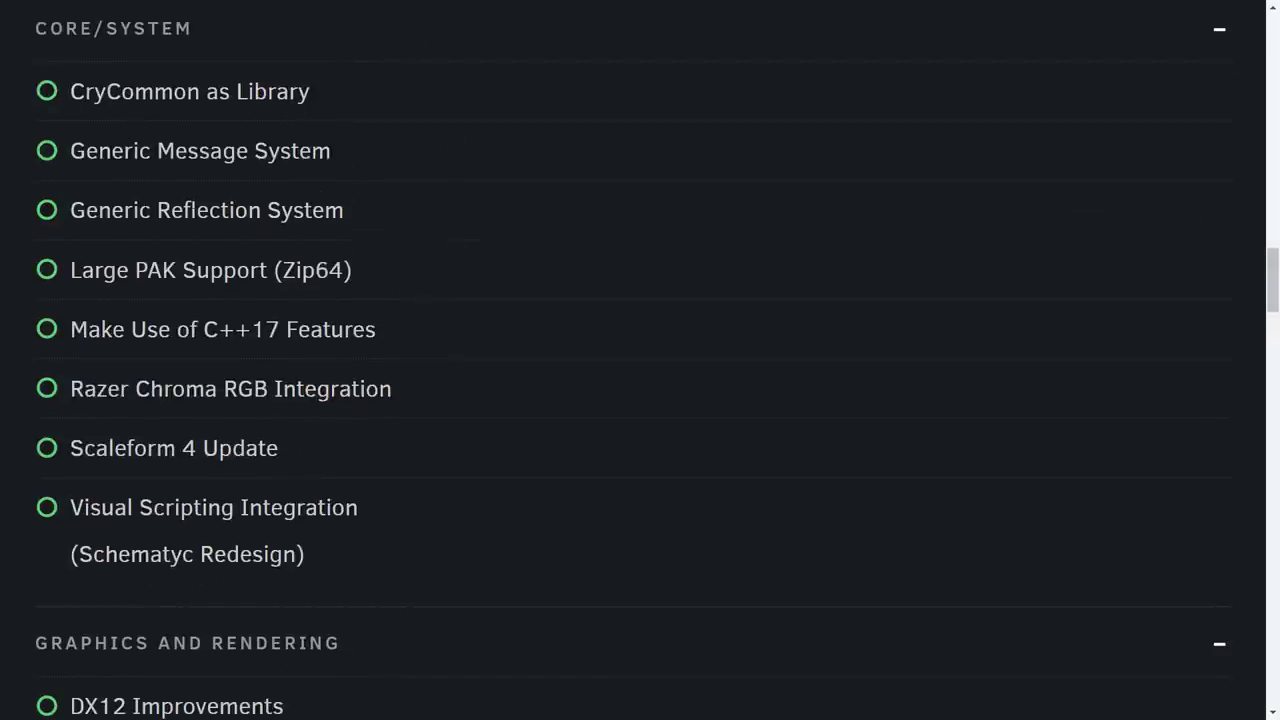
{"action": "scroll", "scroll_direction": "down", "scroll_amount": 3}
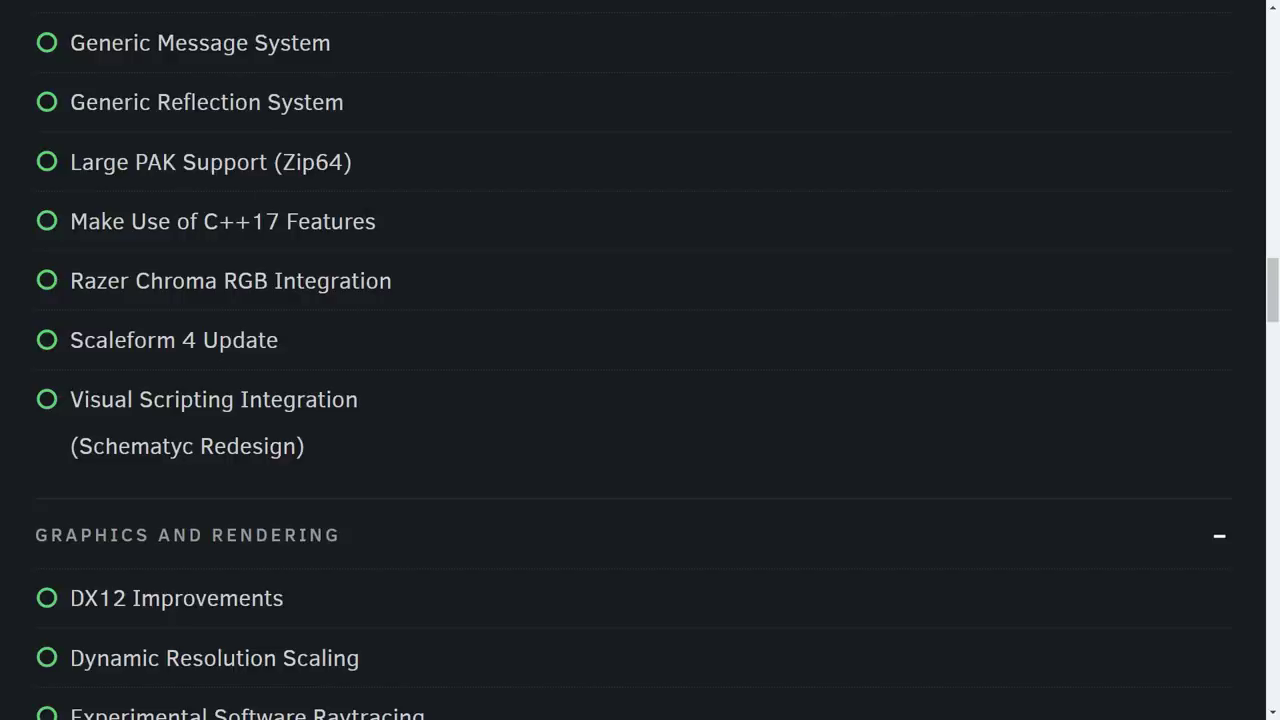
{"action": "scroll", "scroll_direction": "down", "scroll_amount": 3}
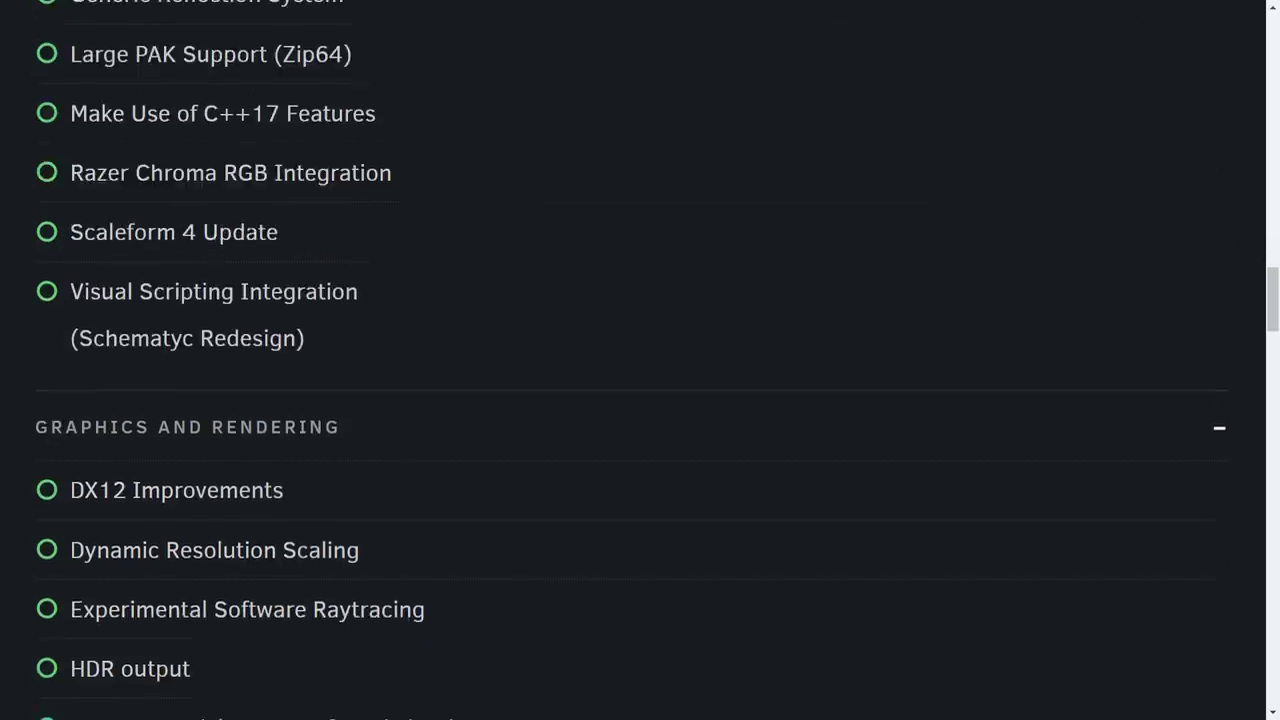
{"action": "scroll", "scroll_direction": "down", "scroll_amount": 3}
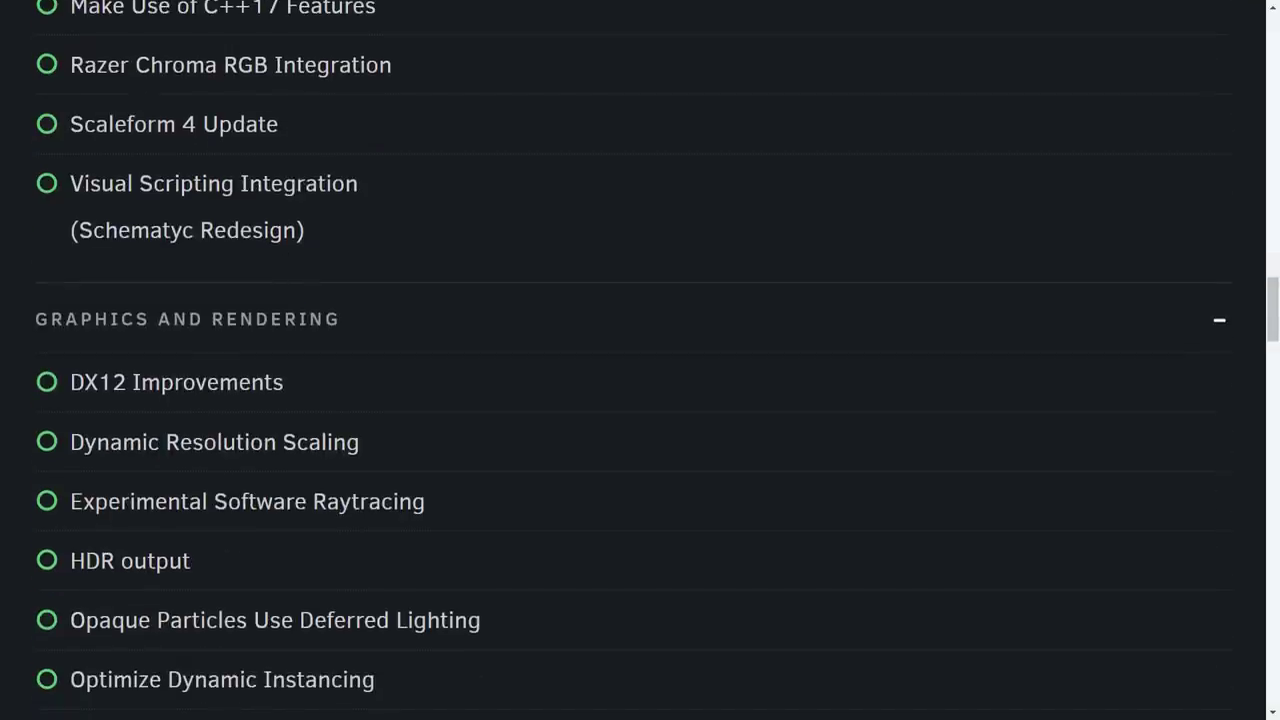
{"action": "double_click", "coordinate": [136, 230]}
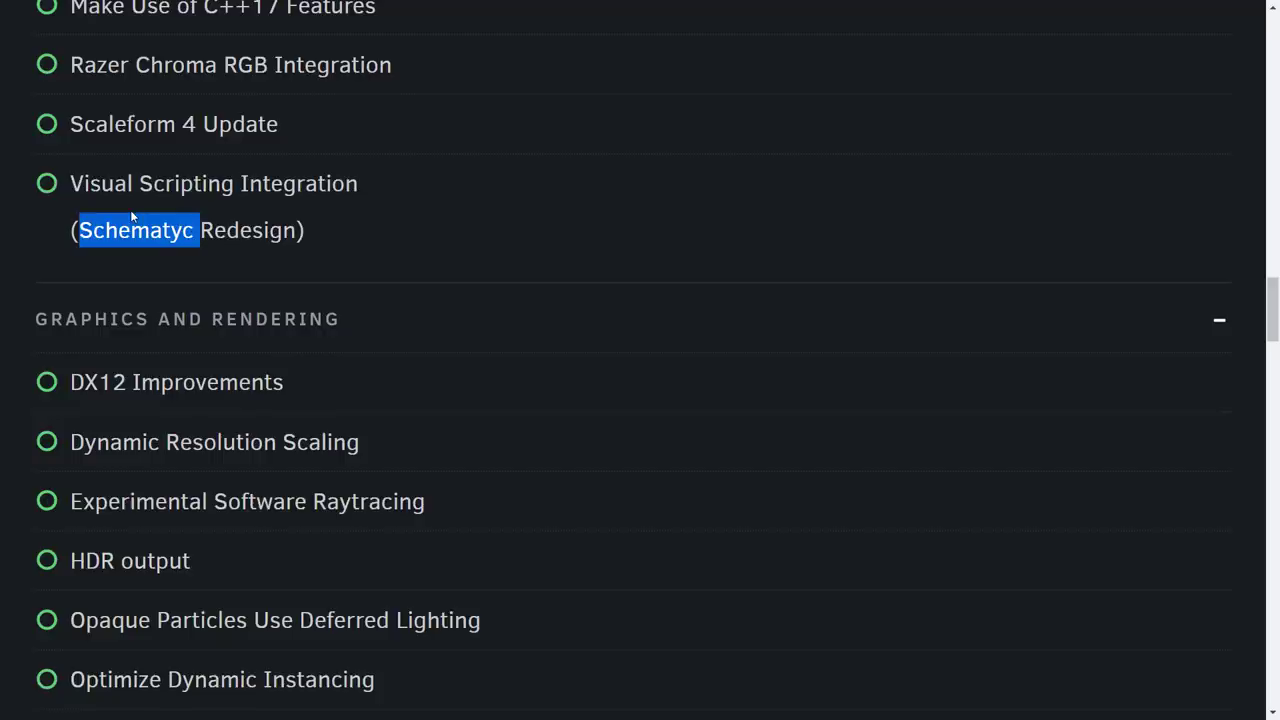
{"action": "mouse_move", "coordinate": [252, 300]}
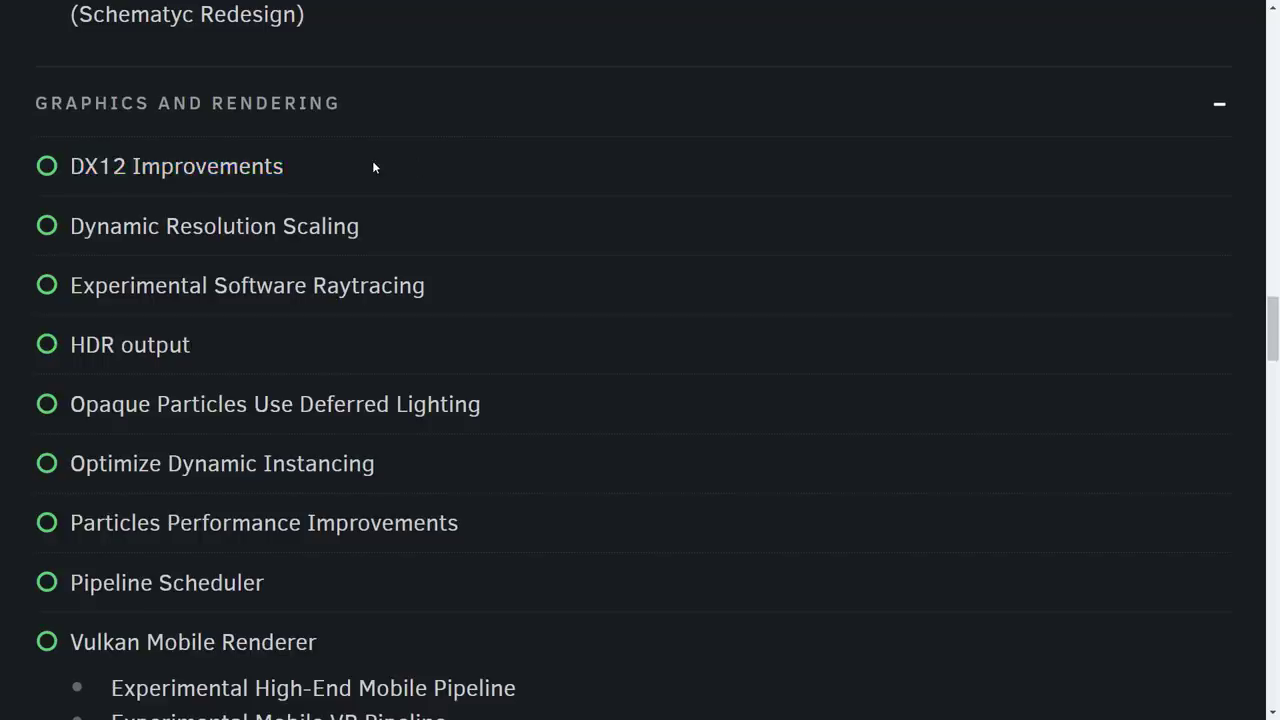
{"action": "scroll", "scroll_direction": "down", "scroll_amount": 3}
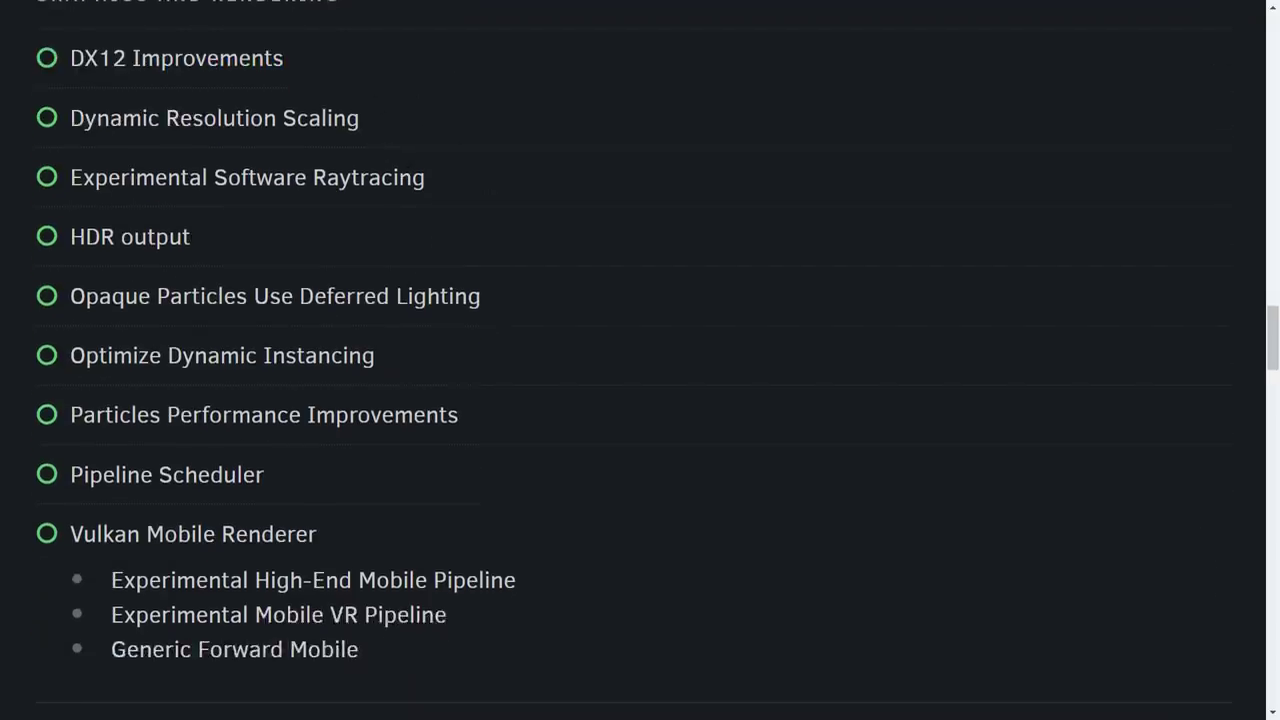
{"action": "double_click", "coordinate": [214, 118]}
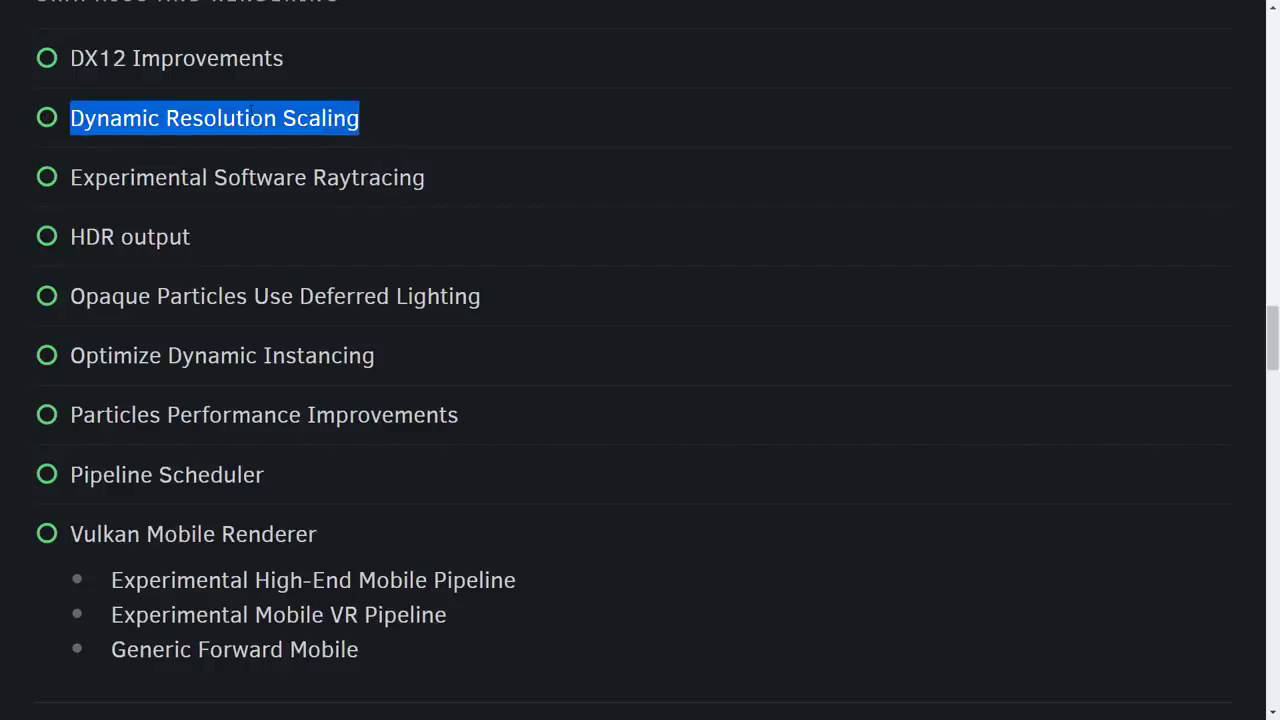
{"action": "left_click", "coordinate": [248, 176]}
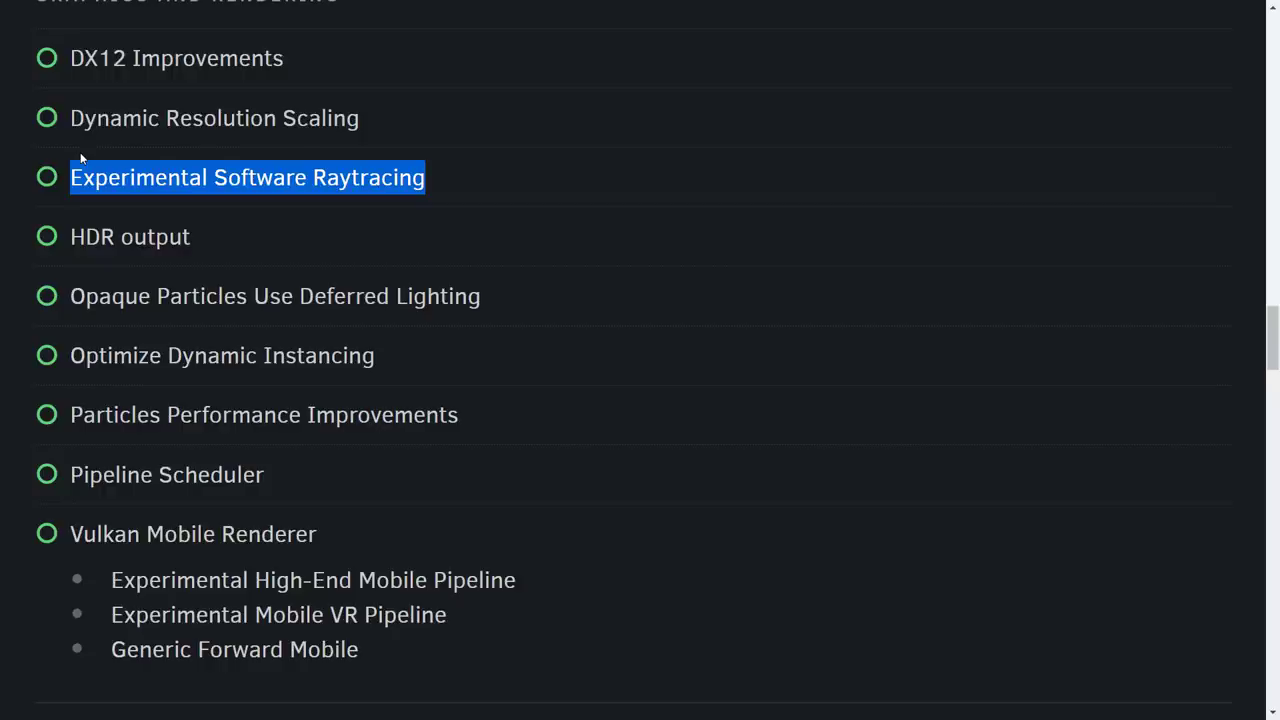
{"action": "mouse_move", "coordinate": [248, 242]}
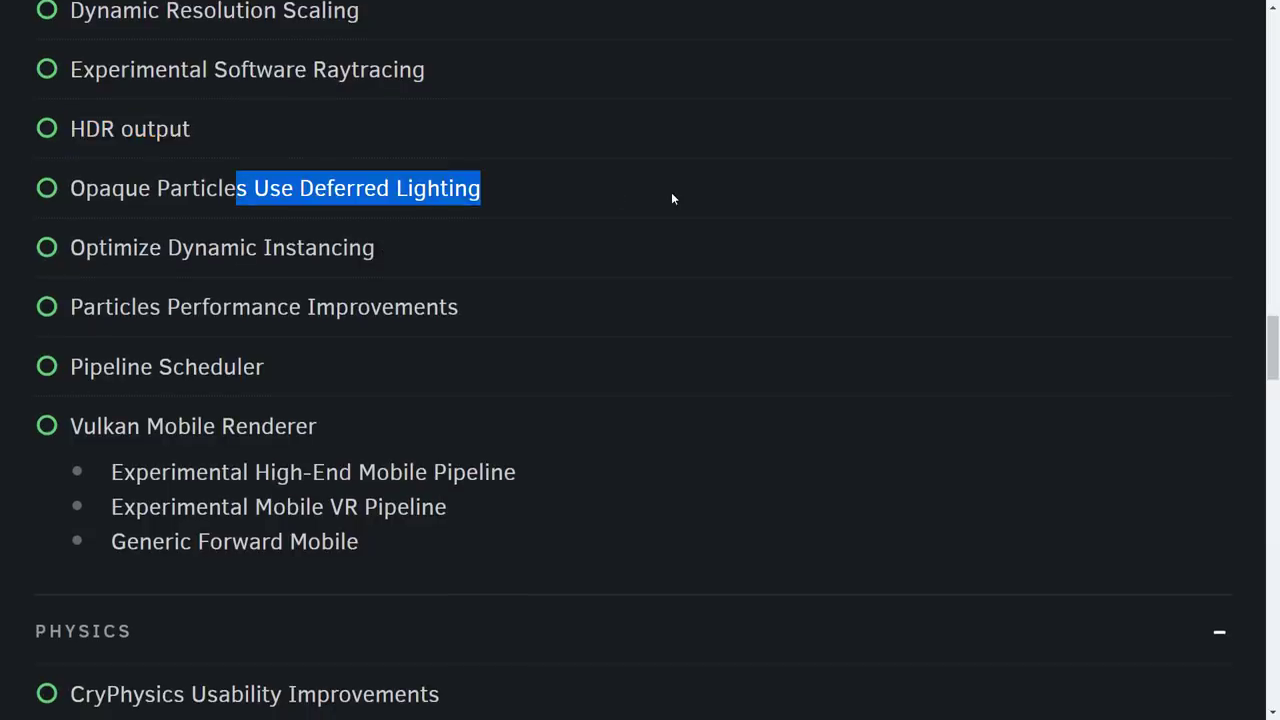
{"action": "scroll", "scroll_direction": "down", "scroll_amount": 3}
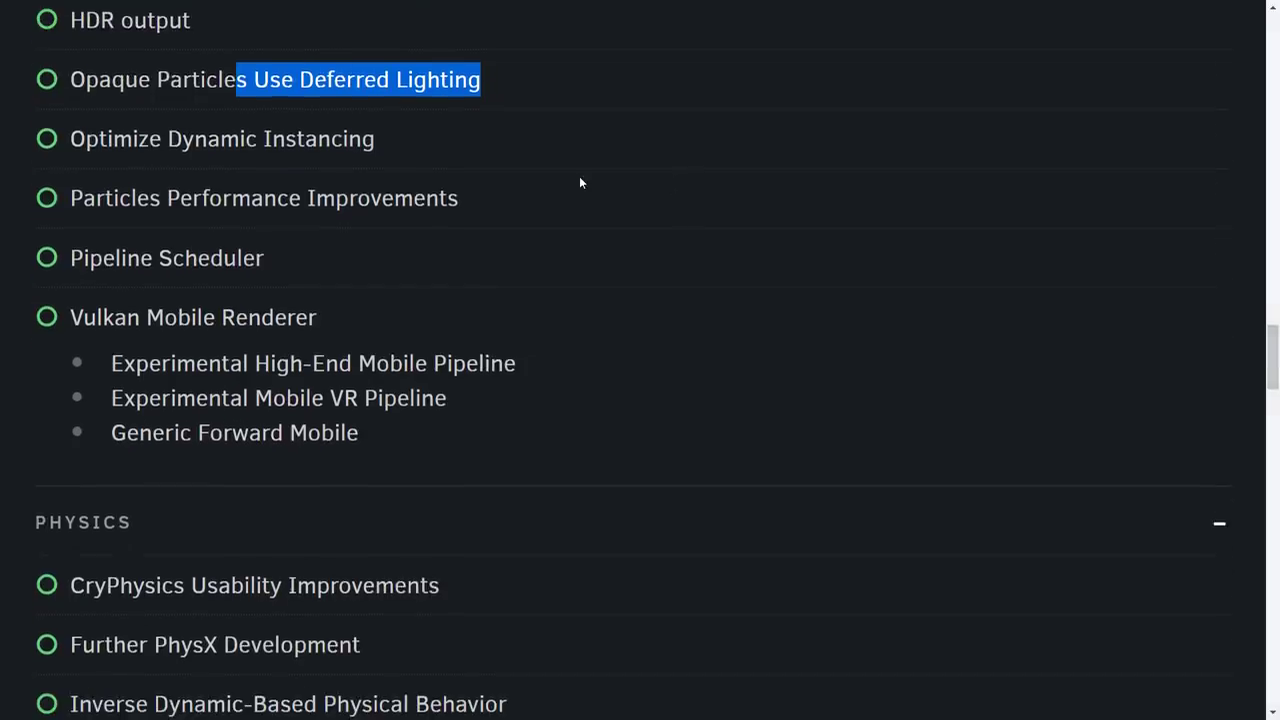
{"action": "scroll", "scroll_direction": "down", "scroll_amount": 3}
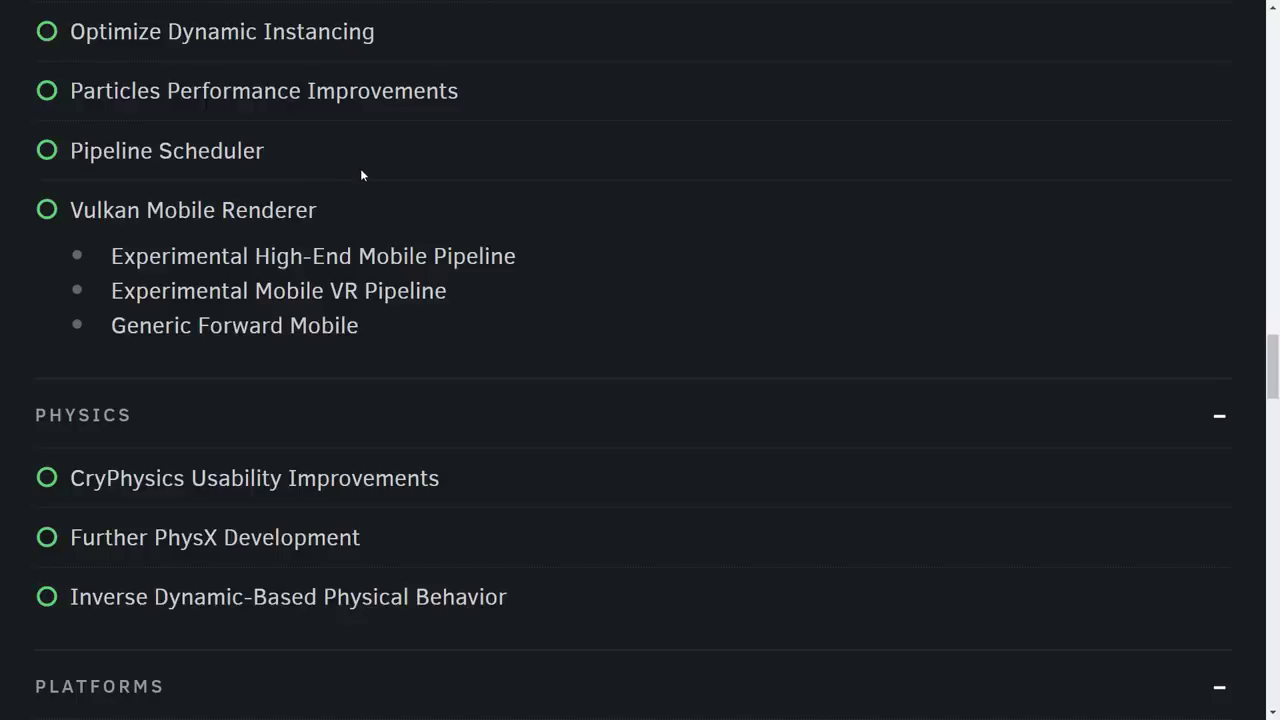
{"action": "double_click", "coordinate": [76, 210]}
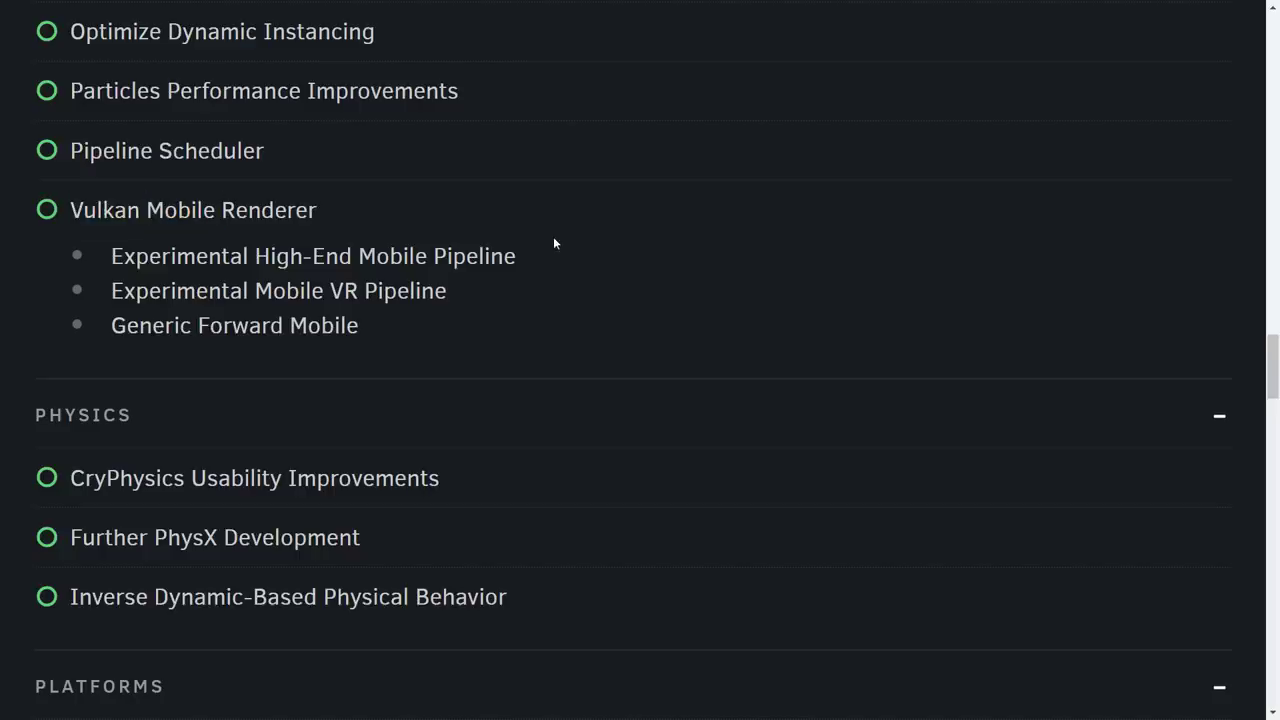
{"action": "double_click", "coordinate": [312, 256]}
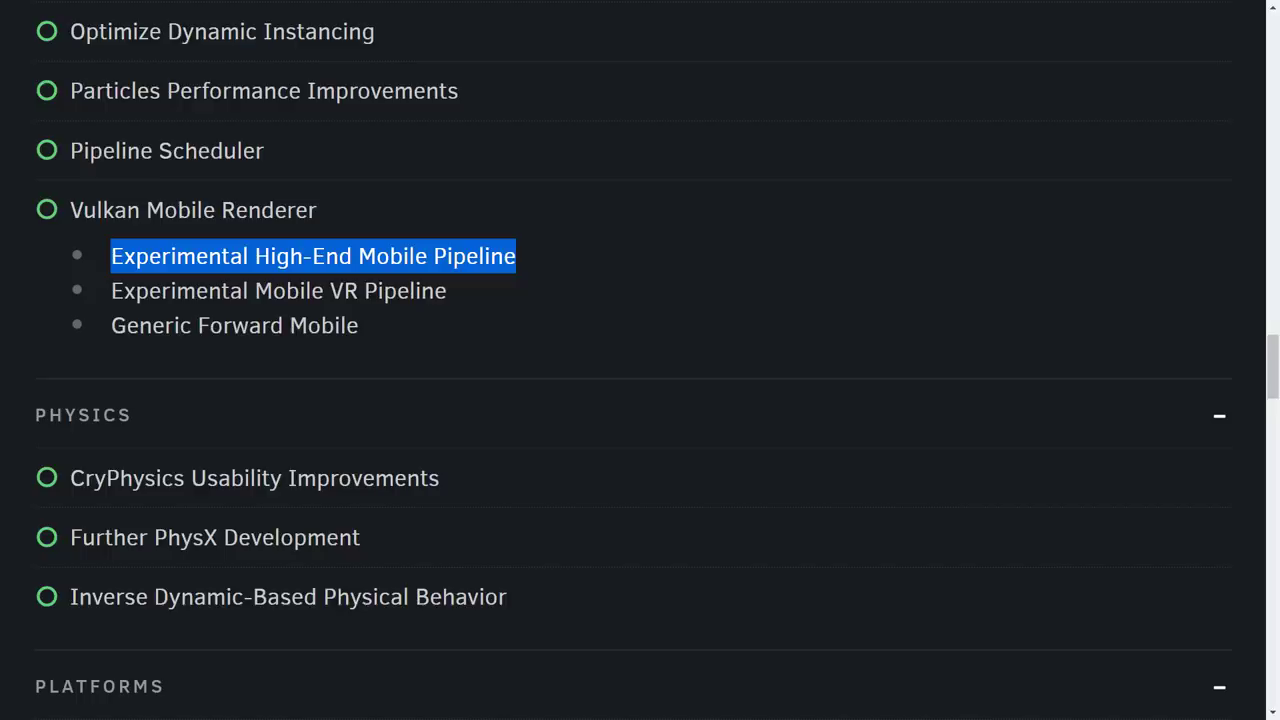
{"action": "scroll", "scroll_direction": "down", "scroll_amount": 3}
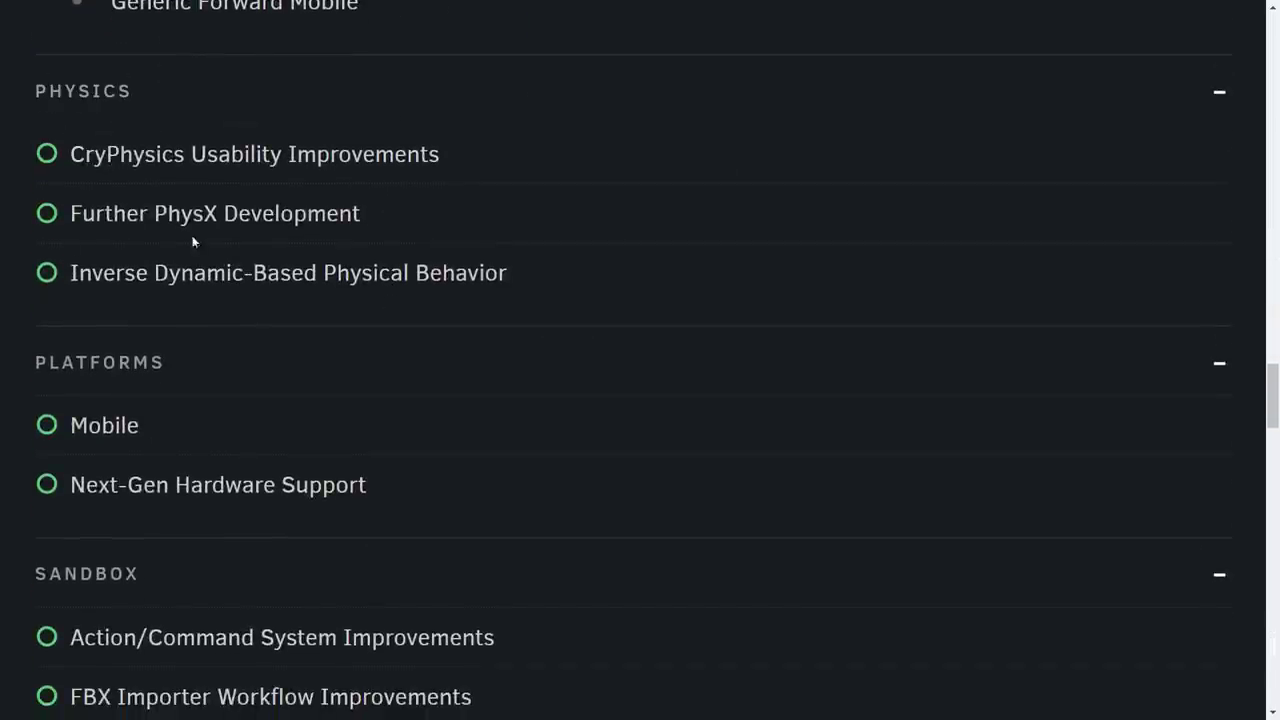
{"action": "scroll", "scroll_direction": "down", "scroll_amount": 3}
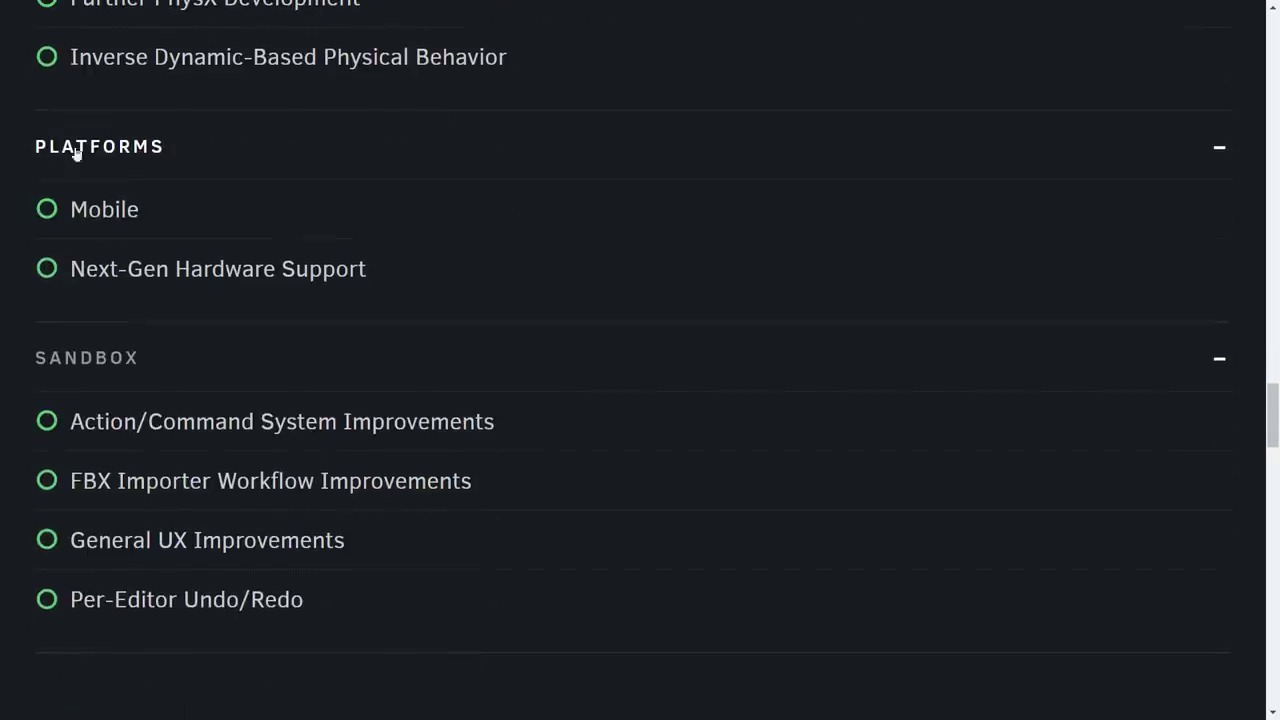
{"action": "mouse_move", "coordinate": [84, 160]}
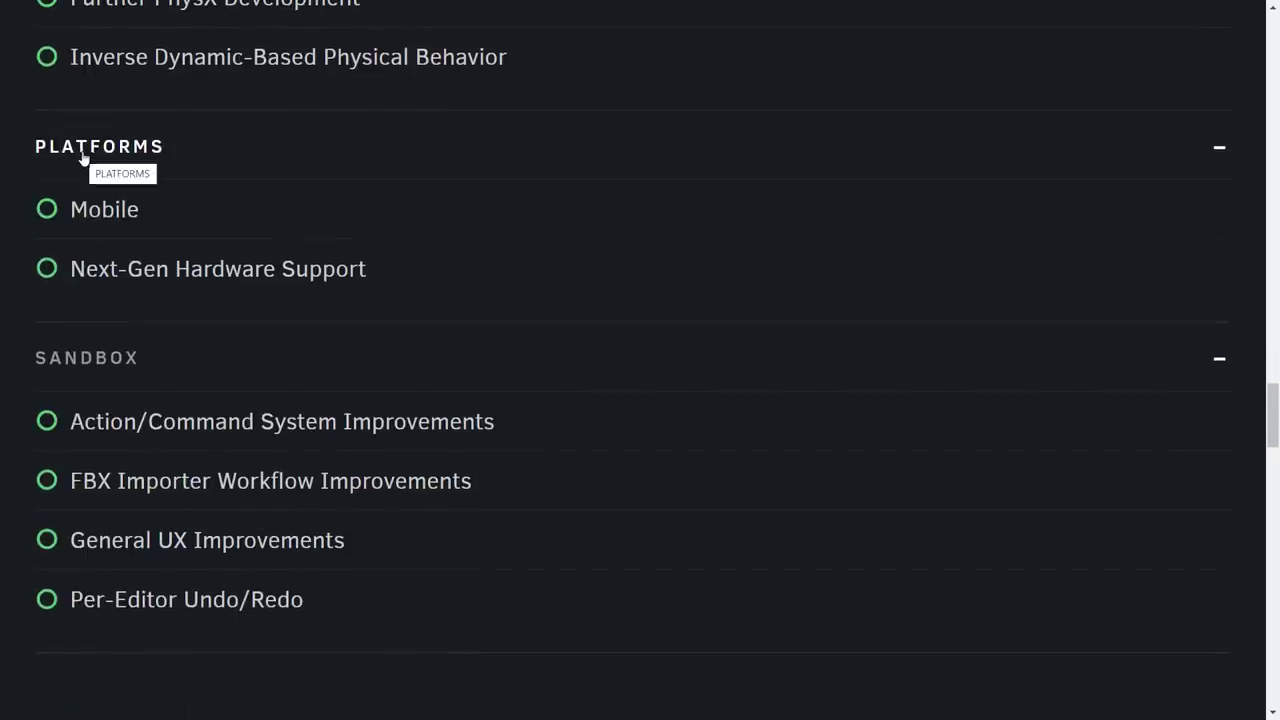
{"action": "mouse_move", "coordinate": [168, 292]}
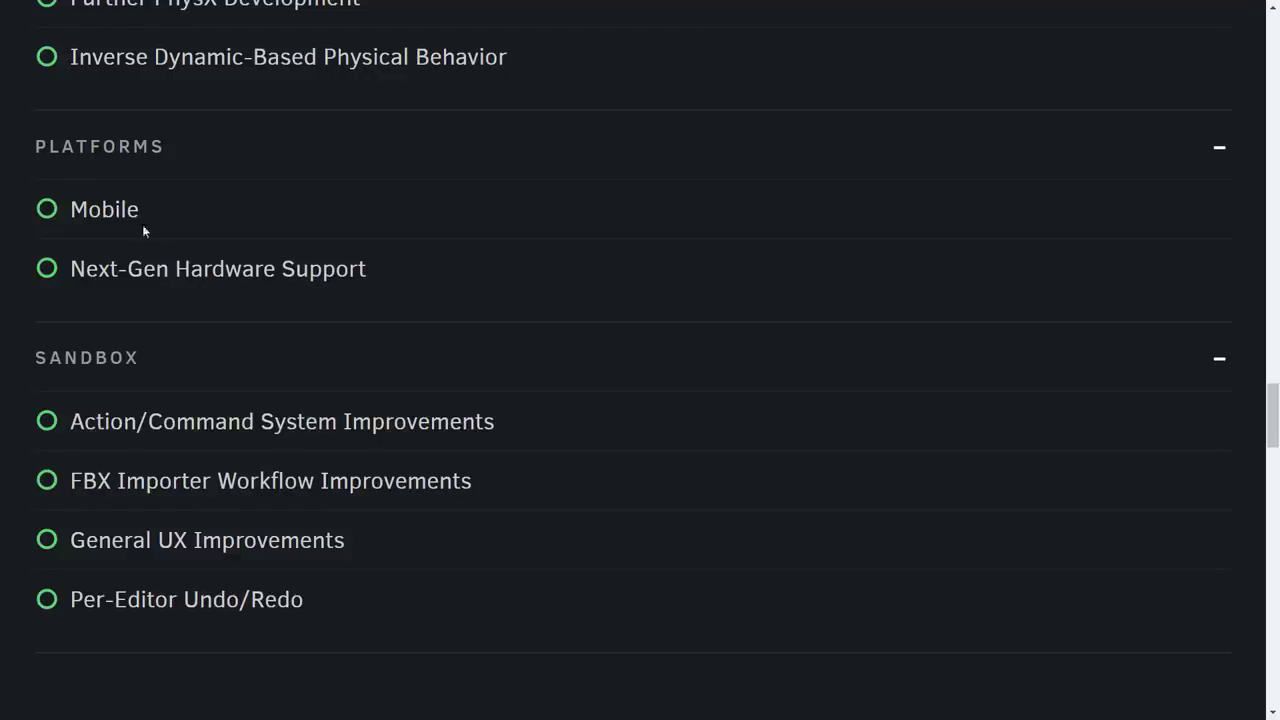
{"action": "double_click", "coordinate": [104, 210]}
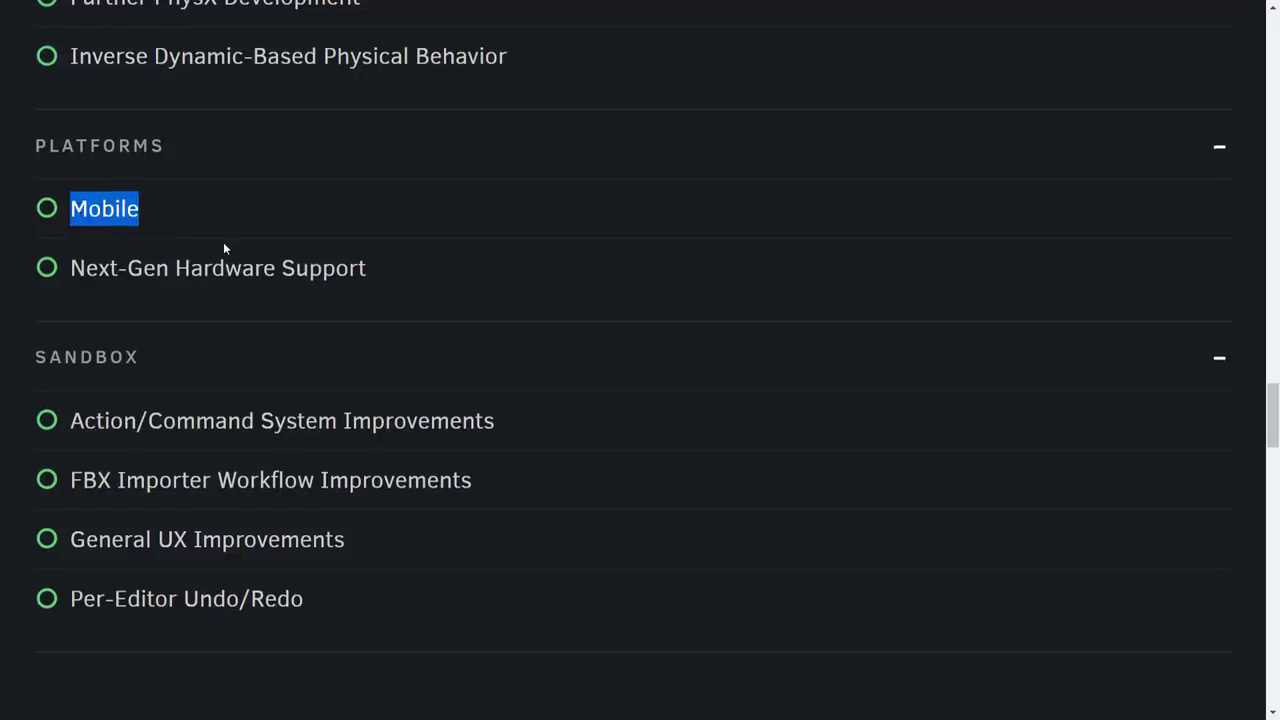
{"action": "scroll", "scroll_direction": "down", "scroll_amount": 3}
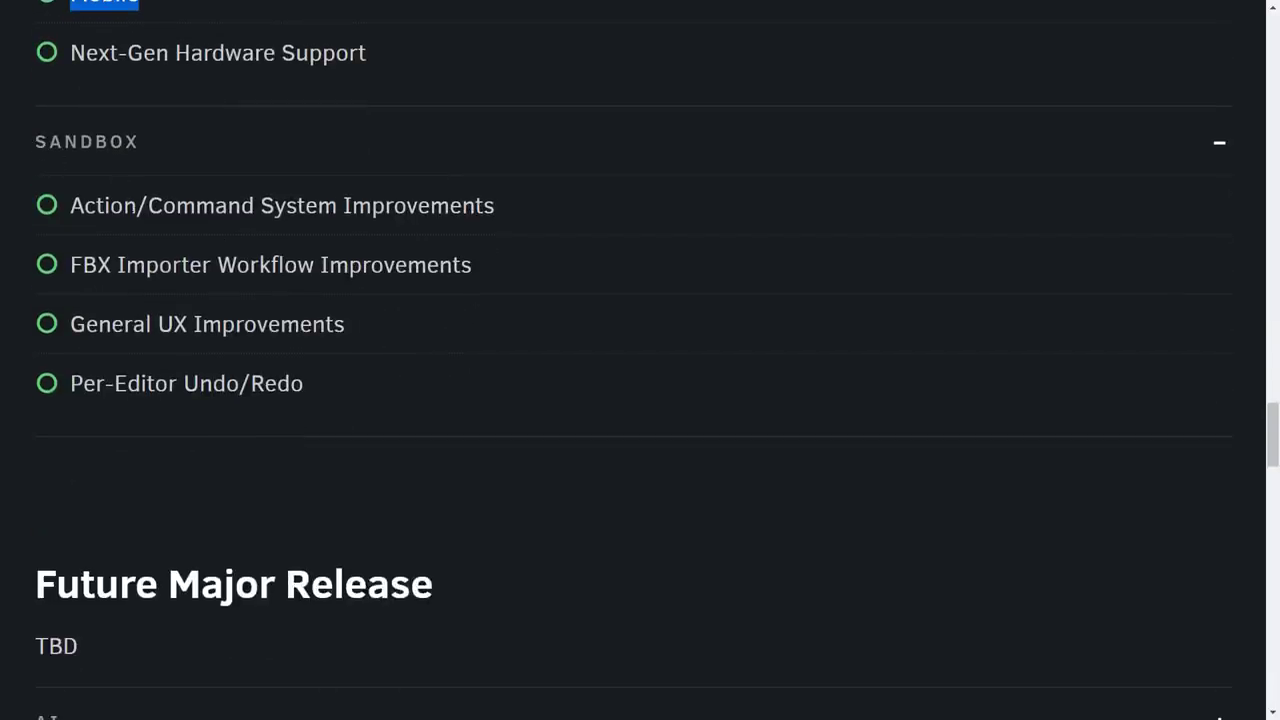
{"action": "mouse_move", "coordinate": [264, 312]}
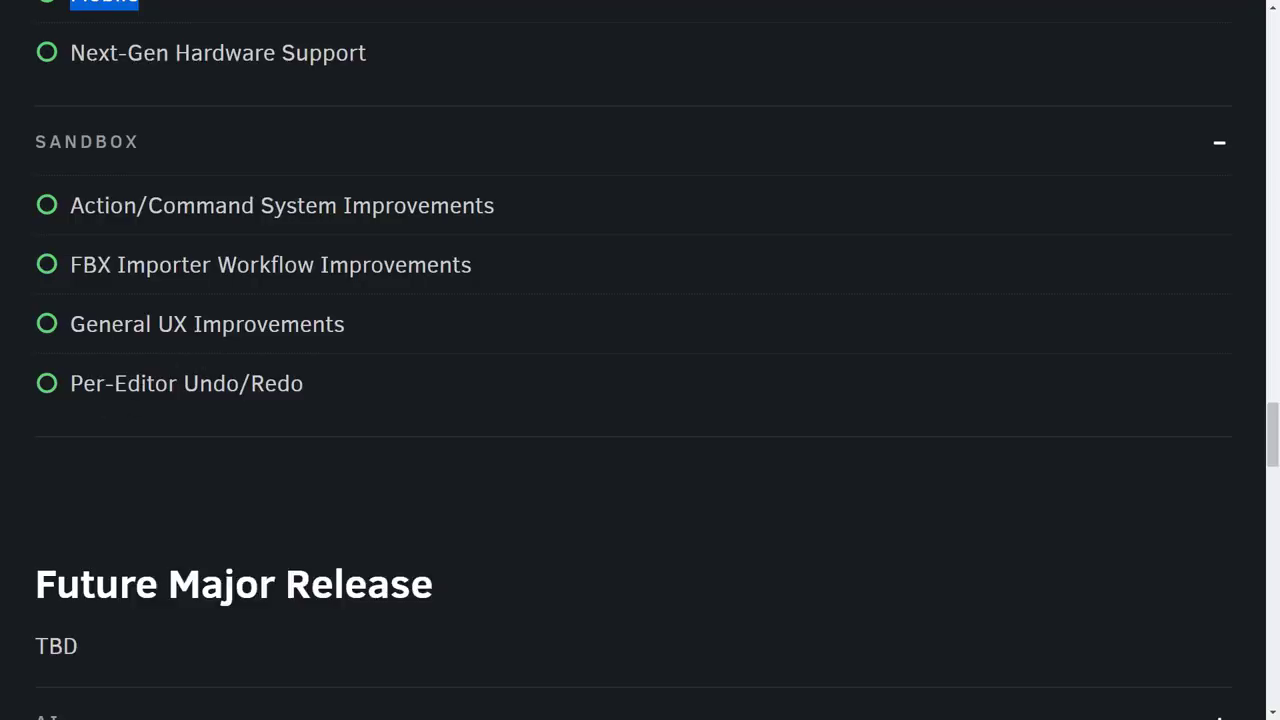
{"action": "scroll", "scroll_direction": "down", "scroll_amount": 3}
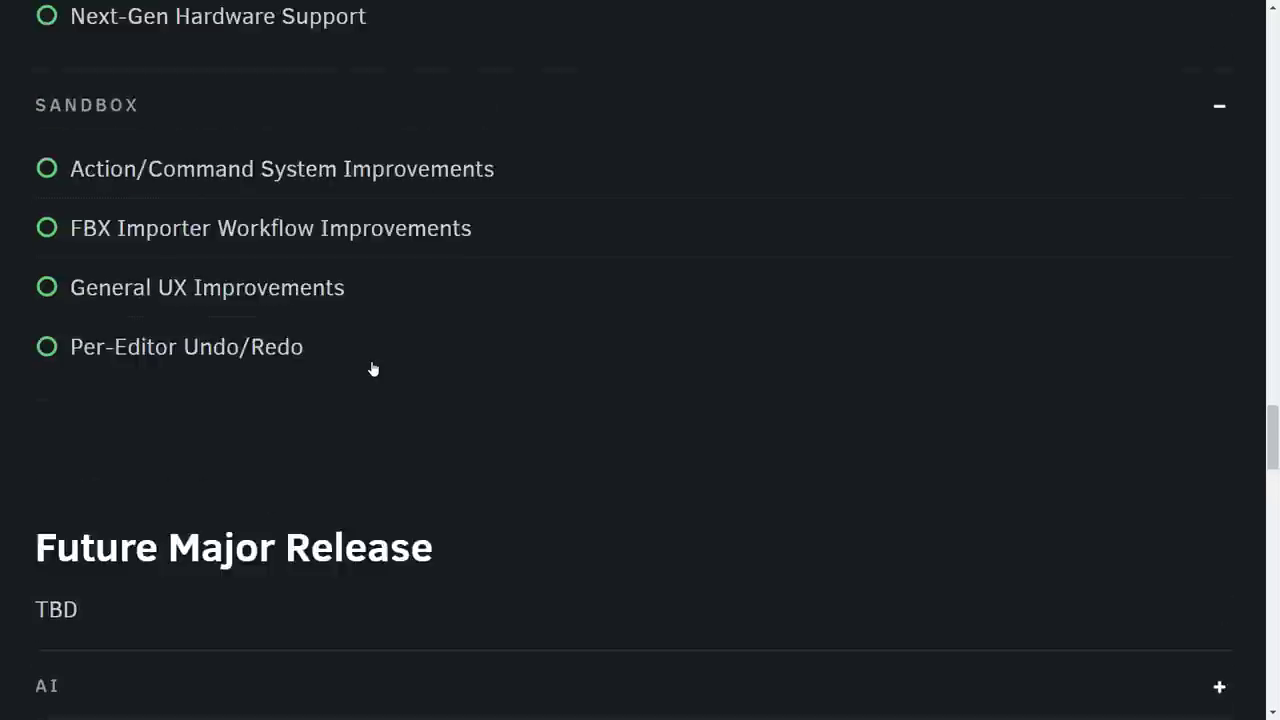
{"action": "scroll", "scroll_direction": "up", "scroll_amount": 3}
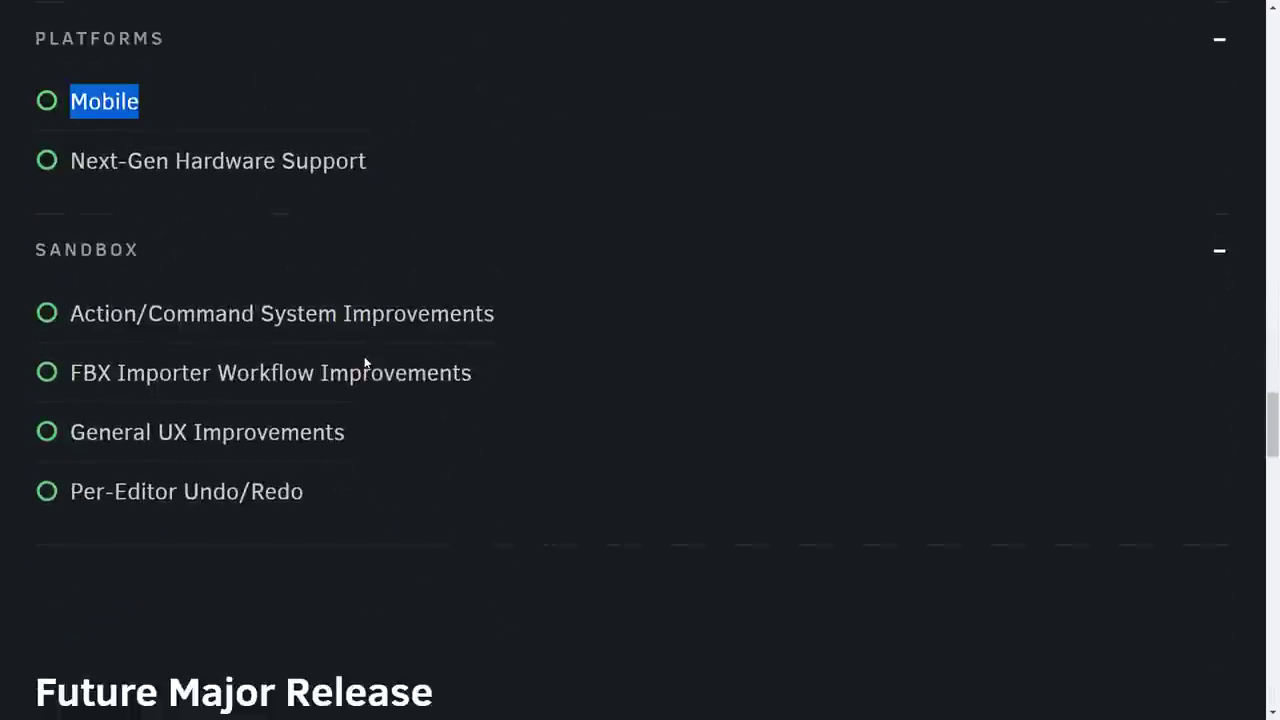
{"action": "scroll", "scroll_direction": "down", "scroll_amount": 3}
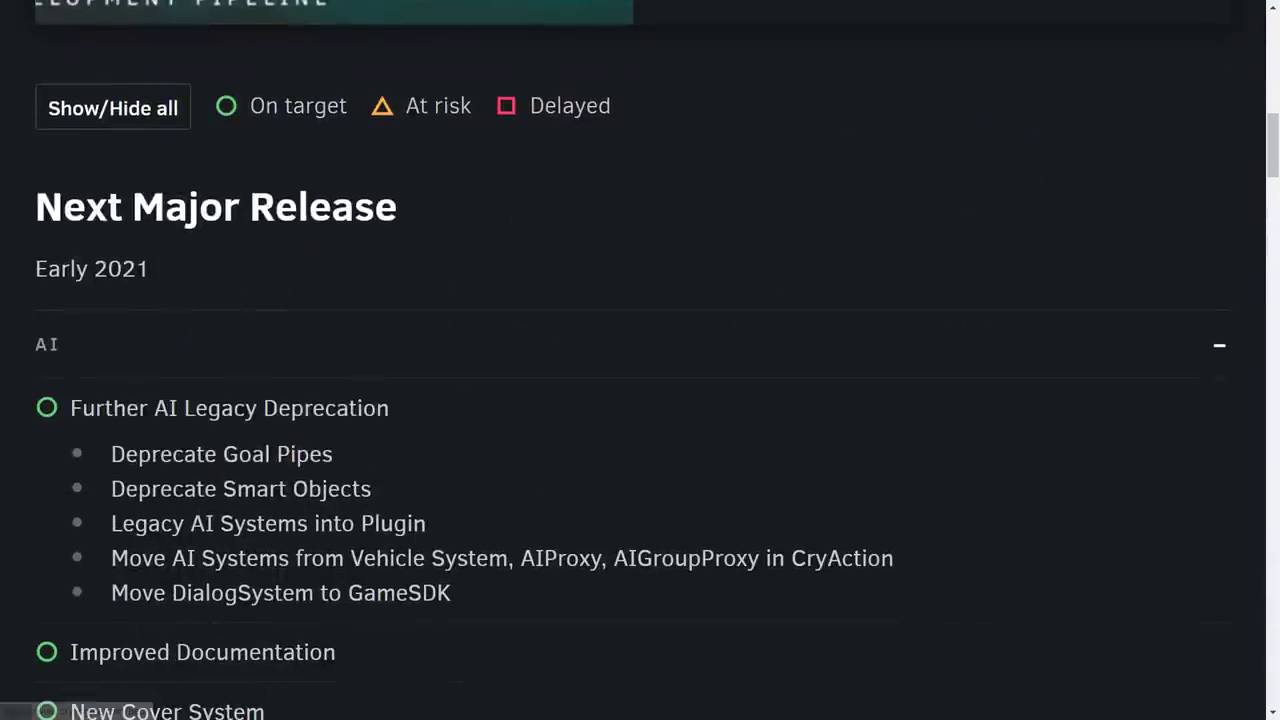
{"action": "double_click", "coordinate": [92, 268]}
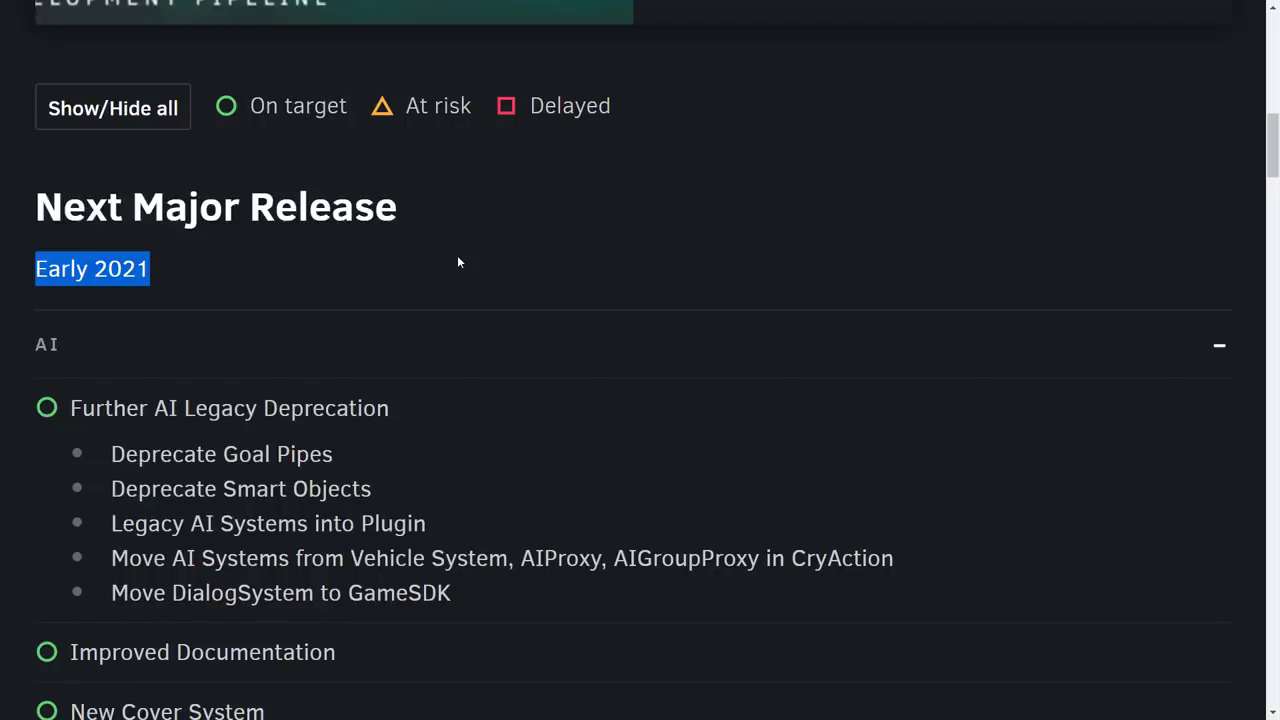
{"action": "mouse_move", "coordinate": [536, 258]}
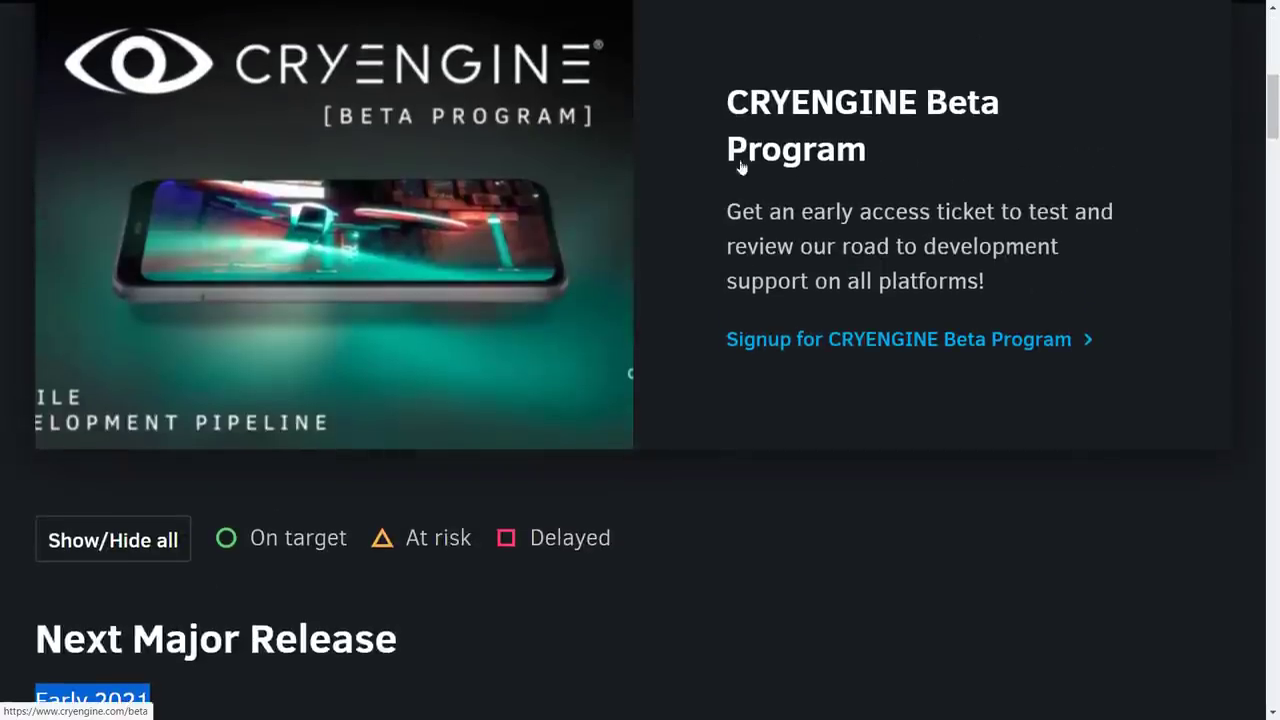
{"action": "mouse_move", "coordinate": [910, 312]}
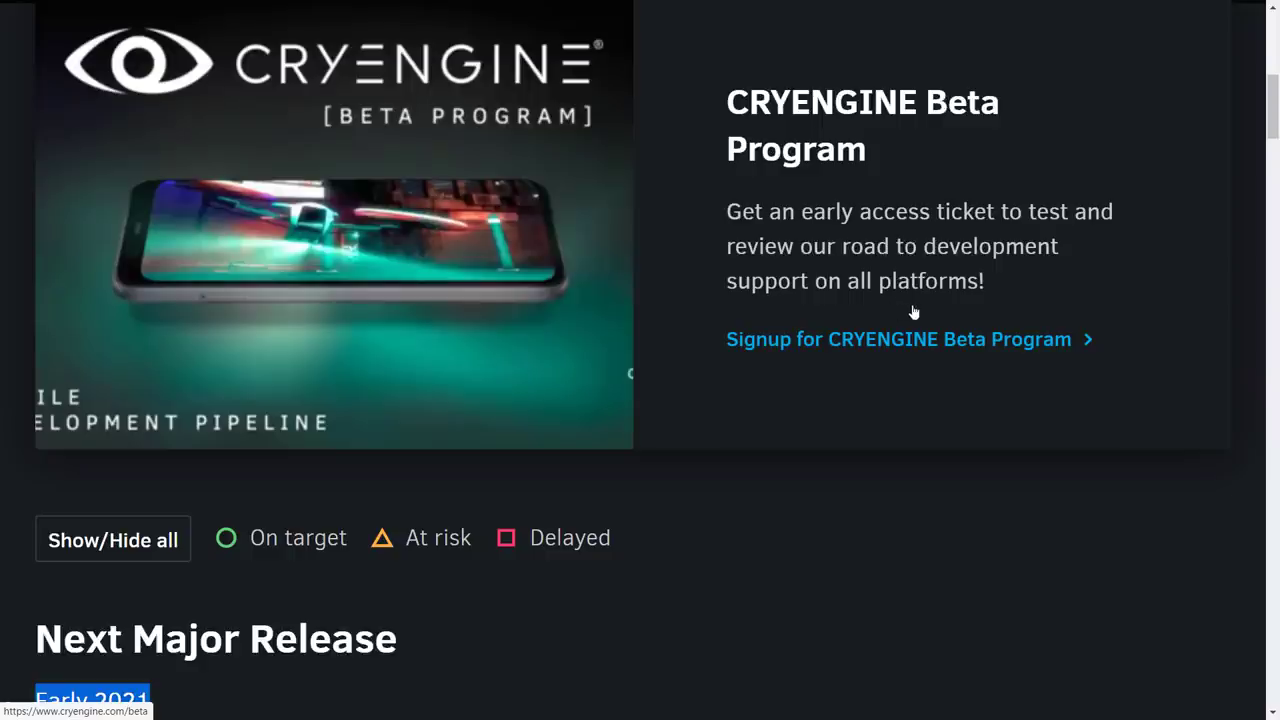
{"action": "mouse_move", "coordinate": [1024, 334]}
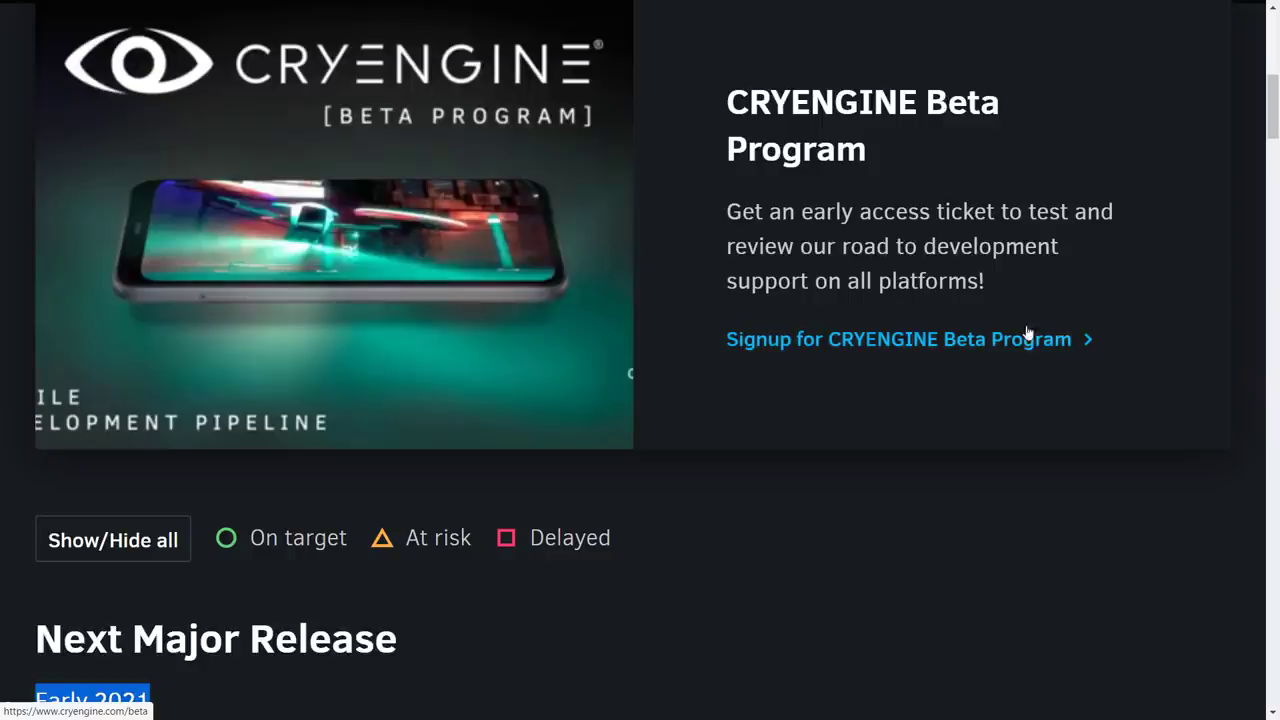
Step: Read the Beta Program page's supported platforms from Android to VR and start signing up
{"action": "left_click", "coordinate": [898, 340]}
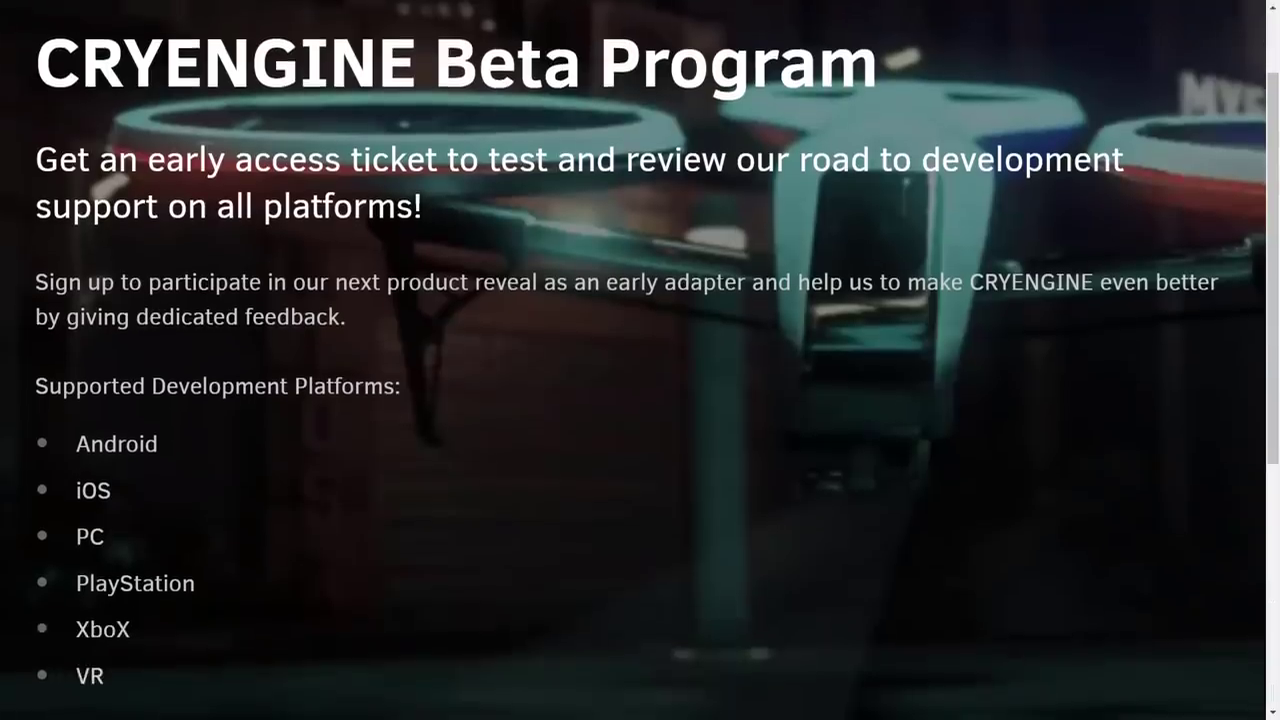
{"action": "scroll", "scroll_direction": "down", "scroll_amount": 3}
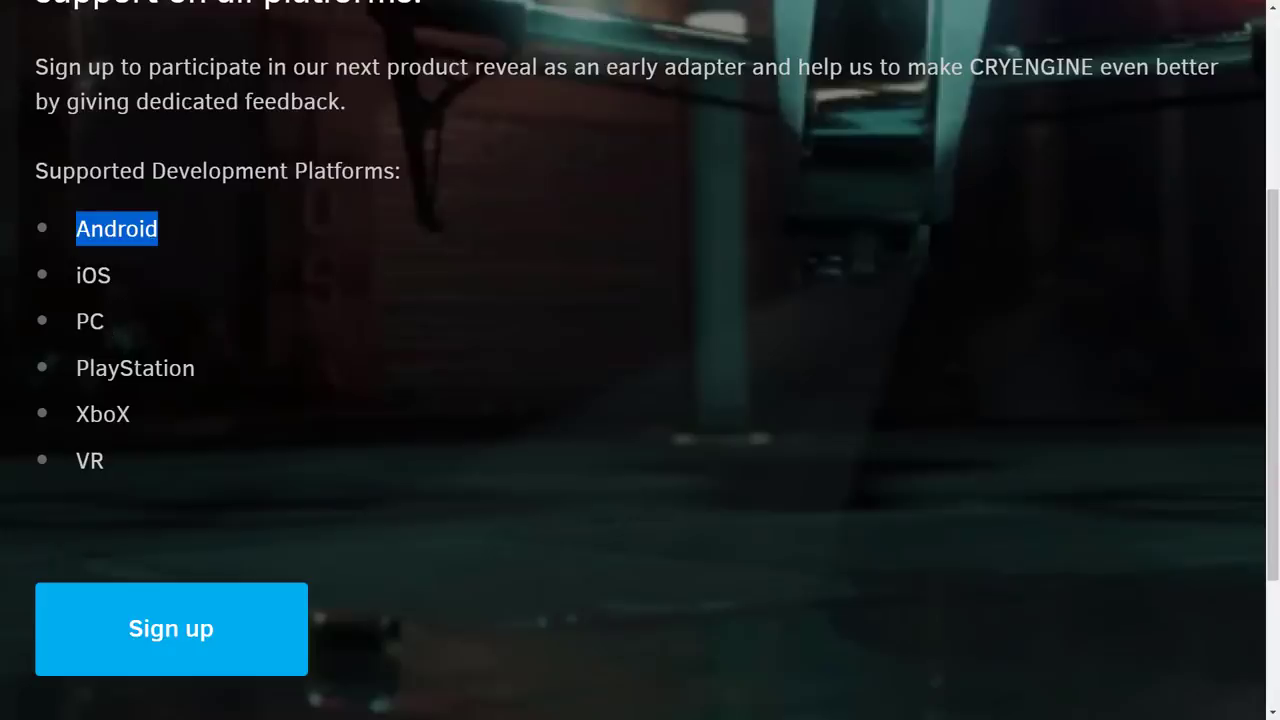
{"action": "scroll", "scroll_direction": "up", "scroll_amount": 3}
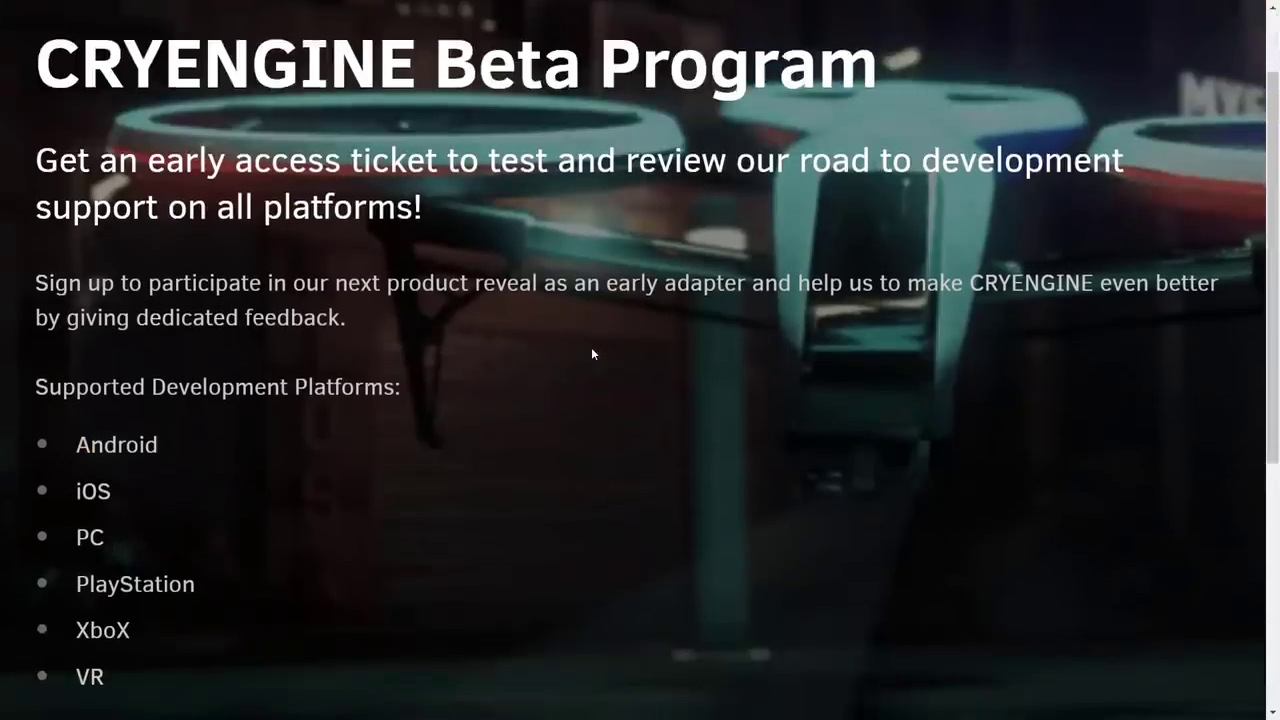
{"action": "scroll", "scroll_direction": "down", "scroll_amount": 3}
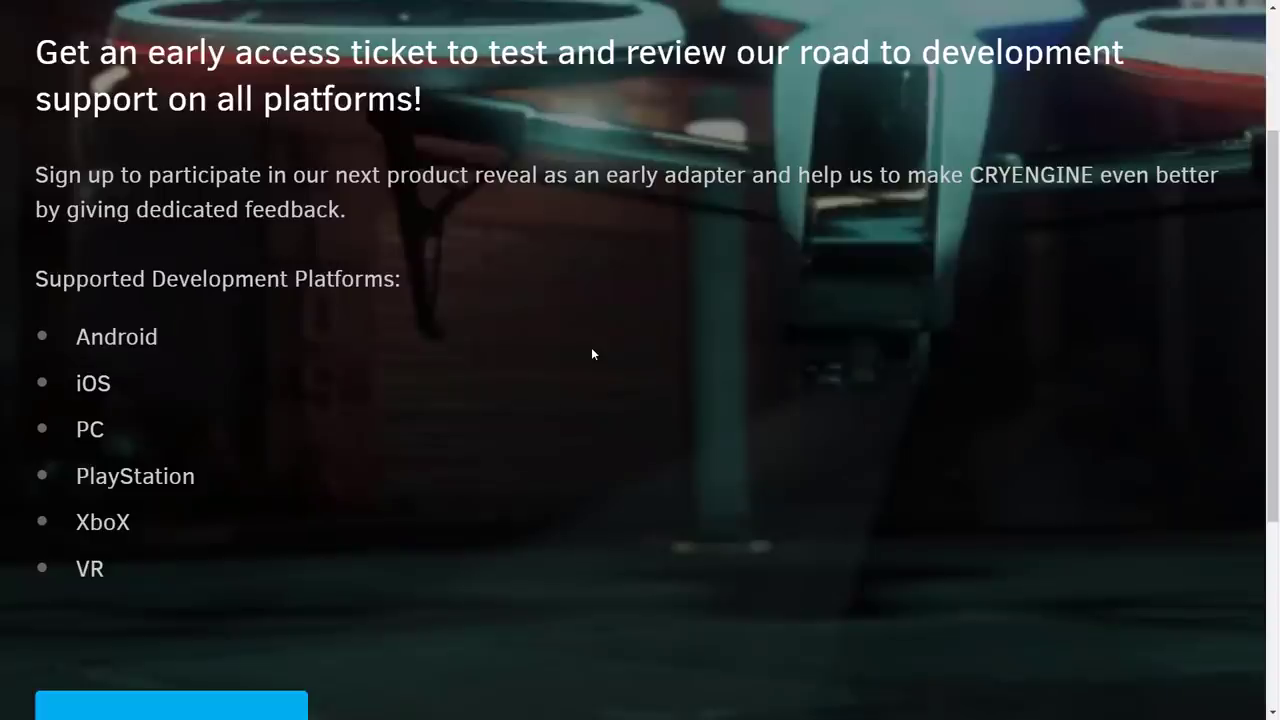
{"action": "scroll", "scroll_direction": "down", "scroll_amount": 3}
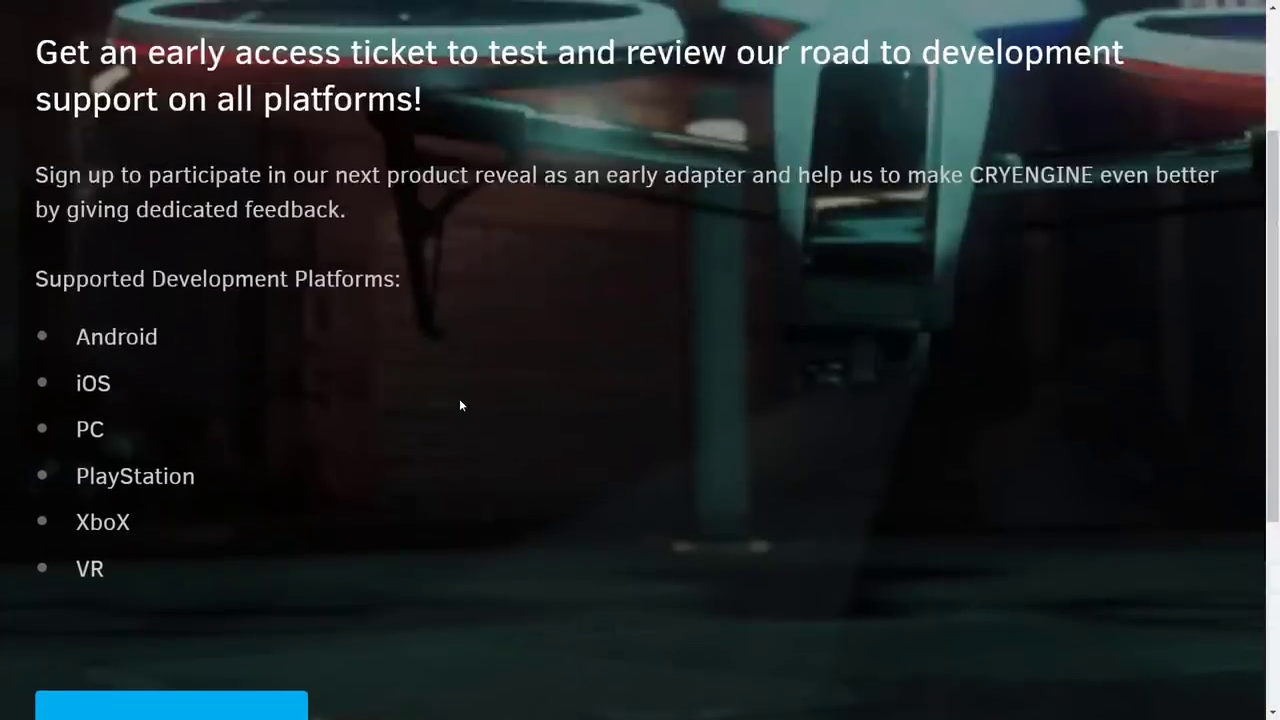
{"action": "scroll", "scroll_direction": "down", "scroll_amount": 3}
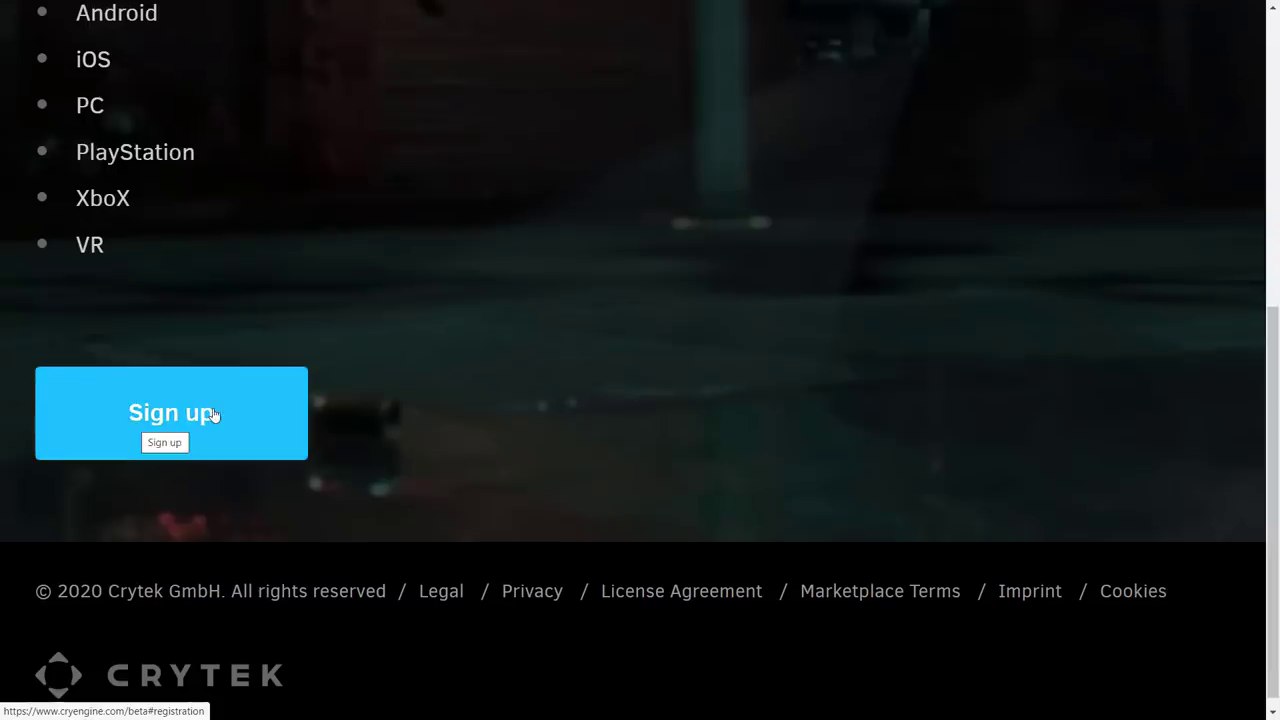
{"action": "left_click", "coordinate": [172, 412]}
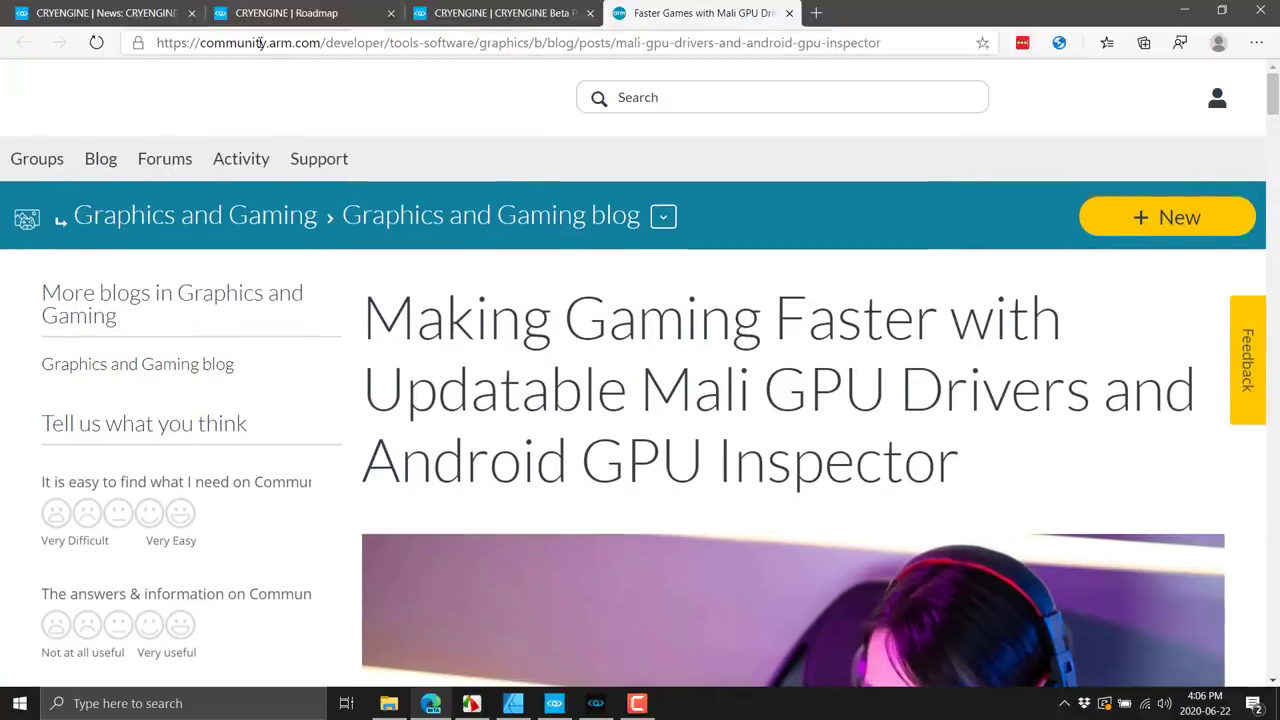
Step: Read the Mali GPU post full screen and highlight the sentence about Crytek porting the demo
{"action": "key", "text": "f11"}
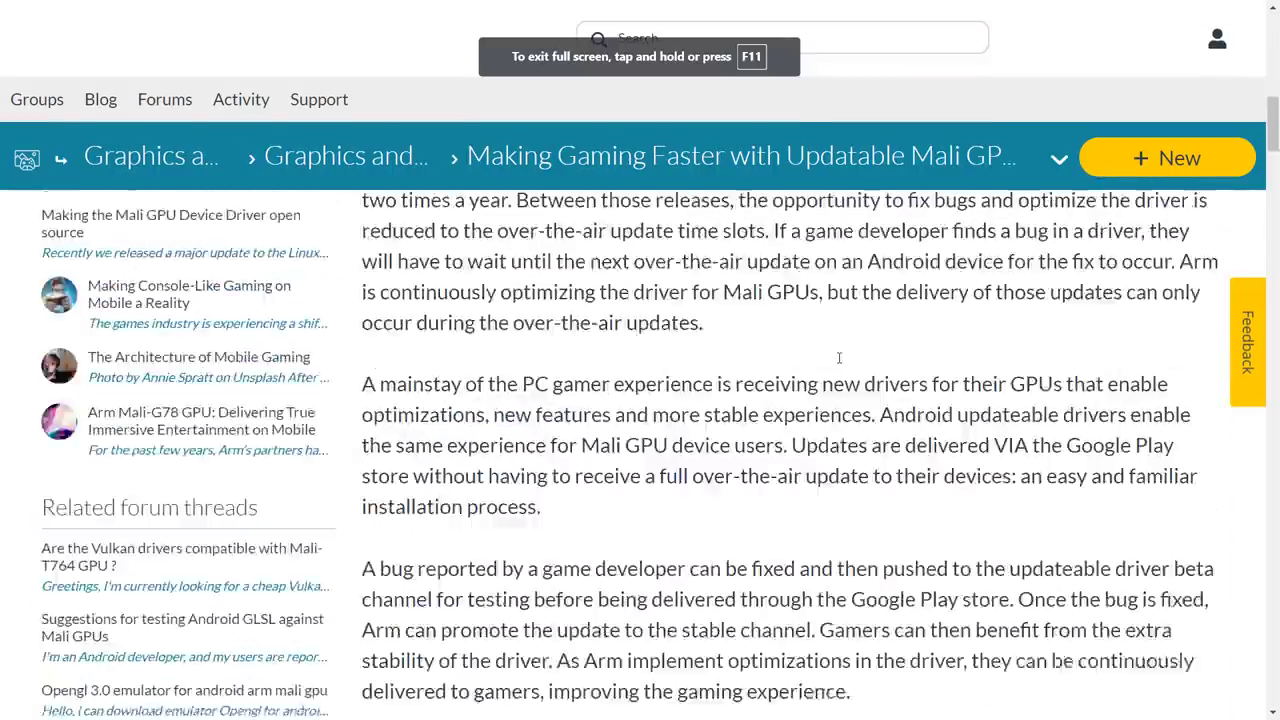
{"action": "scroll", "scroll_direction": "up", "scroll_amount": 3}
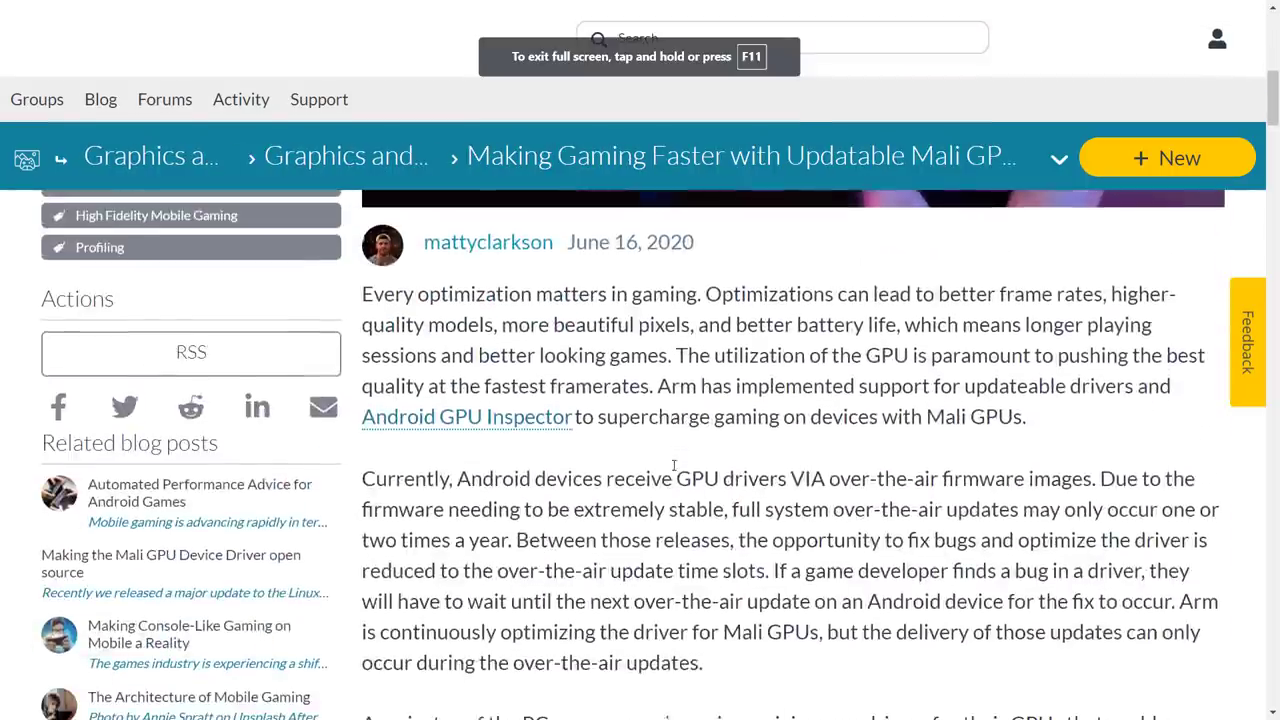
{"action": "scroll", "scroll_direction": "down", "scroll_amount": 3}
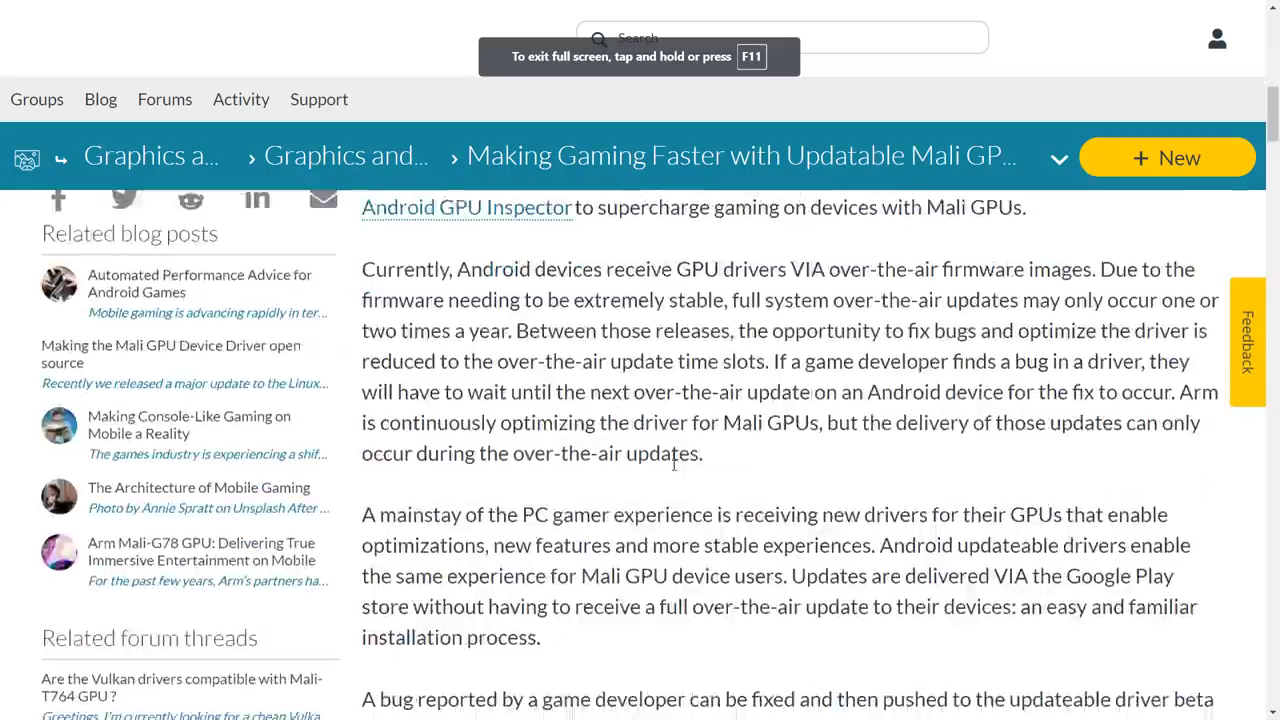
{"action": "scroll", "scroll_direction": "down", "scroll_amount": 3}
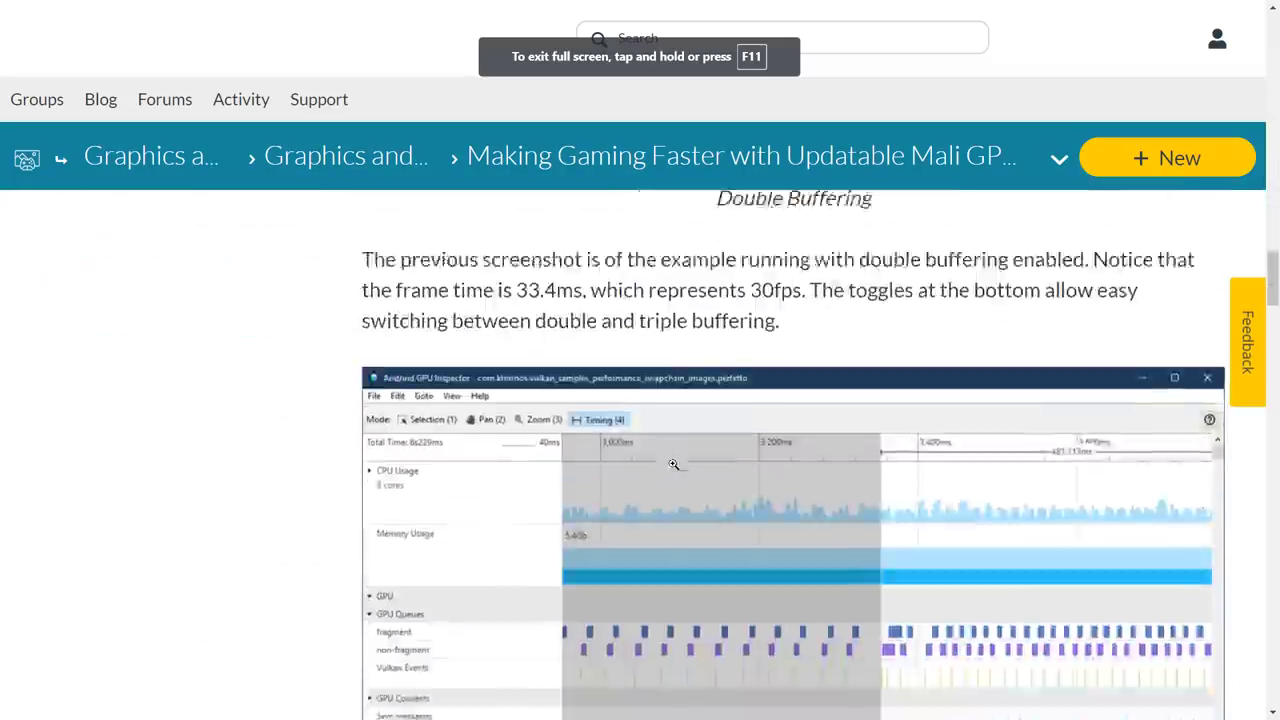
{"action": "scroll", "scroll_direction": "down", "scroll_amount": 3}
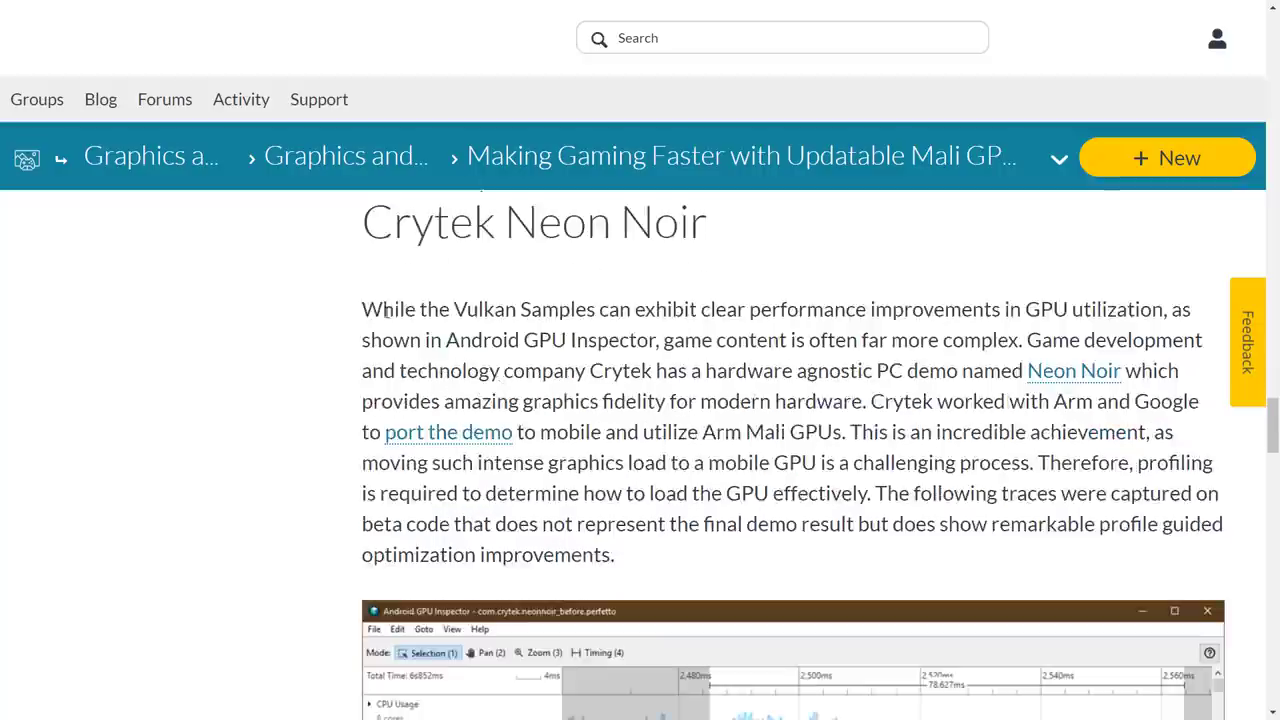
{"action": "left_click_drag", "start_coordinate": [362, 308], "coordinate": [924, 524]}
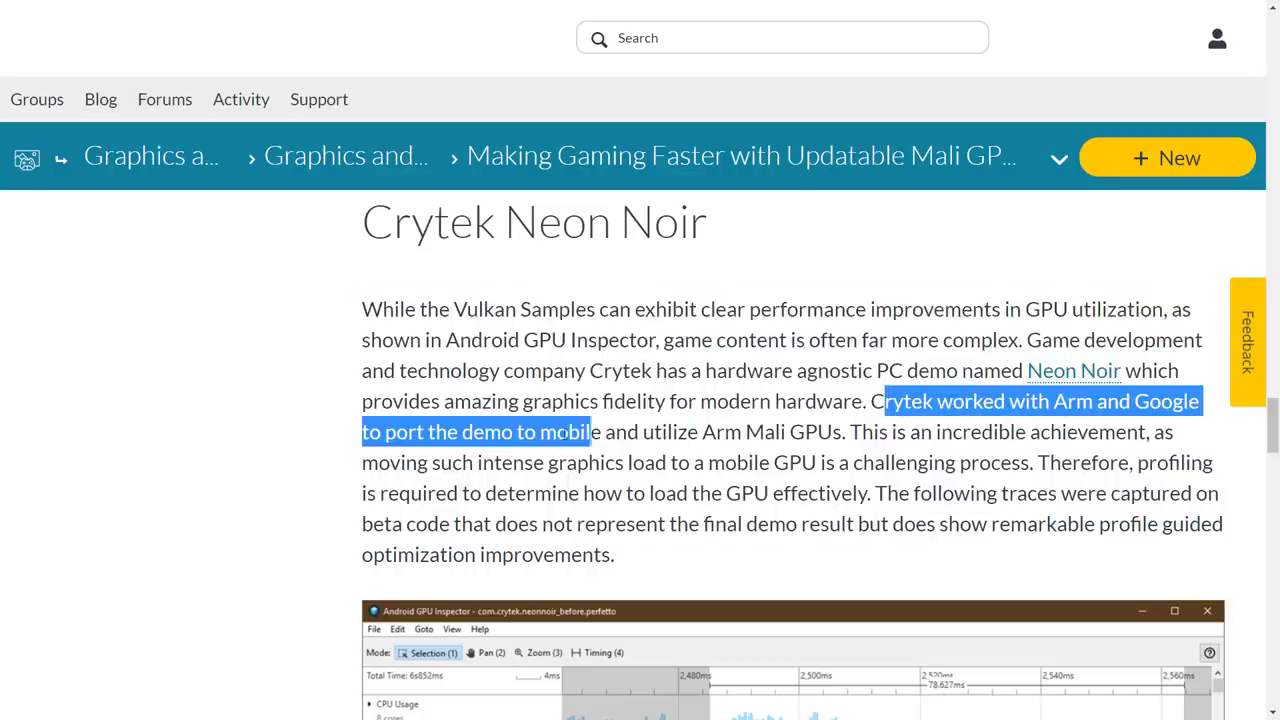
{"action": "left_click_drag", "start_coordinate": [590, 432], "coordinate": [844, 432]}
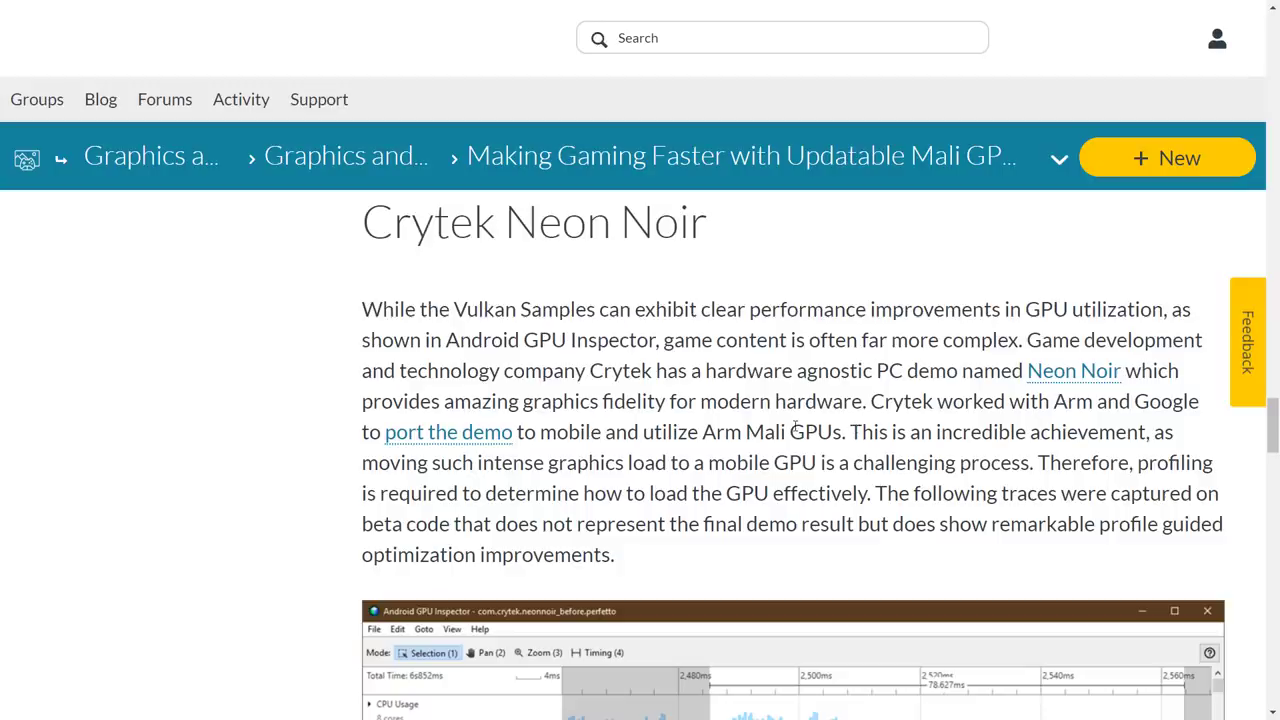
Step: Continue to the Conclusion and highlight the line about Crytek using Android GPU Inspector
{"action": "scroll", "scroll_direction": "down", "scroll_amount": 3}
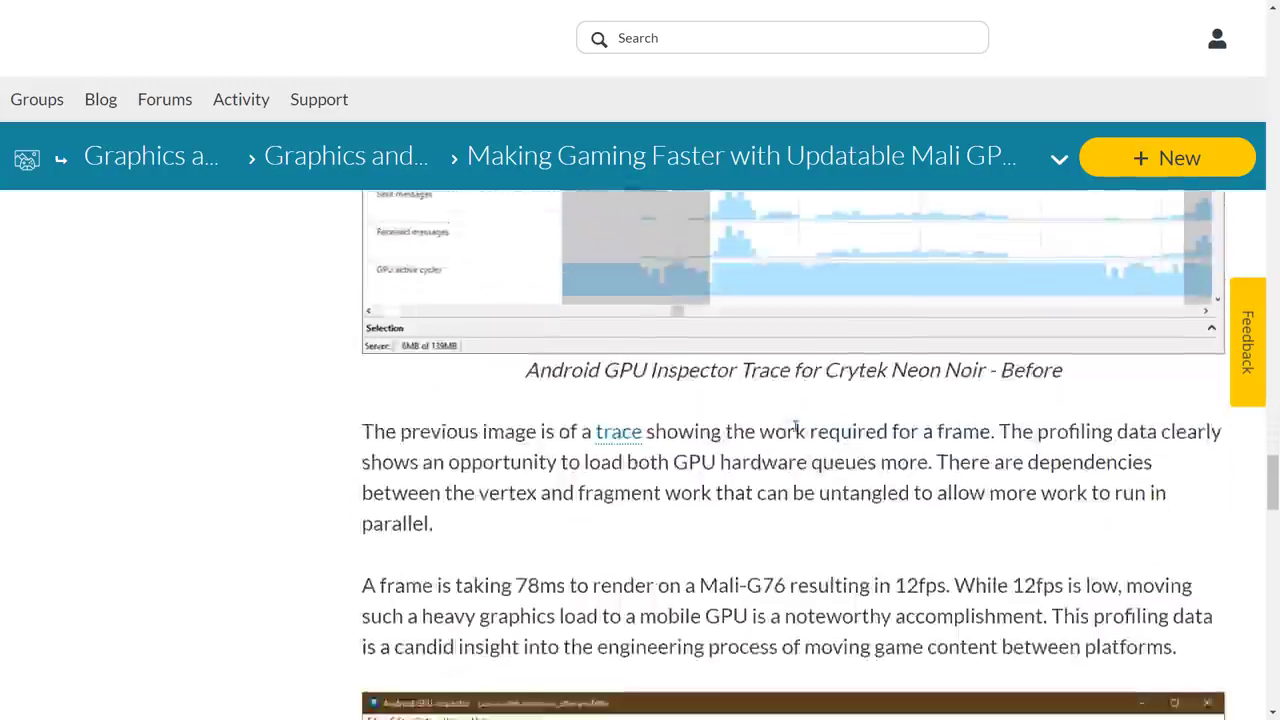
{"action": "scroll", "scroll_direction": "down", "scroll_amount": 3}
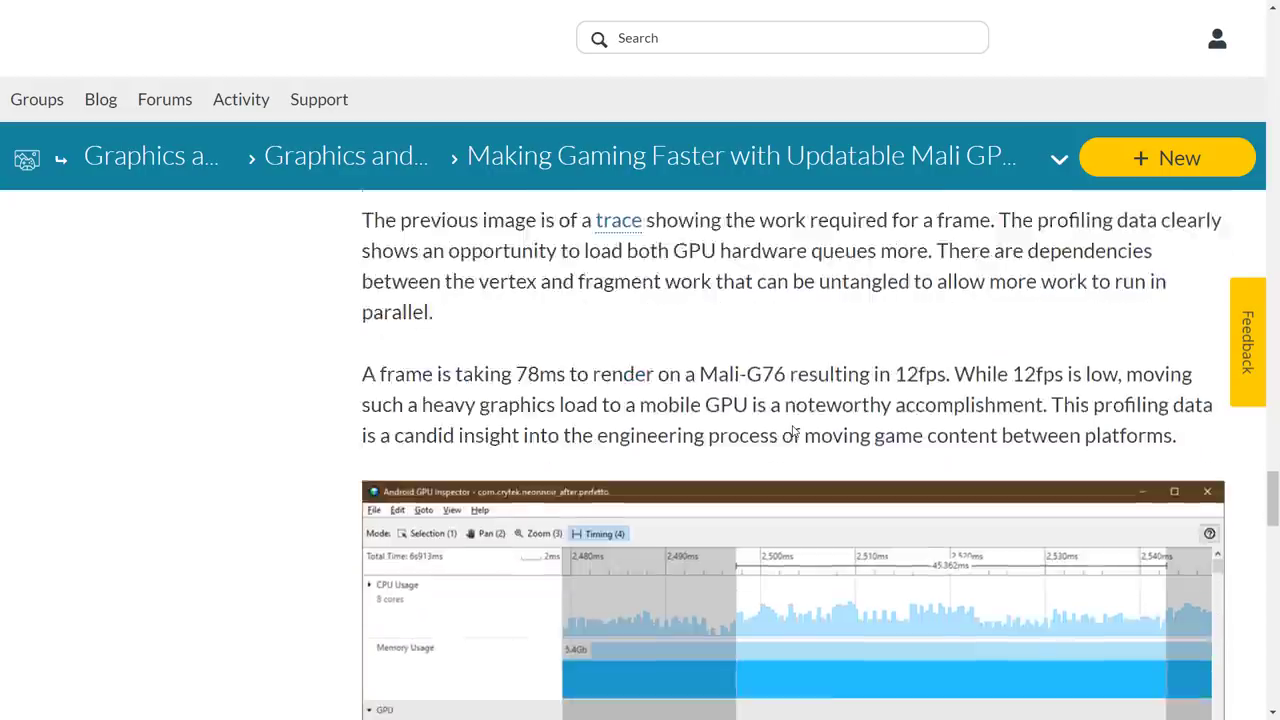
{"action": "scroll", "scroll_direction": "down", "scroll_amount": 3}
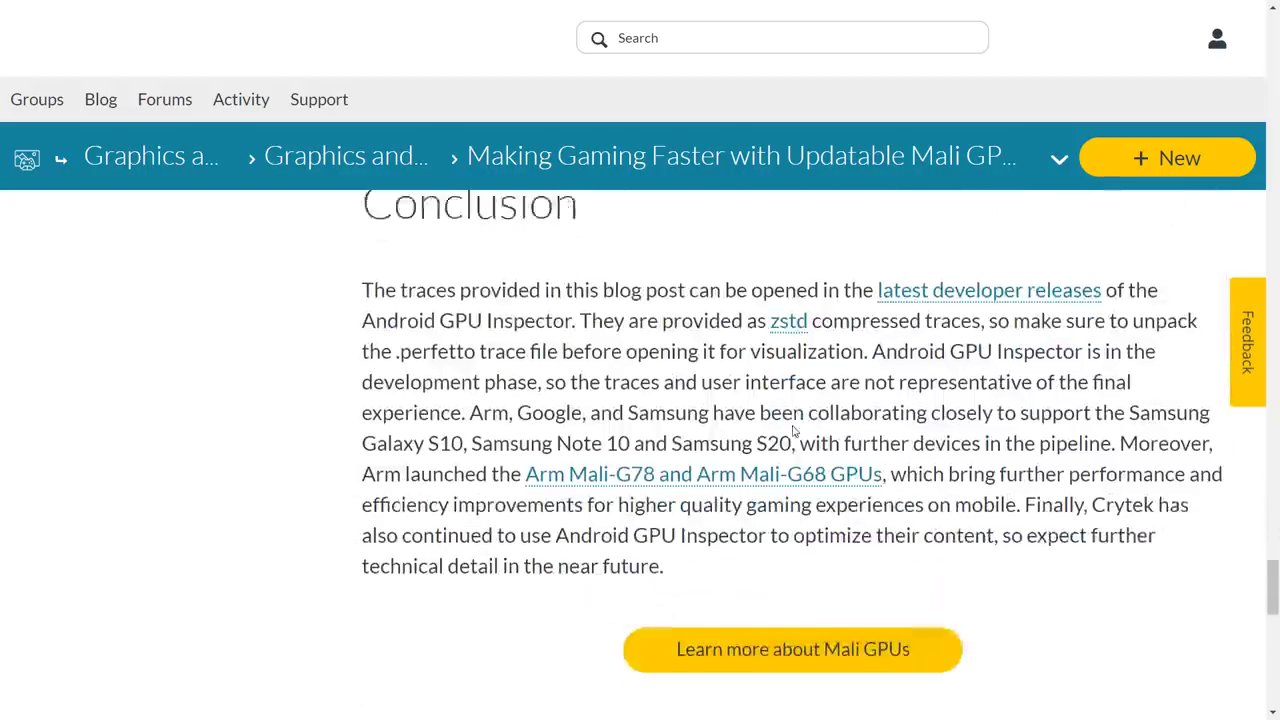
{"action": "scroll", "scroll_direction": "down", "scroll_amount": 3}
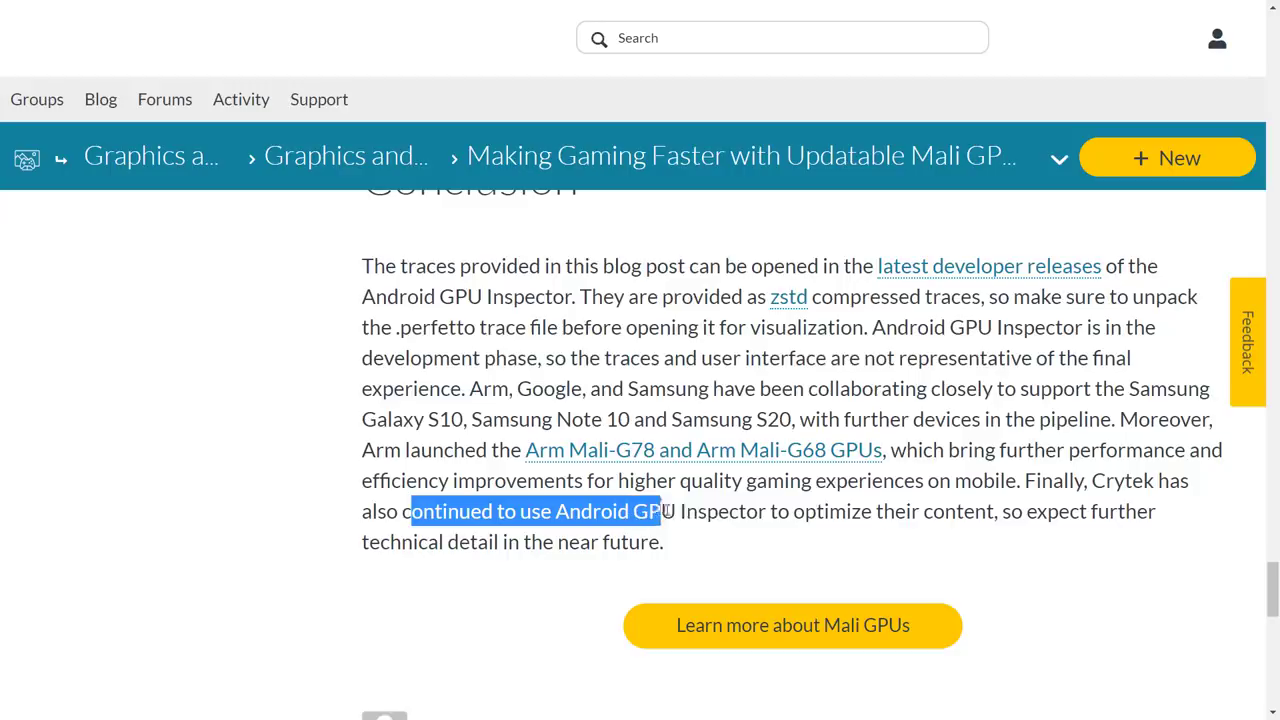
{"action": "left_click_drag", "start_coordinate": [660, 512], "coordinate": [1012, 512]}
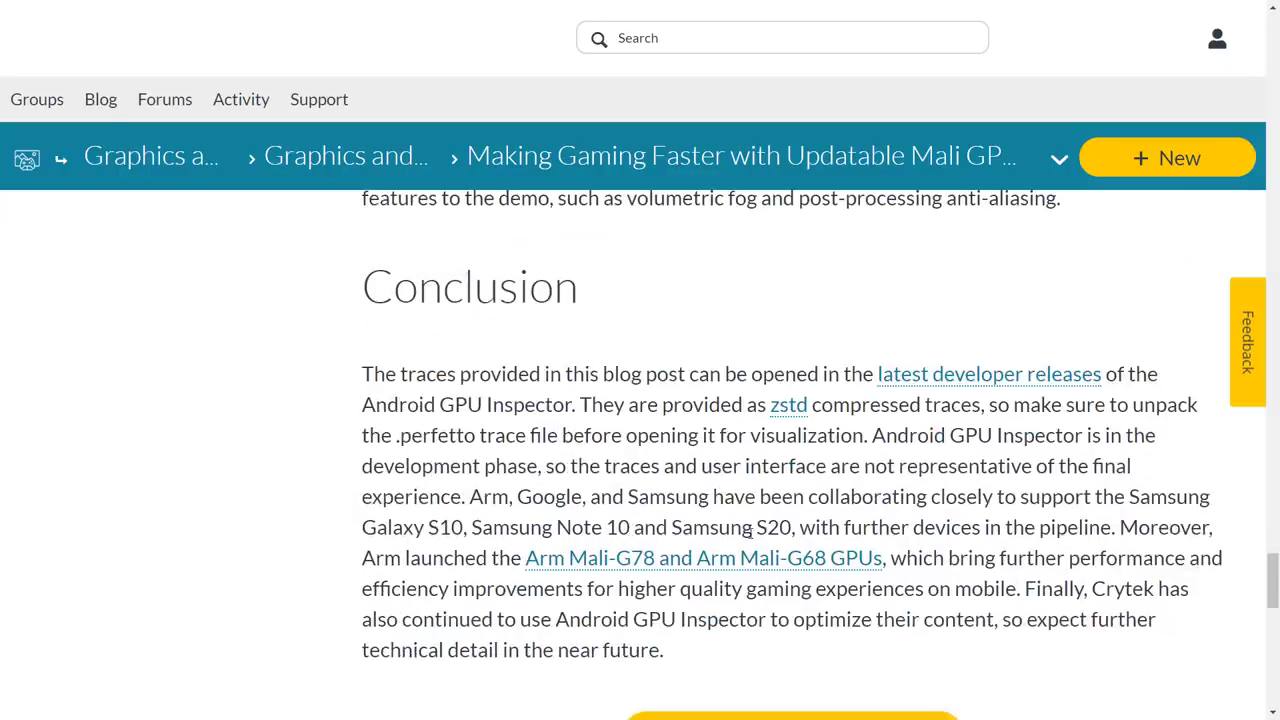
{"action": "mouse_move", "coordinate": [798, 514]}
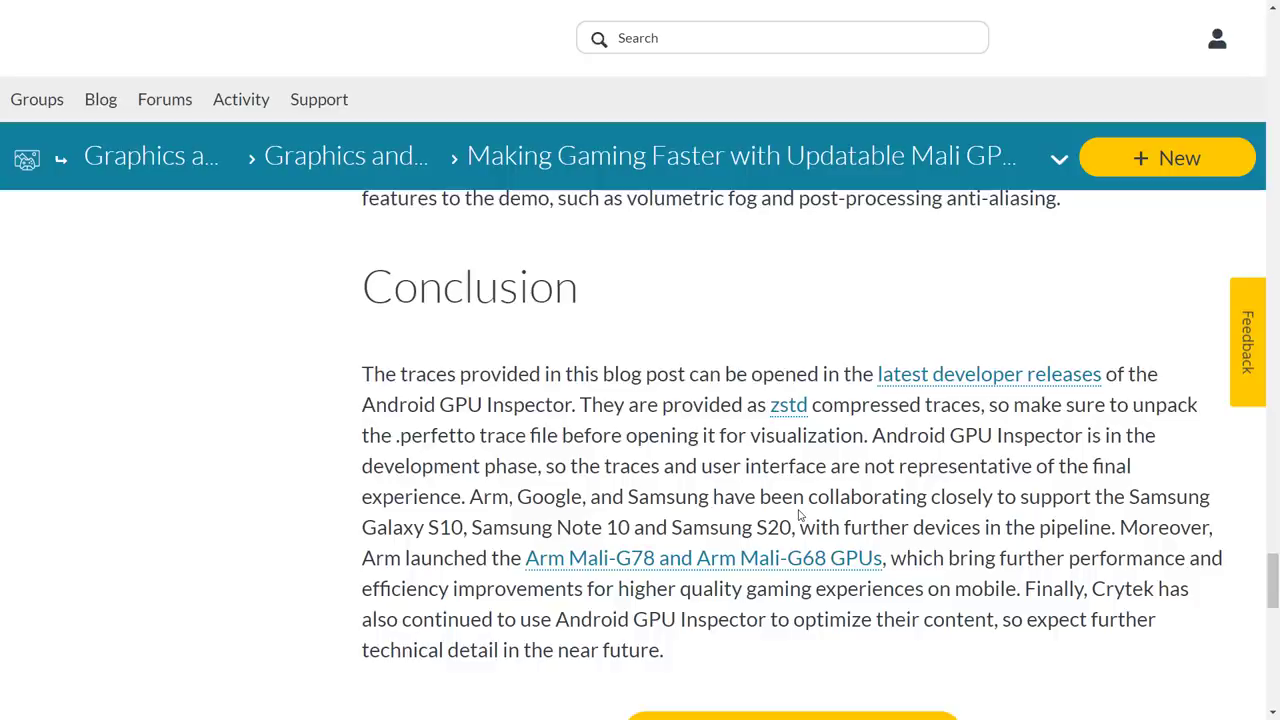
{"action": "scroll", "scroll_direction": "down", "scroll_amount": 3}
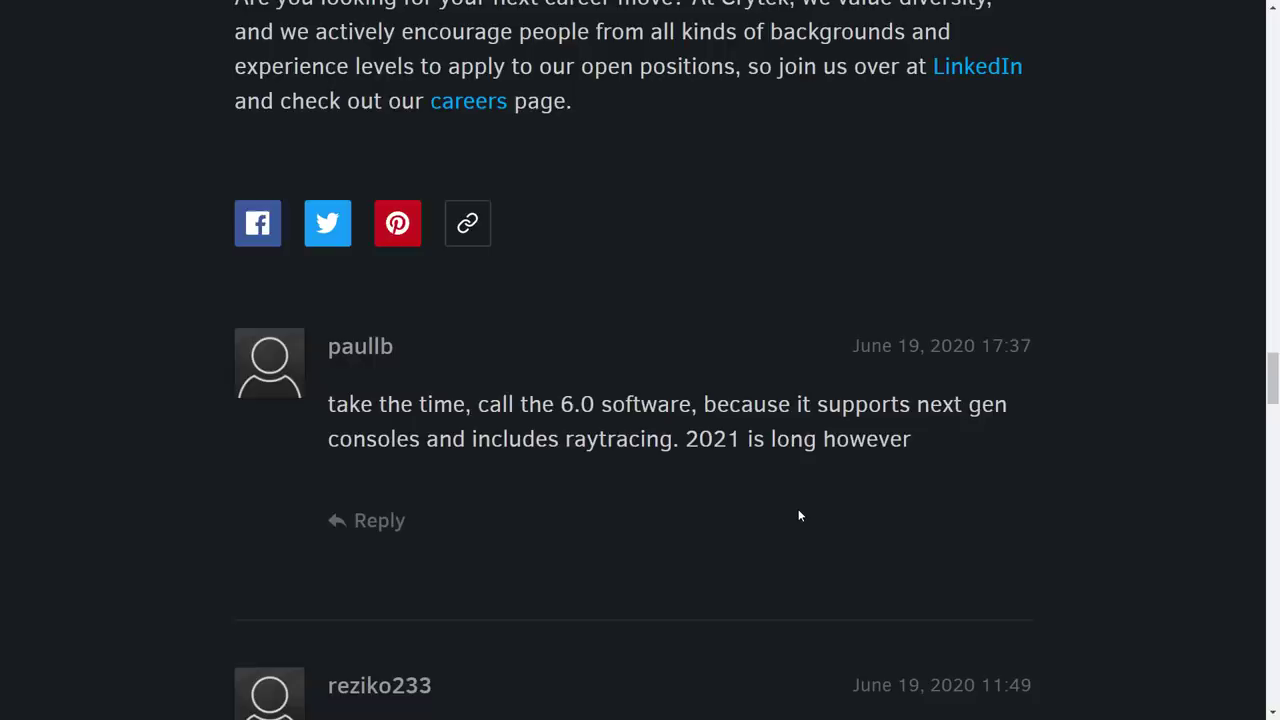
Step: Reread the Roadmap Update post down to the Early 2021 Next Major Release categories
{"action": "scroll", "scroll_direction": "up", "scroll_amount": 3}
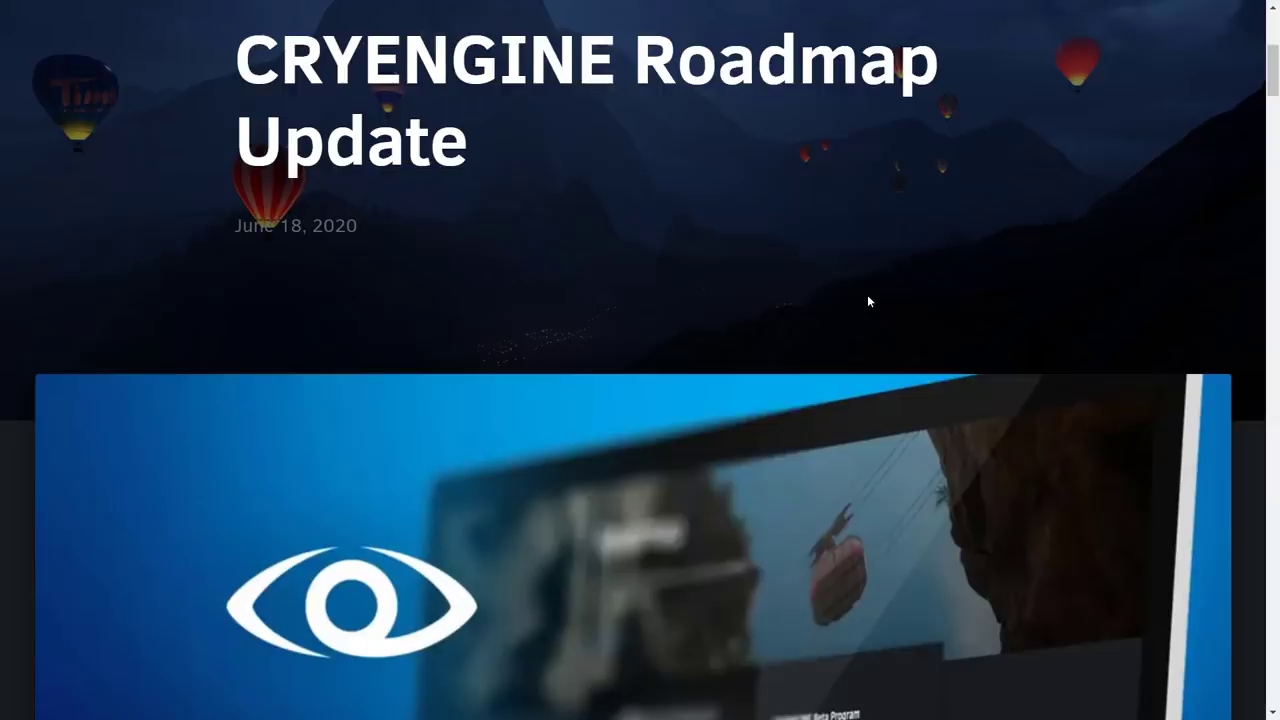
{"action": "scroll", "scroll_direction": "down", "scroll_amount": 3}
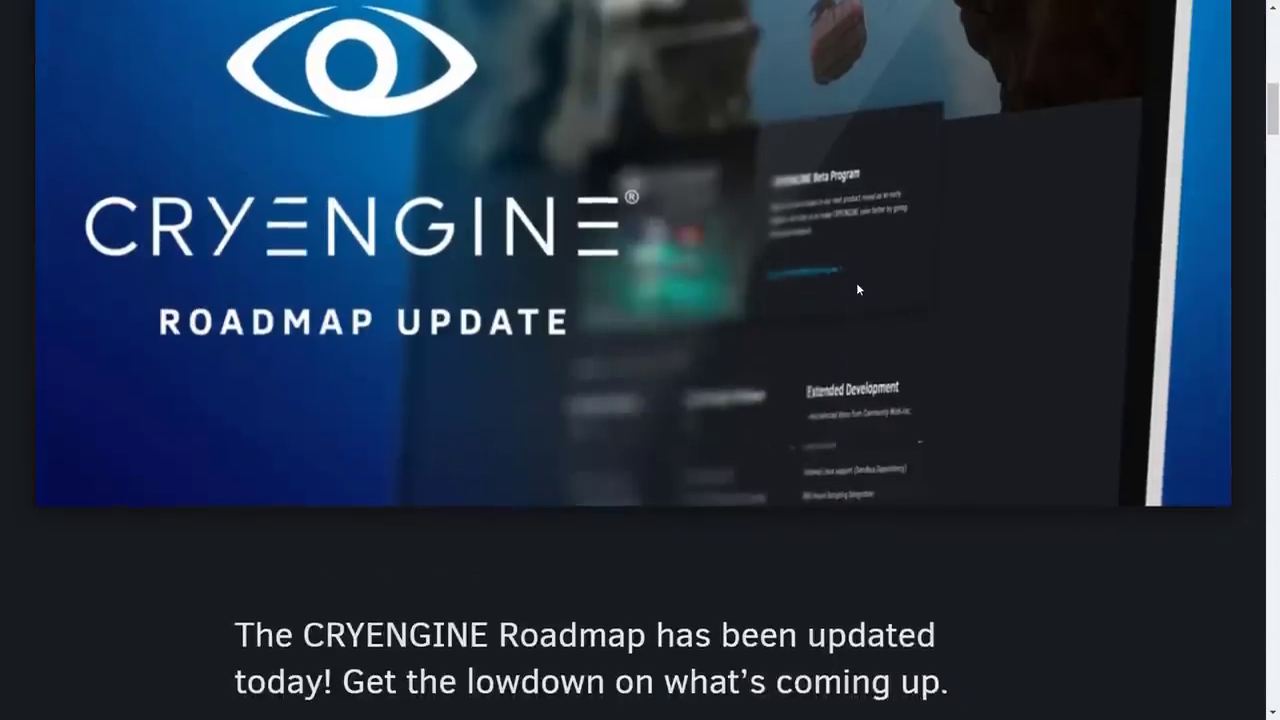
{"action": "scroll", "scroll_direction": "down", "scroll_amount": 3}
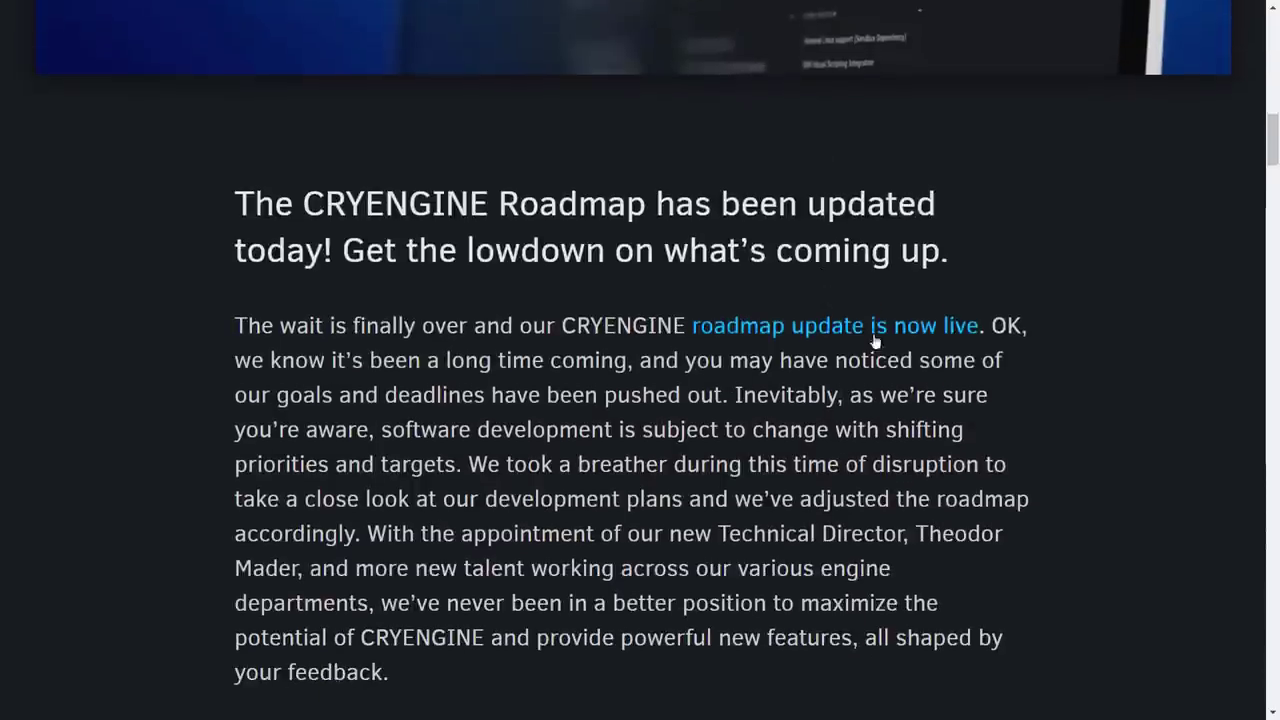
{"action": "scroll", "scroll_direction": "down", "scroll_amount": 3}
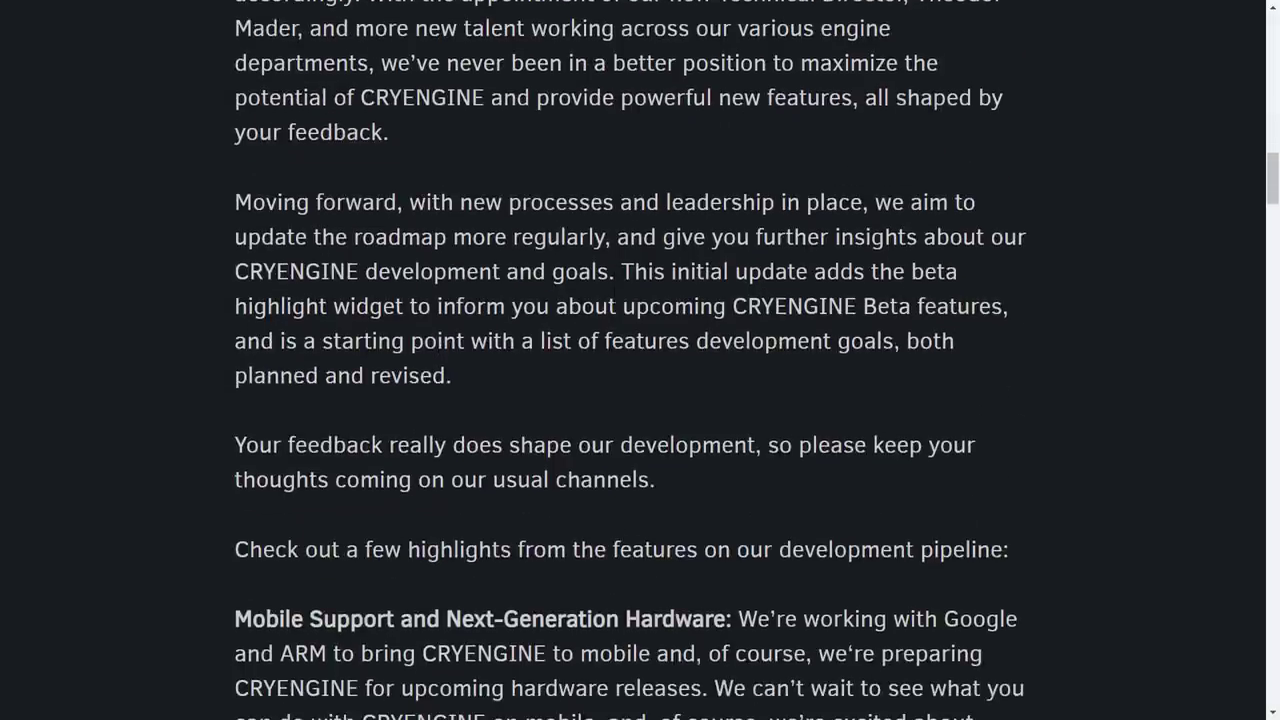
{"action": "scroll", "scroll_direction": "down", "scroll_amount": 3}
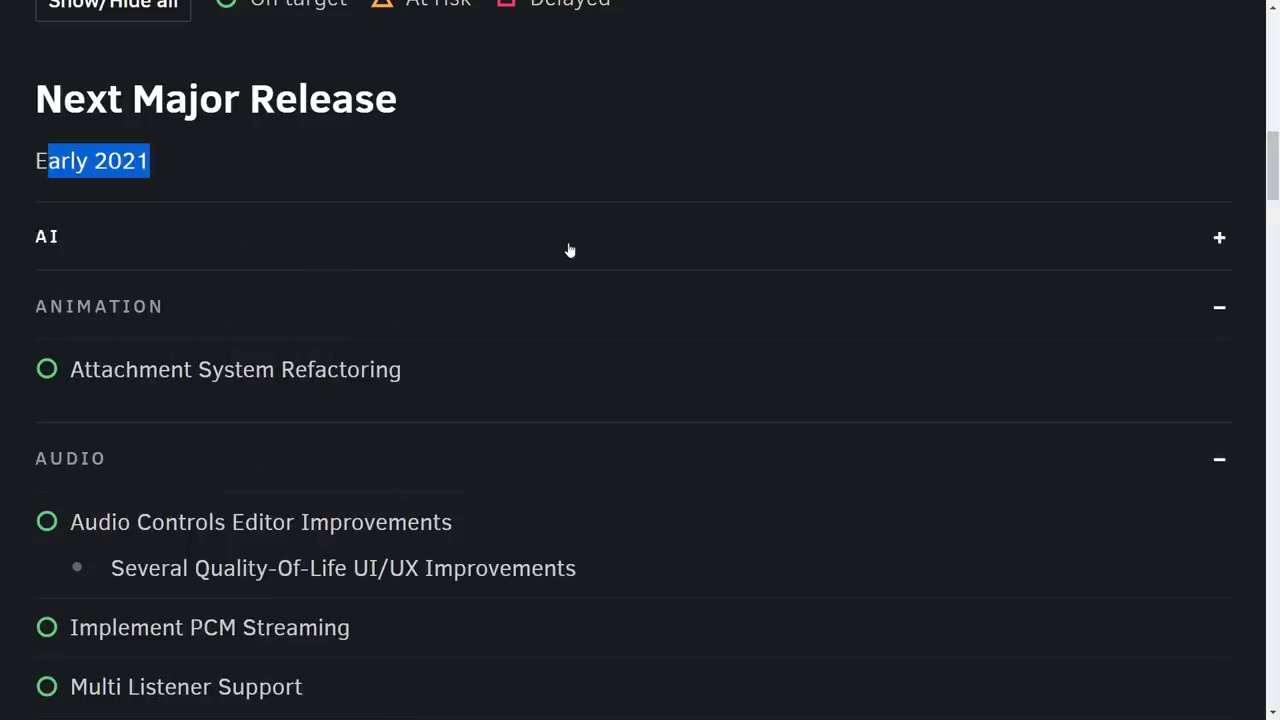
Step: Review the Next Major Release lists, marking Scaleform 4 Update, down to Future Major Release (TBD)
{"action": "scroll", "scroll_direction": "down", "scroll_amount": 3}
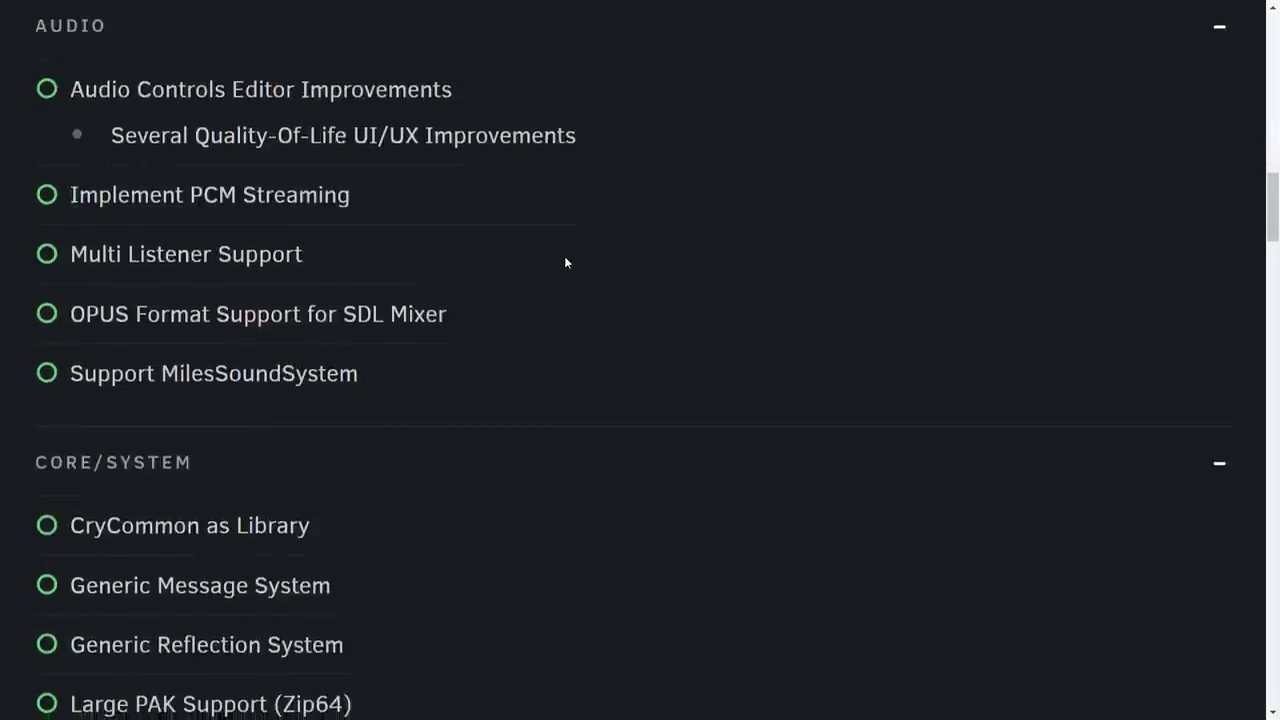
{"action": "scroll", "scroll_direction": "down", "scroll_amount": 3}
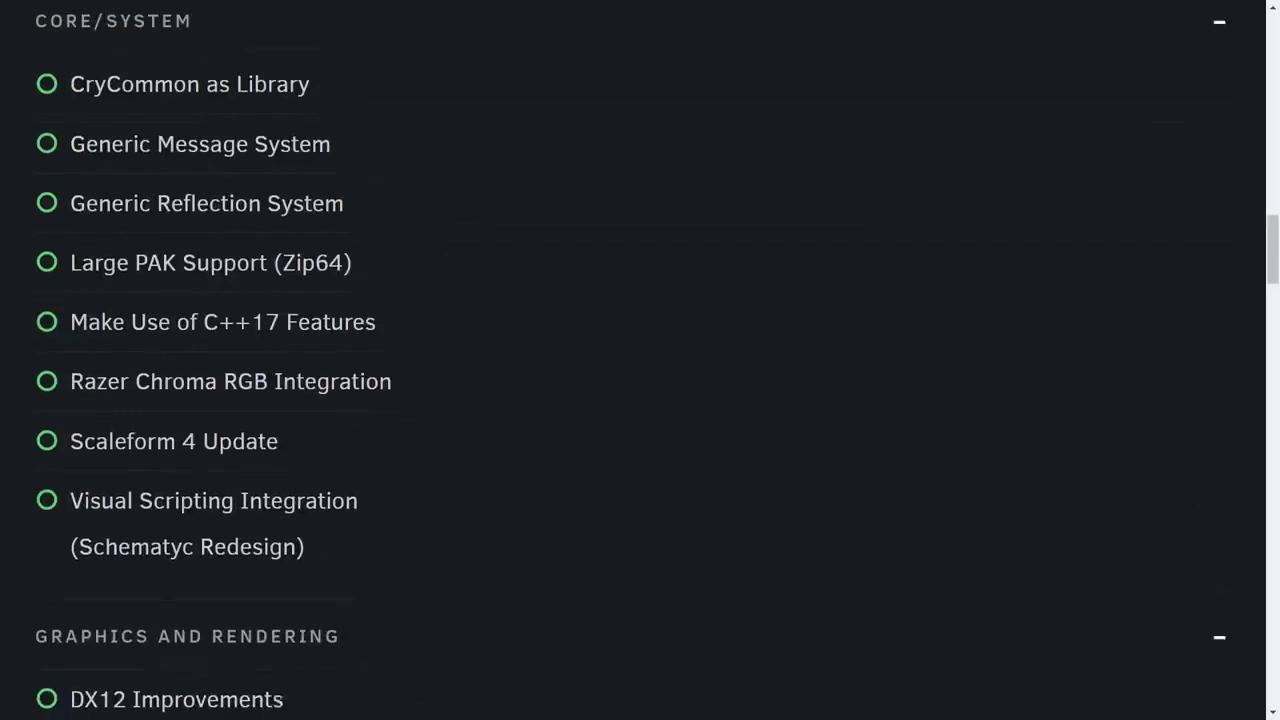
{"action": "double_click", "coordinate": [172, 452]}
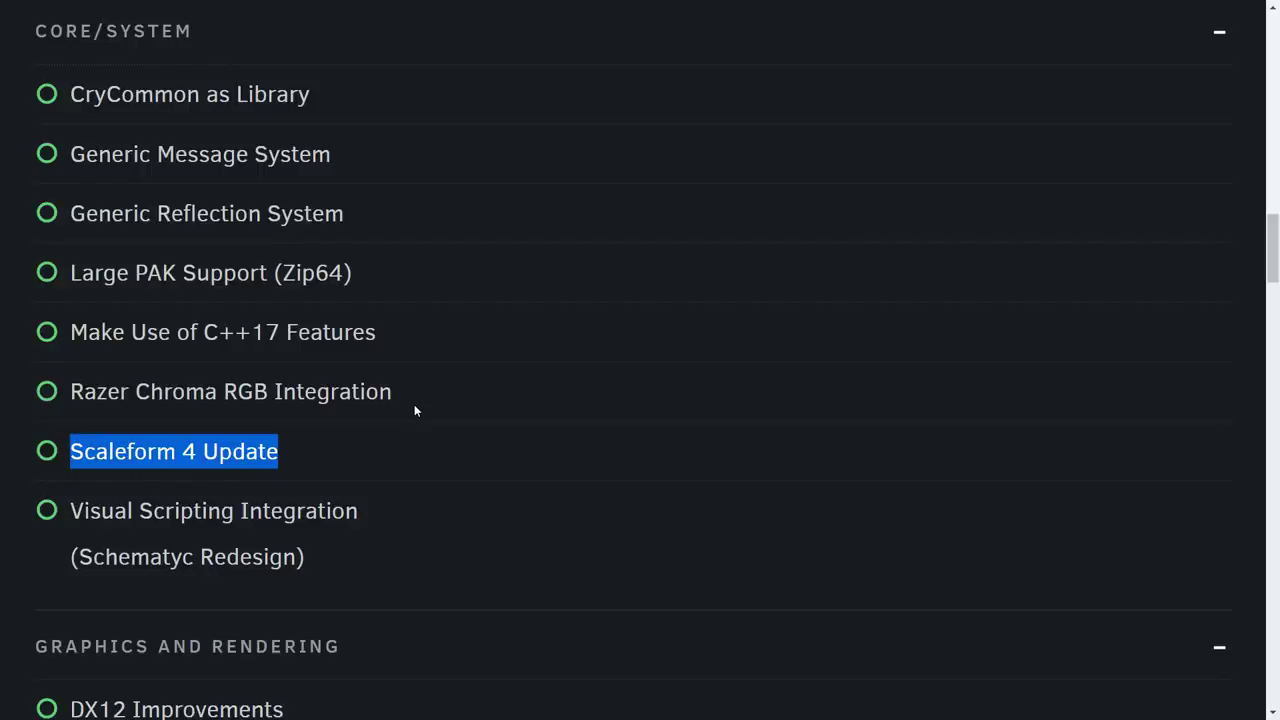
{"action": "mouse_move", "coordinate": [524, 456]}
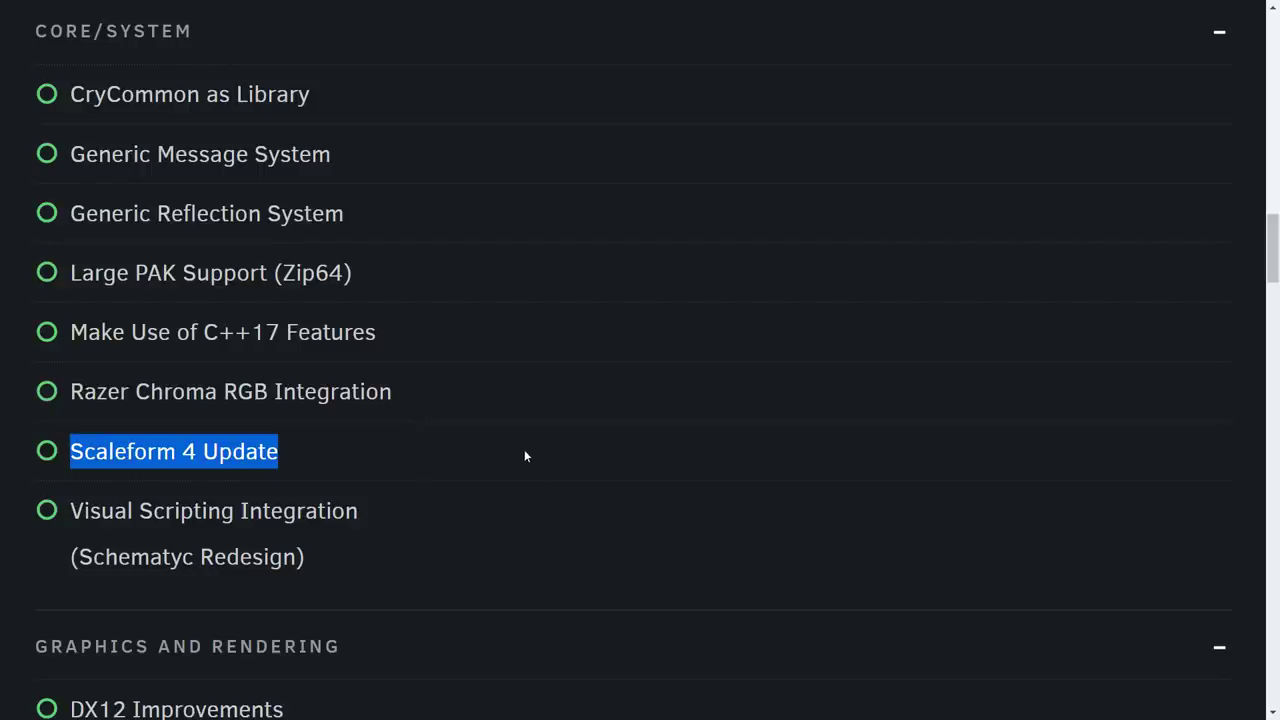
{"action": "mouse_move", "coordinate": [512, 420]}
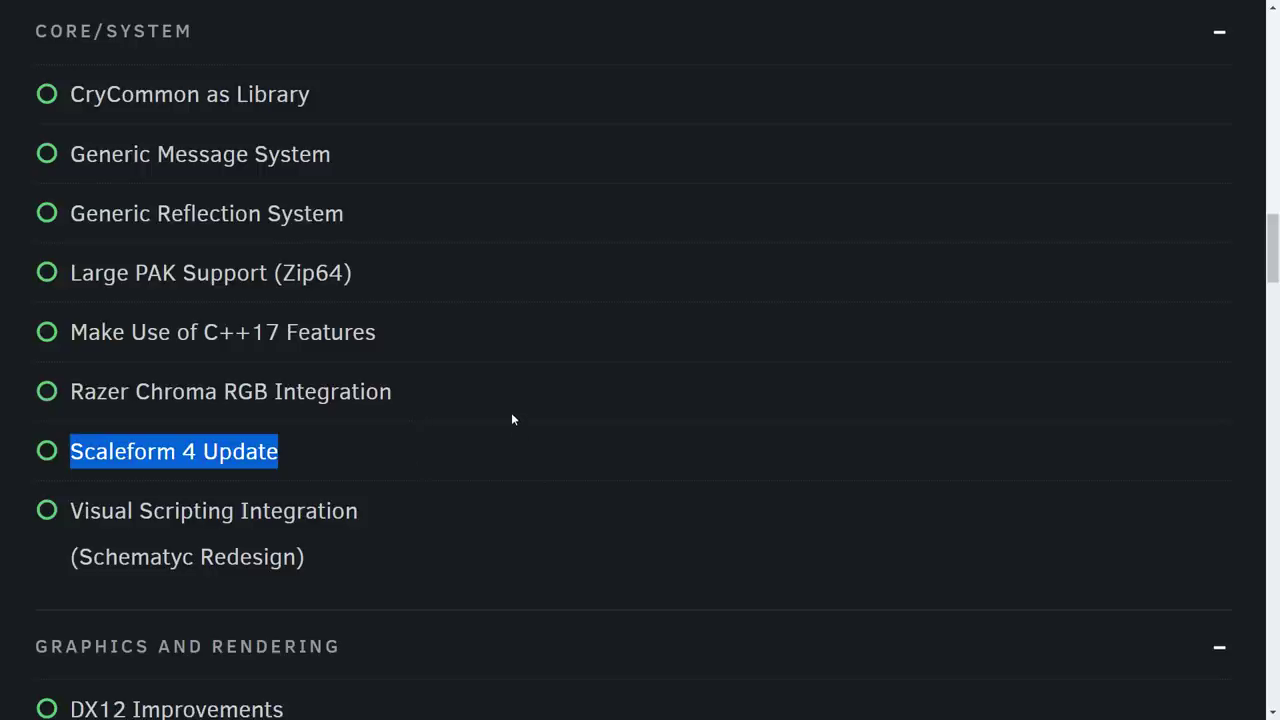
{"action": "scroll", "scroll_direction": "down", "scroll_amount": 3}
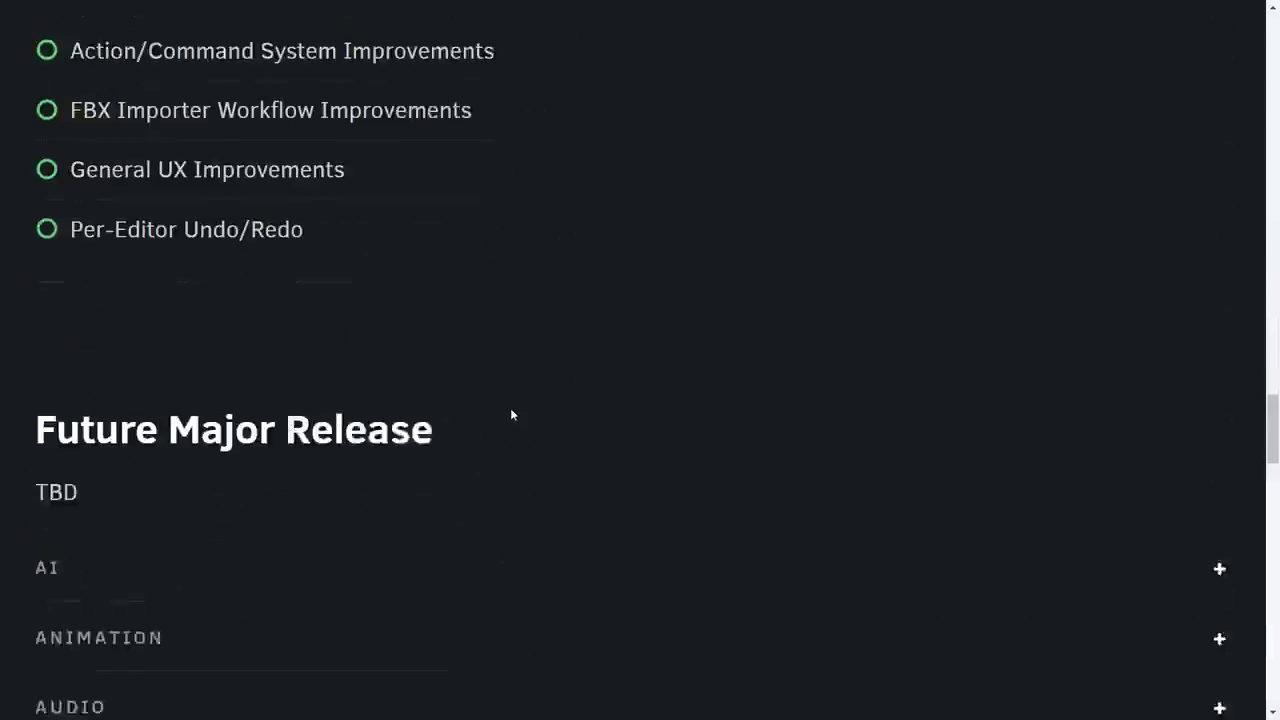
{"action": "scroll", "scroll_direction": "up", "scroll_amount": 3}
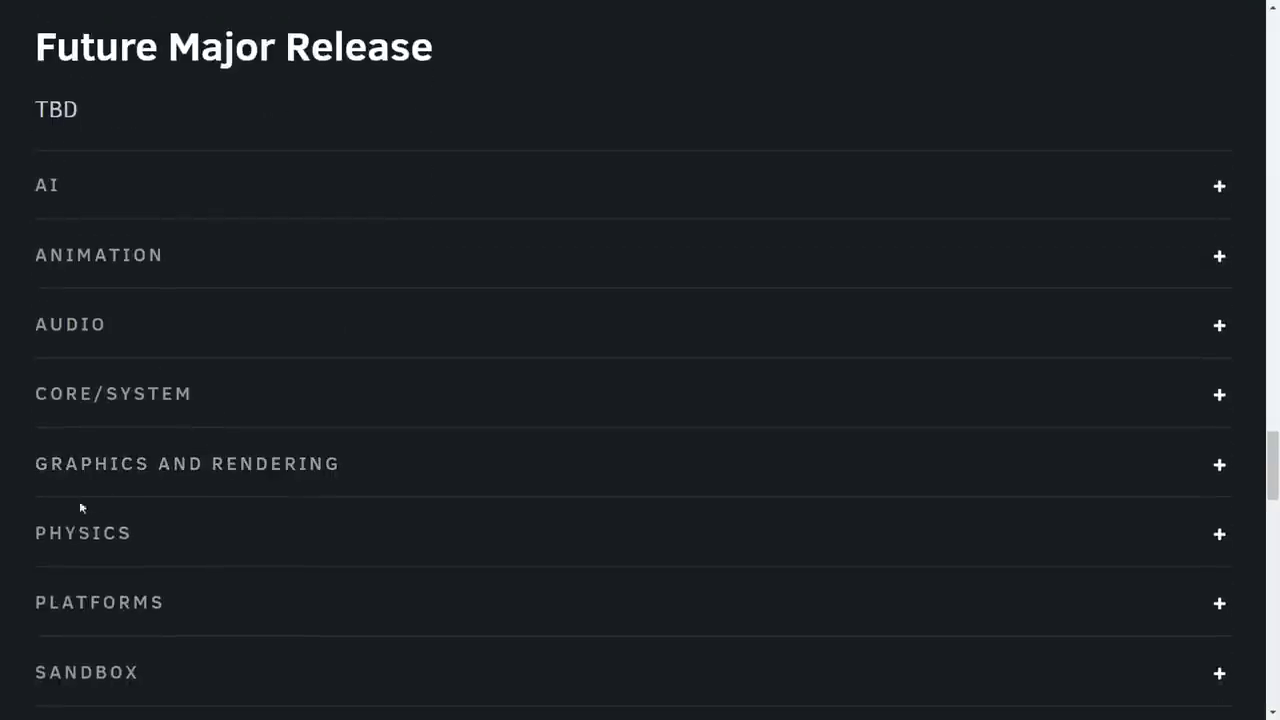
Step: Expand the Future Major Release Core/System features and read through them
{"action": "scroll", "scroll_direction": "down", "scroll_amount": 3}
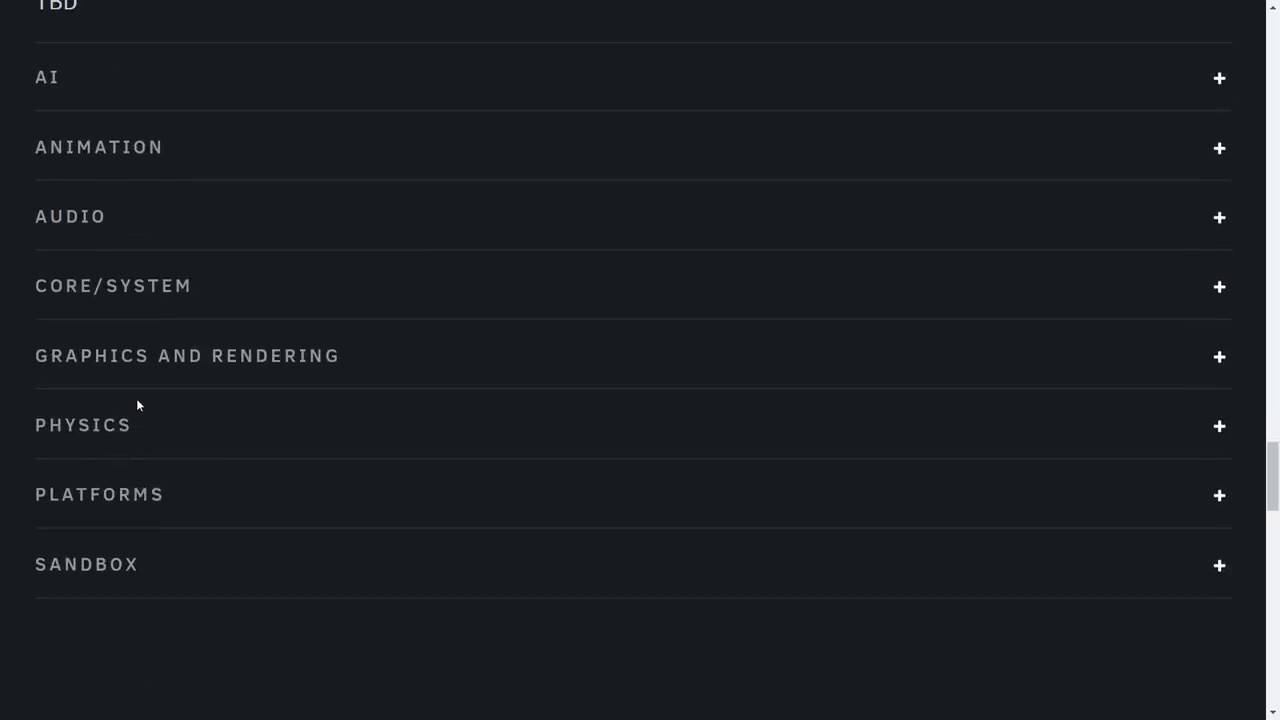
{"action": "left_click", "coordinate": [1220, 288]}
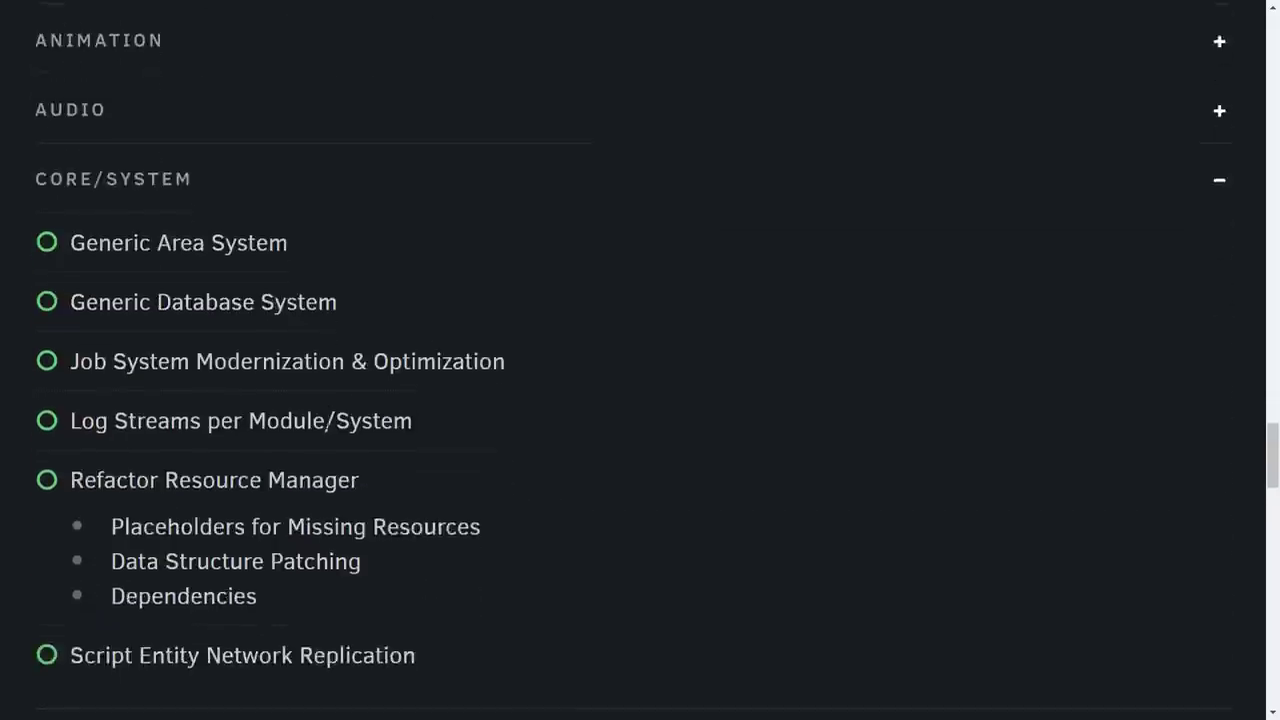
{"action": "scroll", "scroll_direction": "down", "scroll_amount": 3}
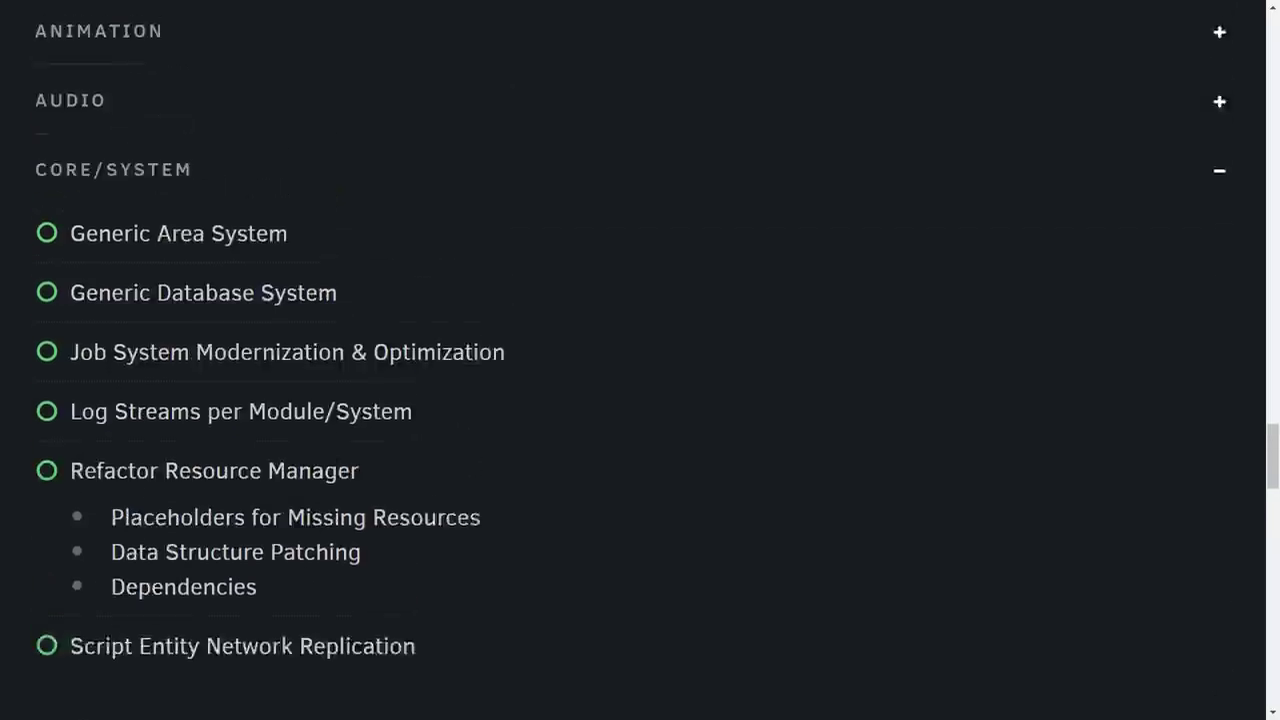
{"action": "scroll", "scroll_direction": "down", "scroll_amount": 3}
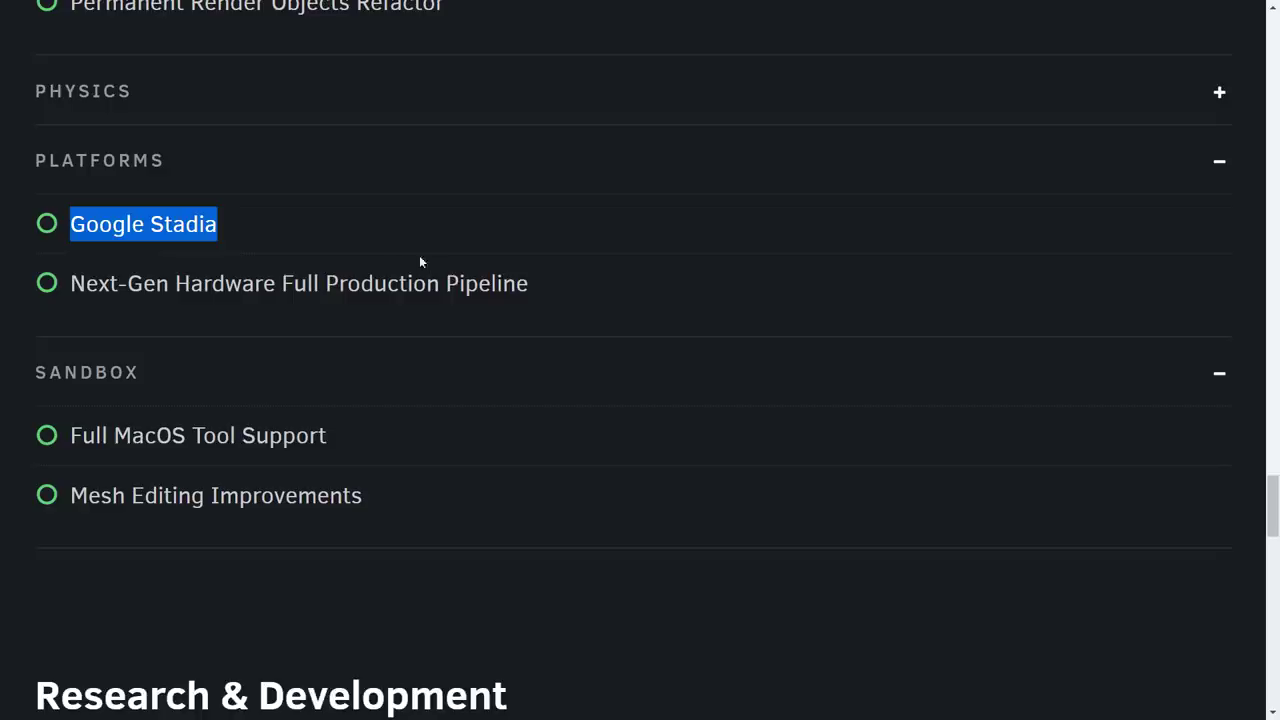
{"action": "mouse_move", "coordinate": [508, 234]}
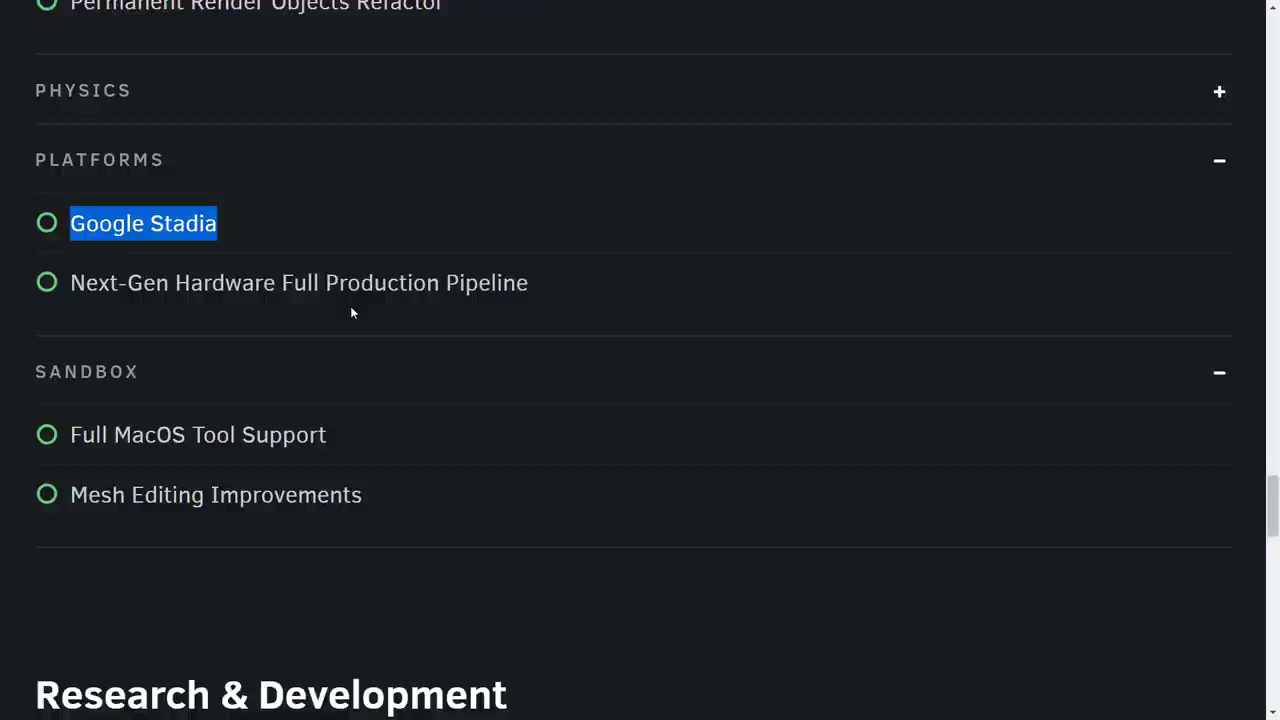
Step: Expand the Research & Development Core/System items, then return to the Sandbox ChineseGarden level
{"action": "scroll", "scroll_direction": "down", "scroll_amount": 3}
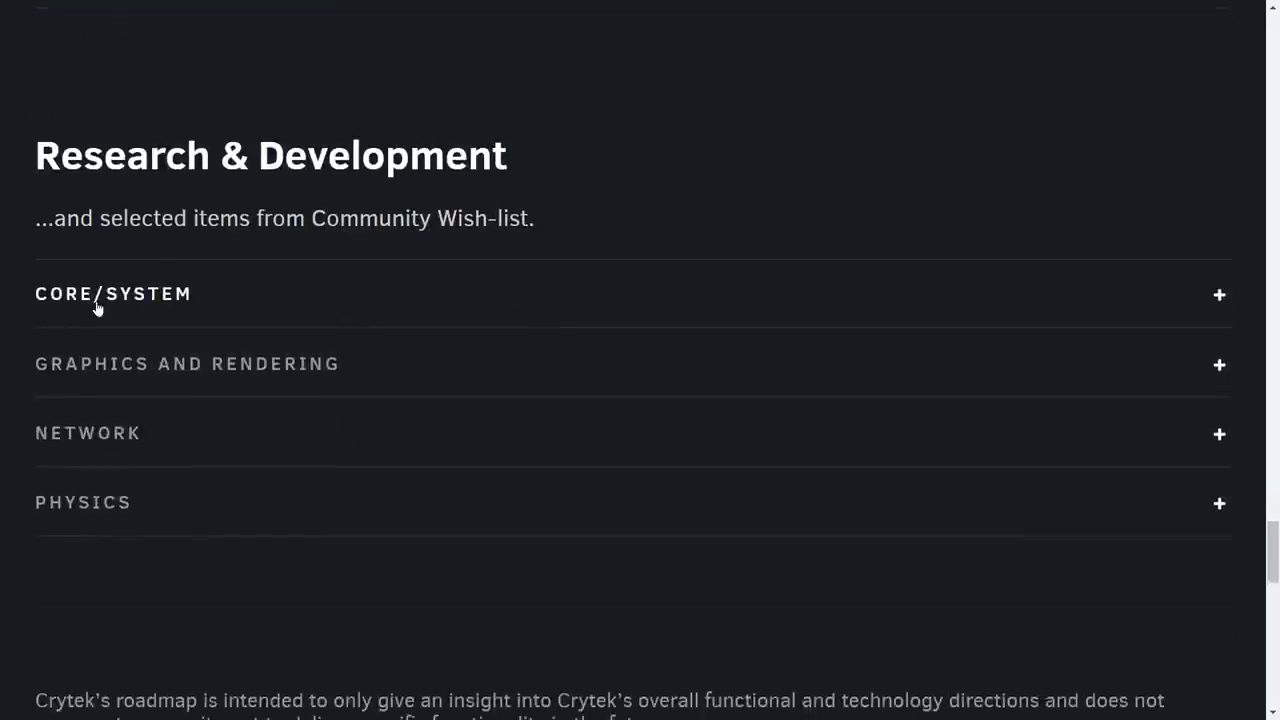
{"action": "left_click", "coordinate": [112, 292]}
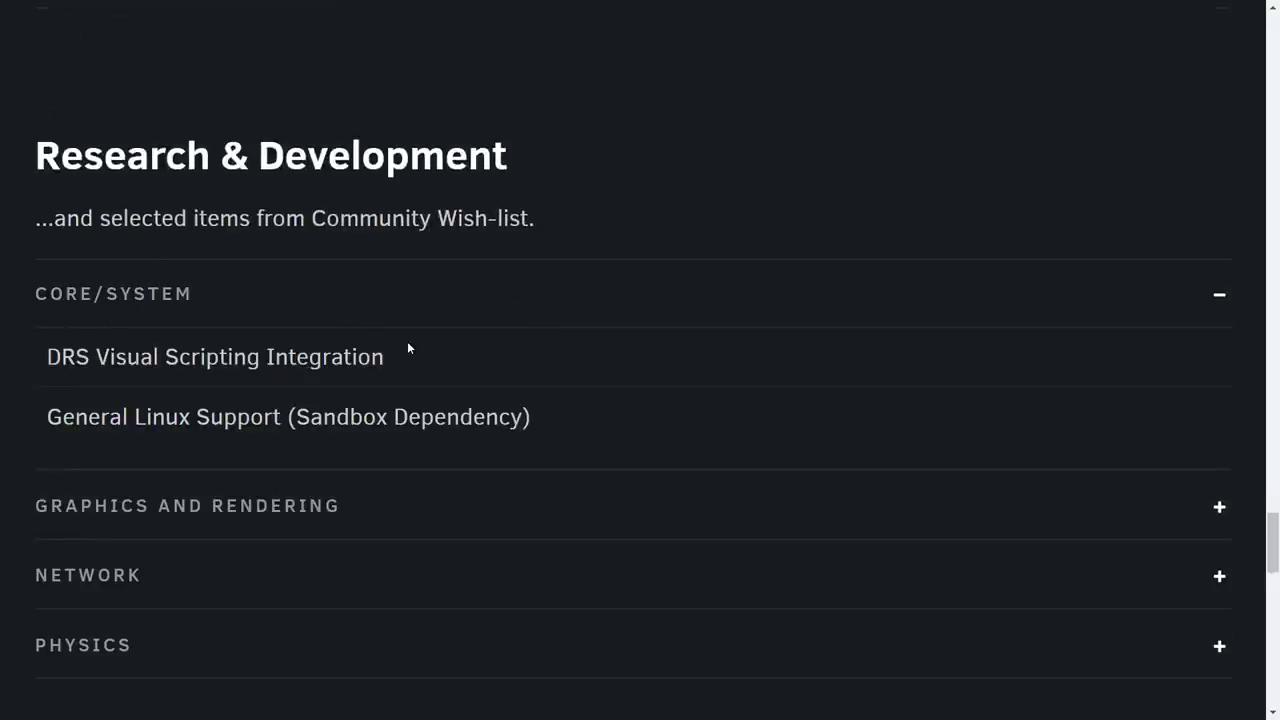
{"action": "scroll", "scroll_direction": "down", "scroll_amount": 3}
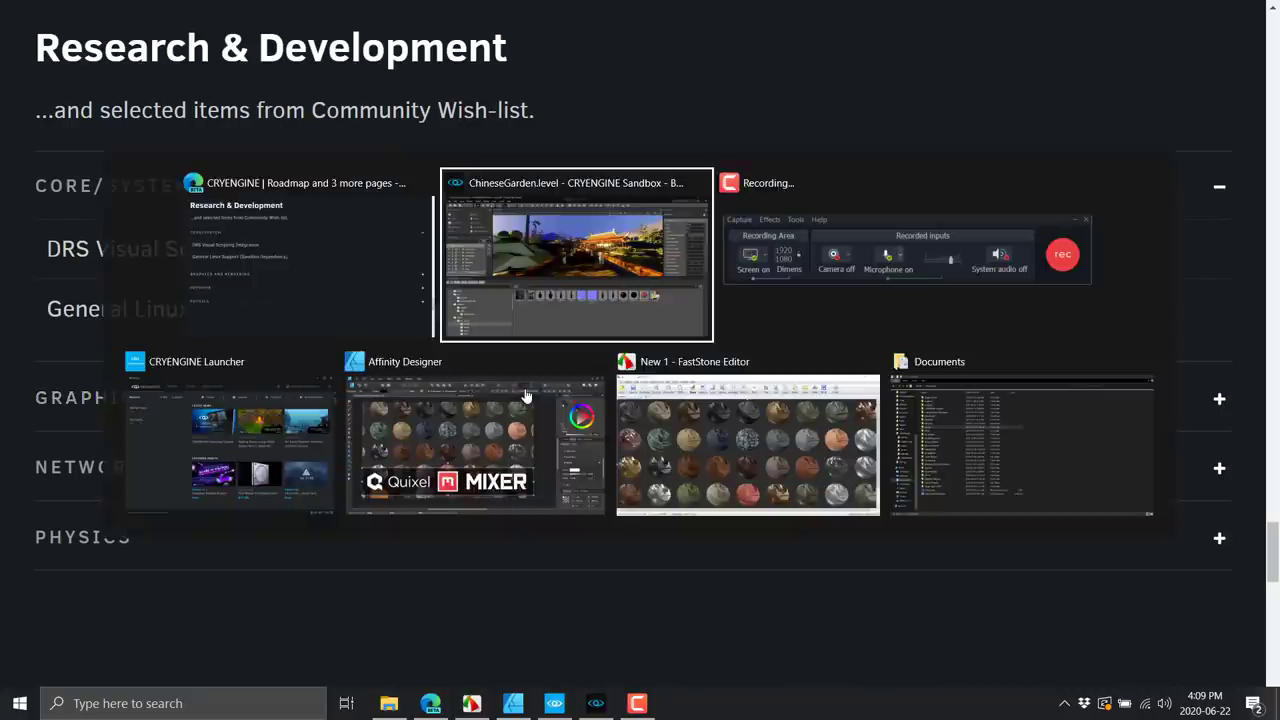
{"action": "left_click", "coordinate": [576, 256]}
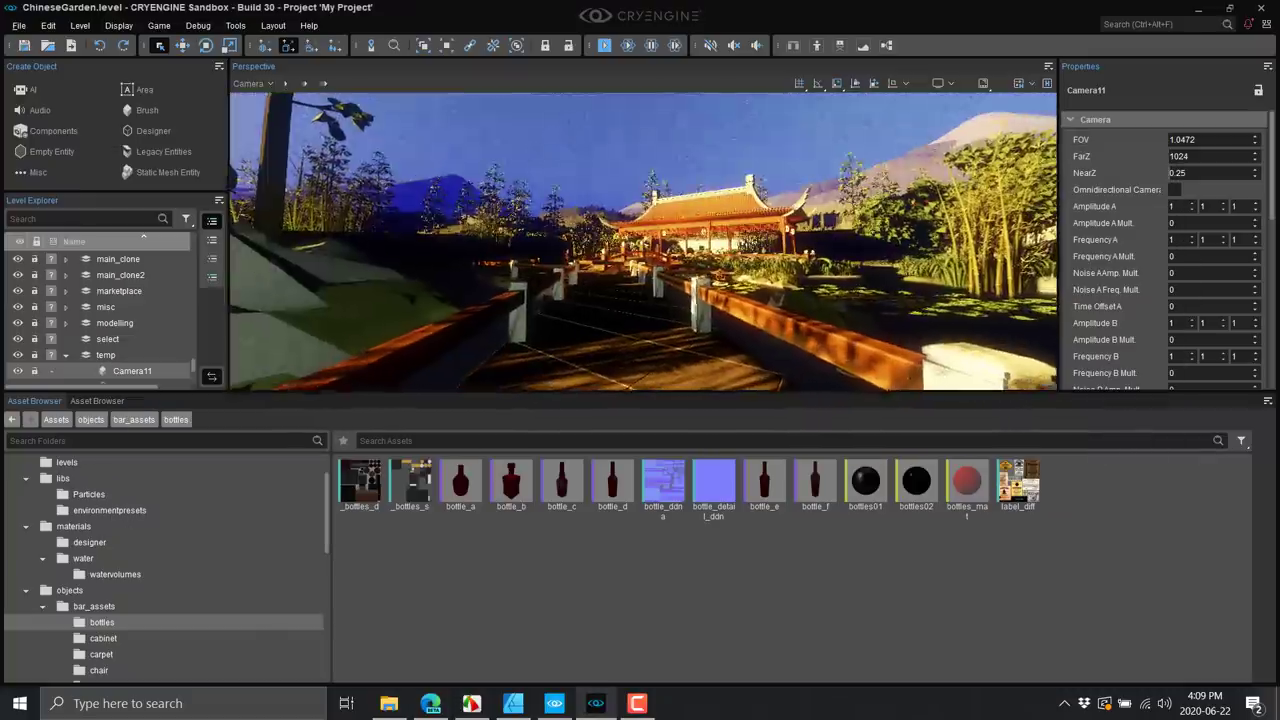